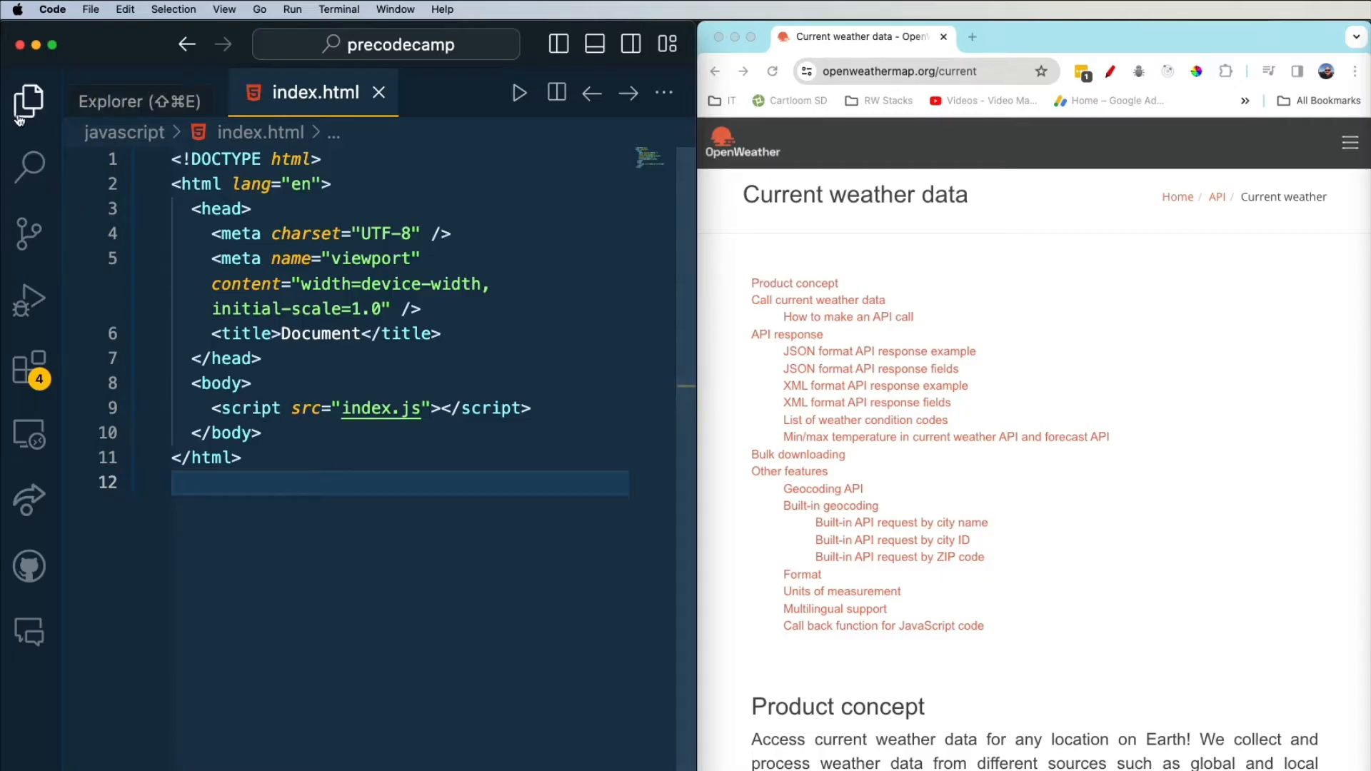
# Look over index.js and index.html, then launch index.html with Live Server in Chrome
pyautogui.click(28, 102)
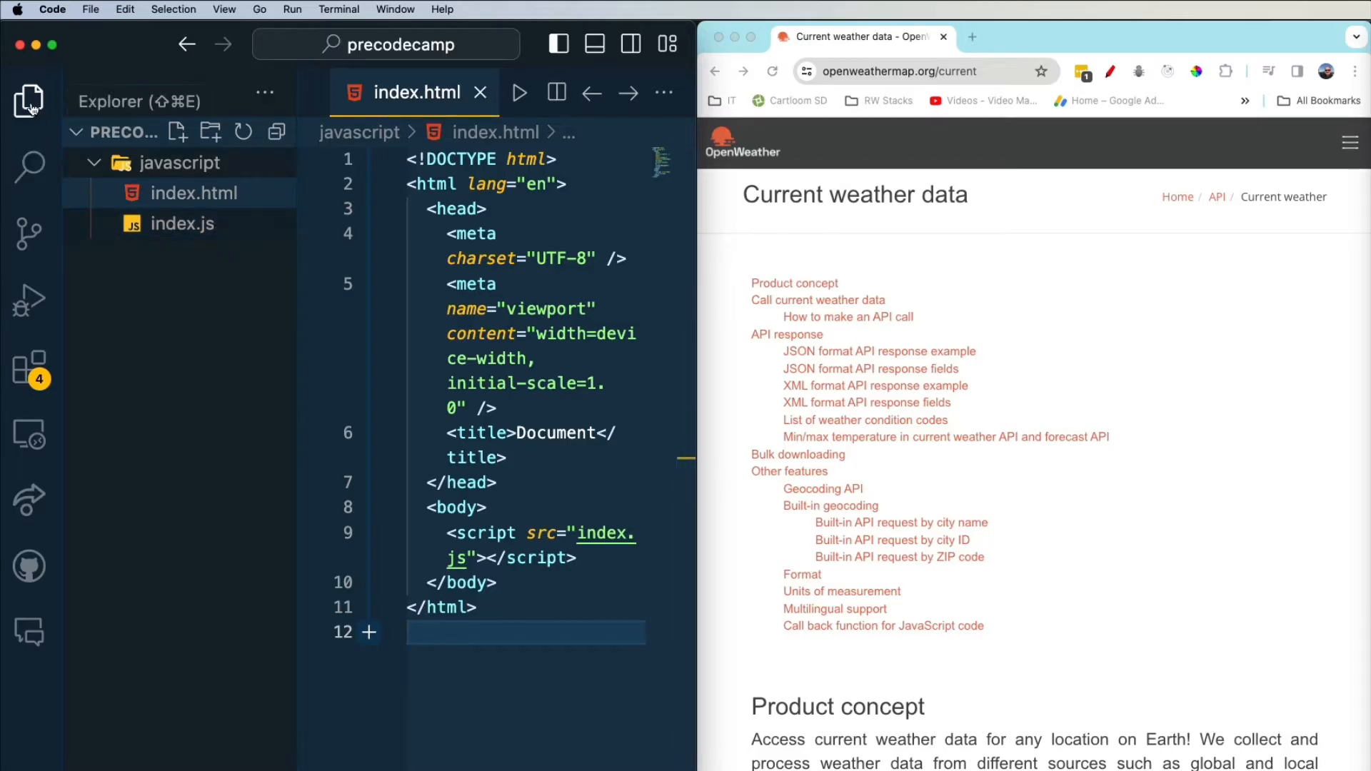
pyautogui.click(28, 100)
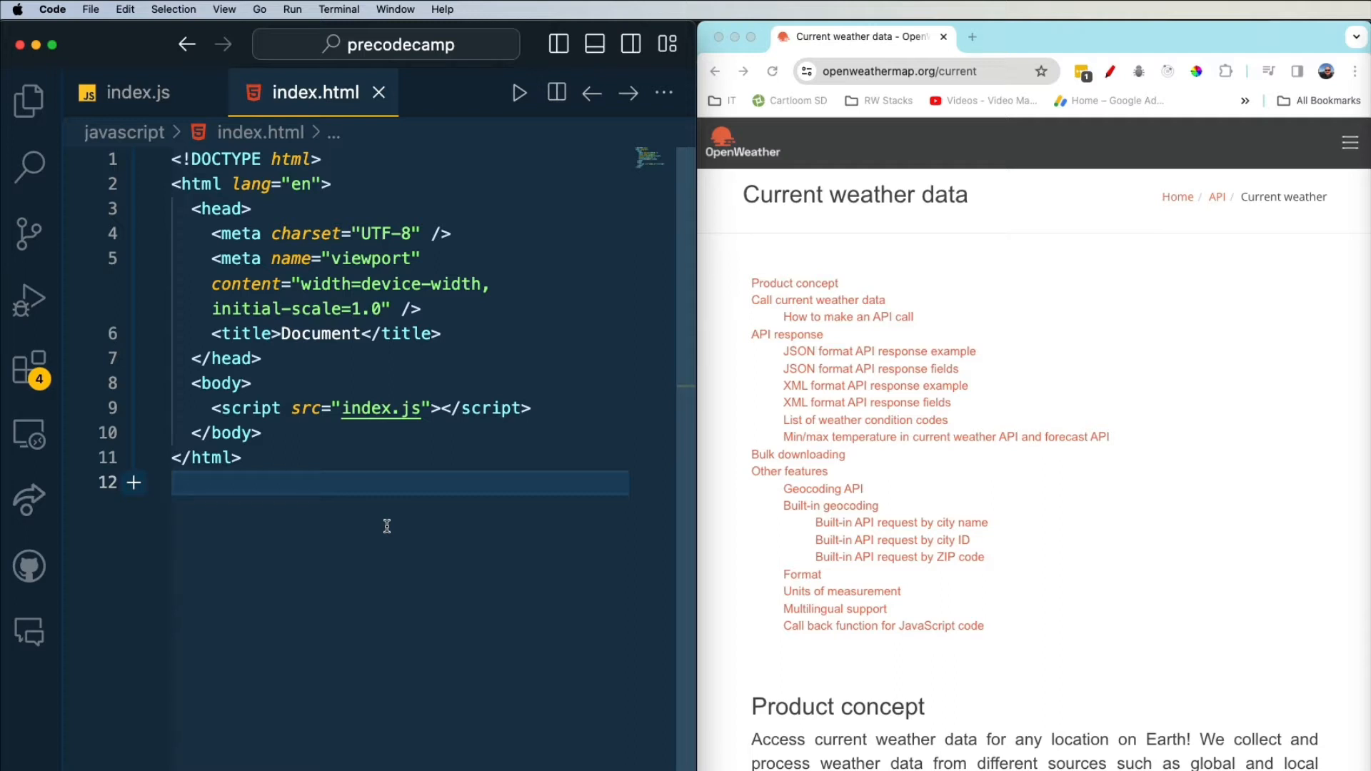
pyautogui.moveTo(199, 103)
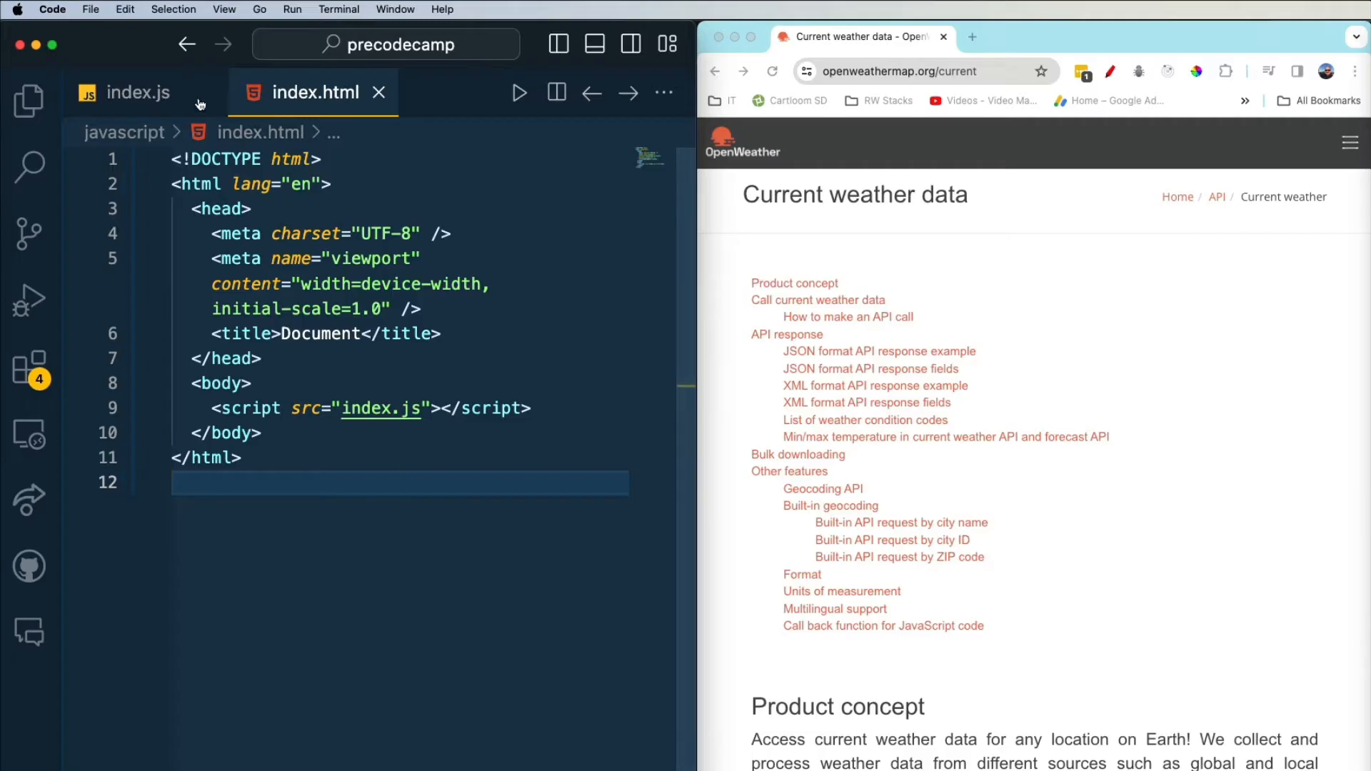
pyautogui.click(136, 93)
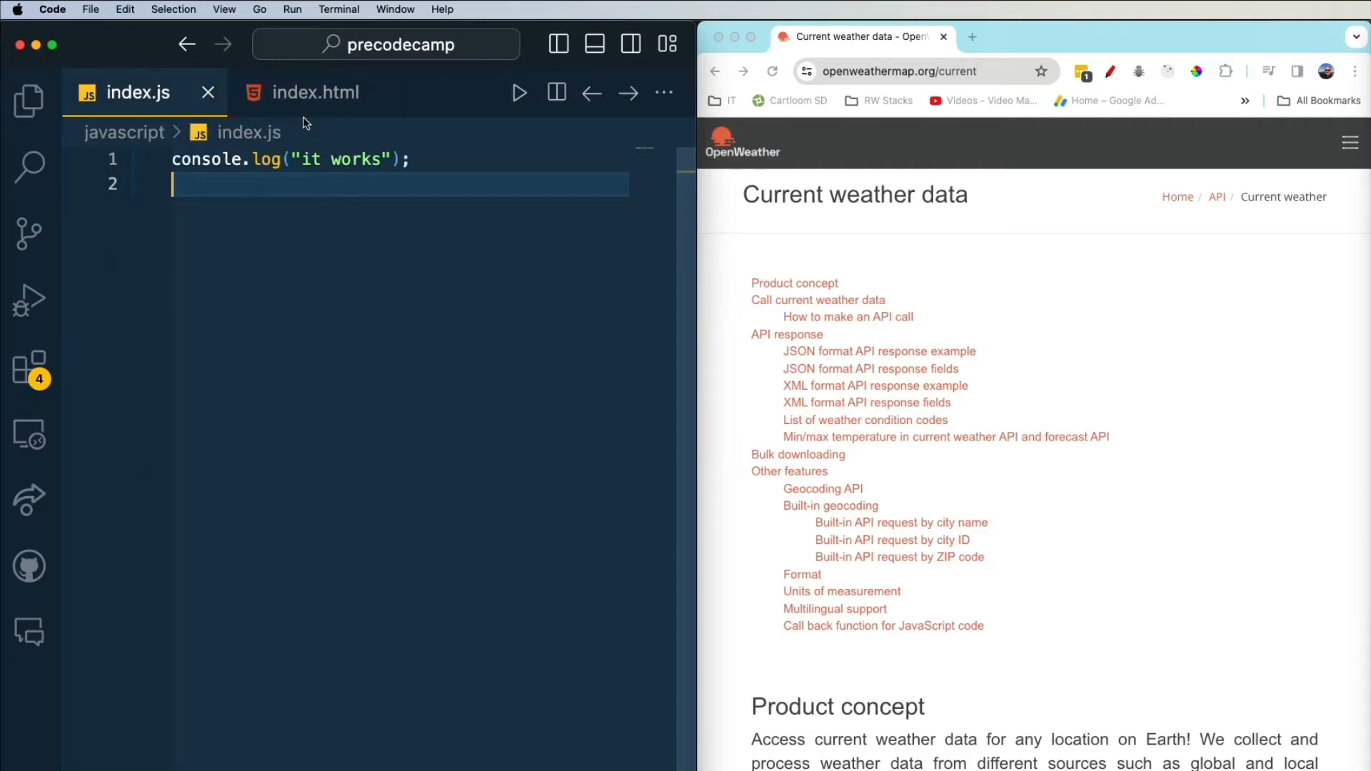
pyautogui.click(315, 92)
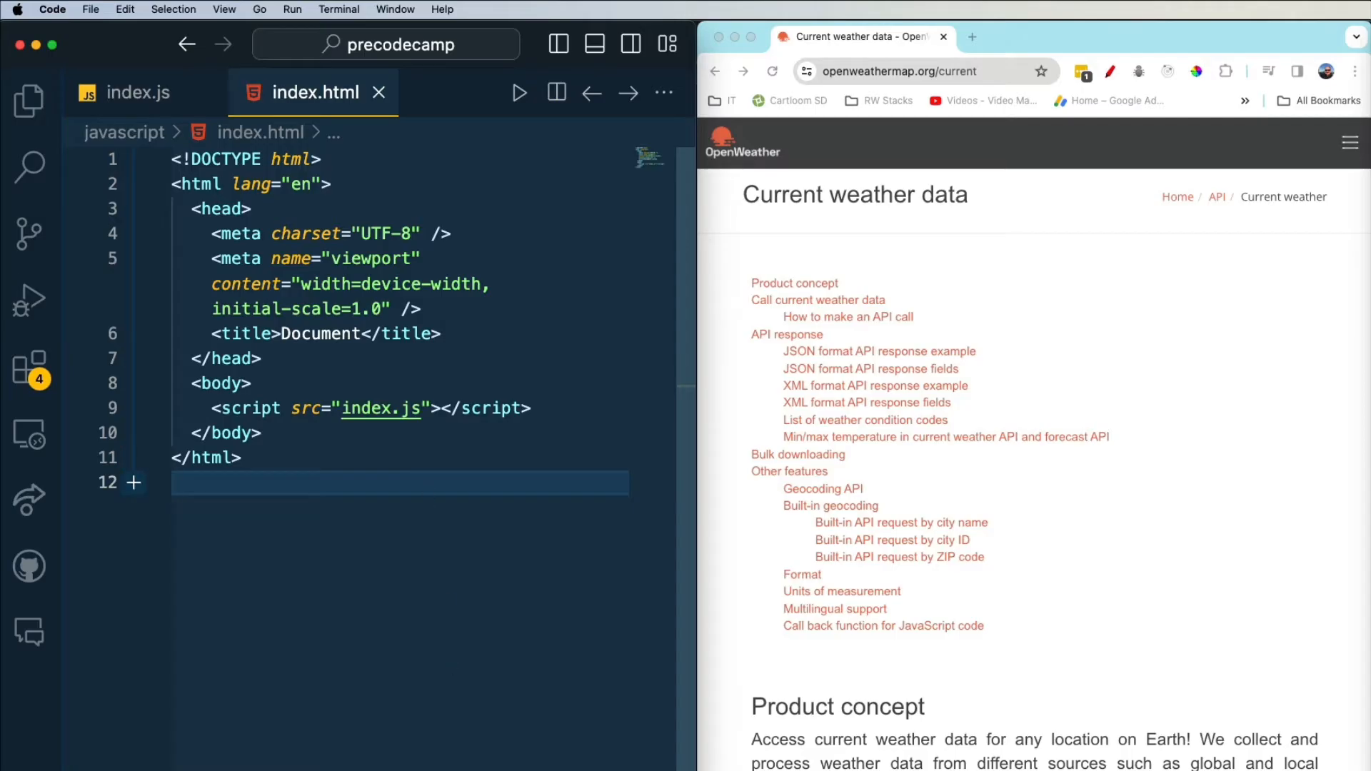
pyautogui.click(175, 482)
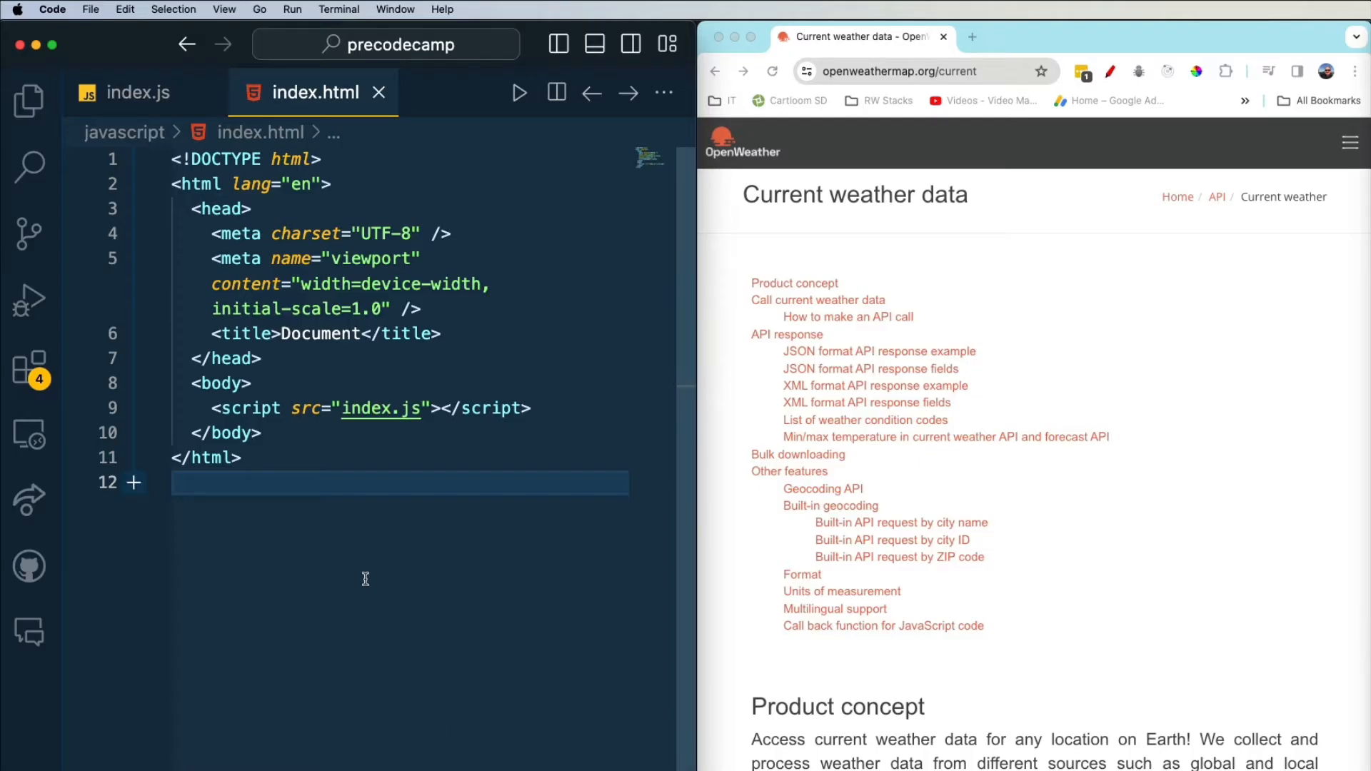
pyautogui.rightClick(366, 579)
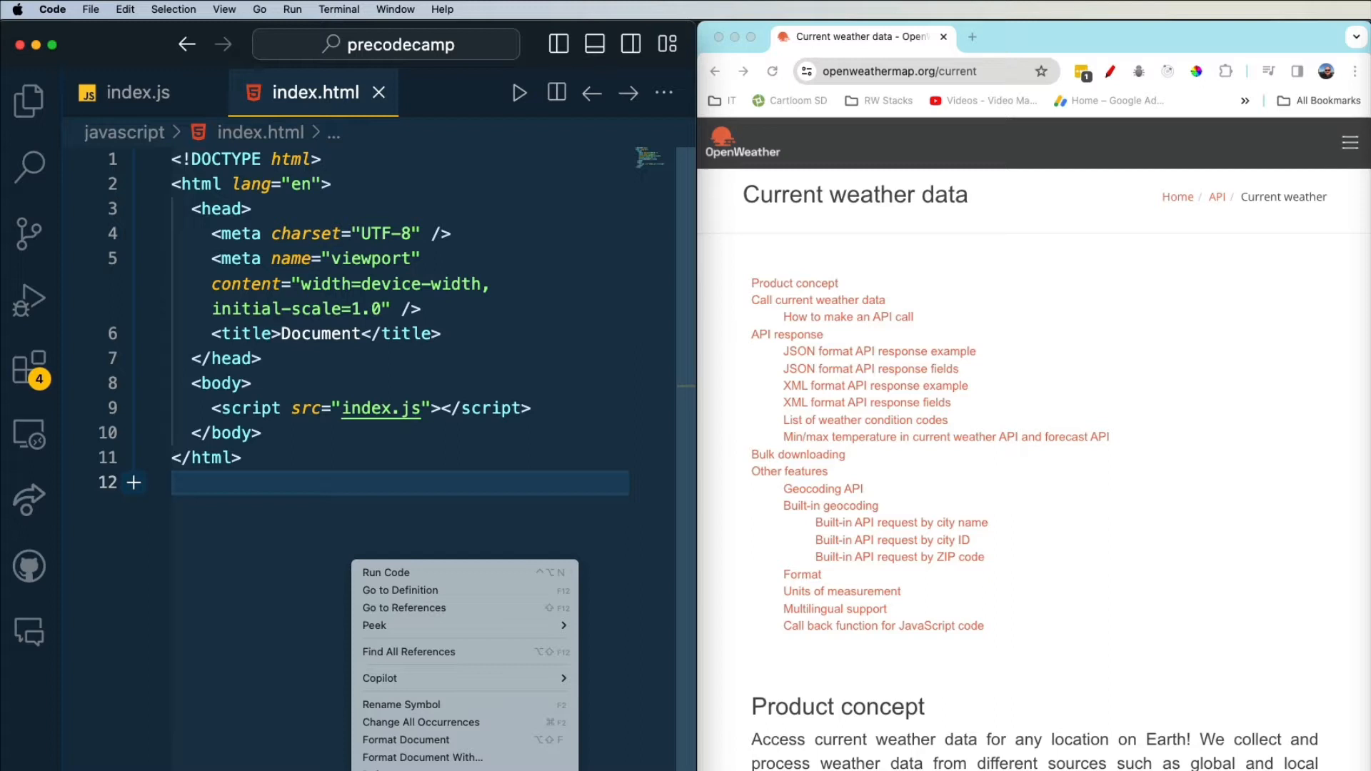
pyautogui.click(350, 483)
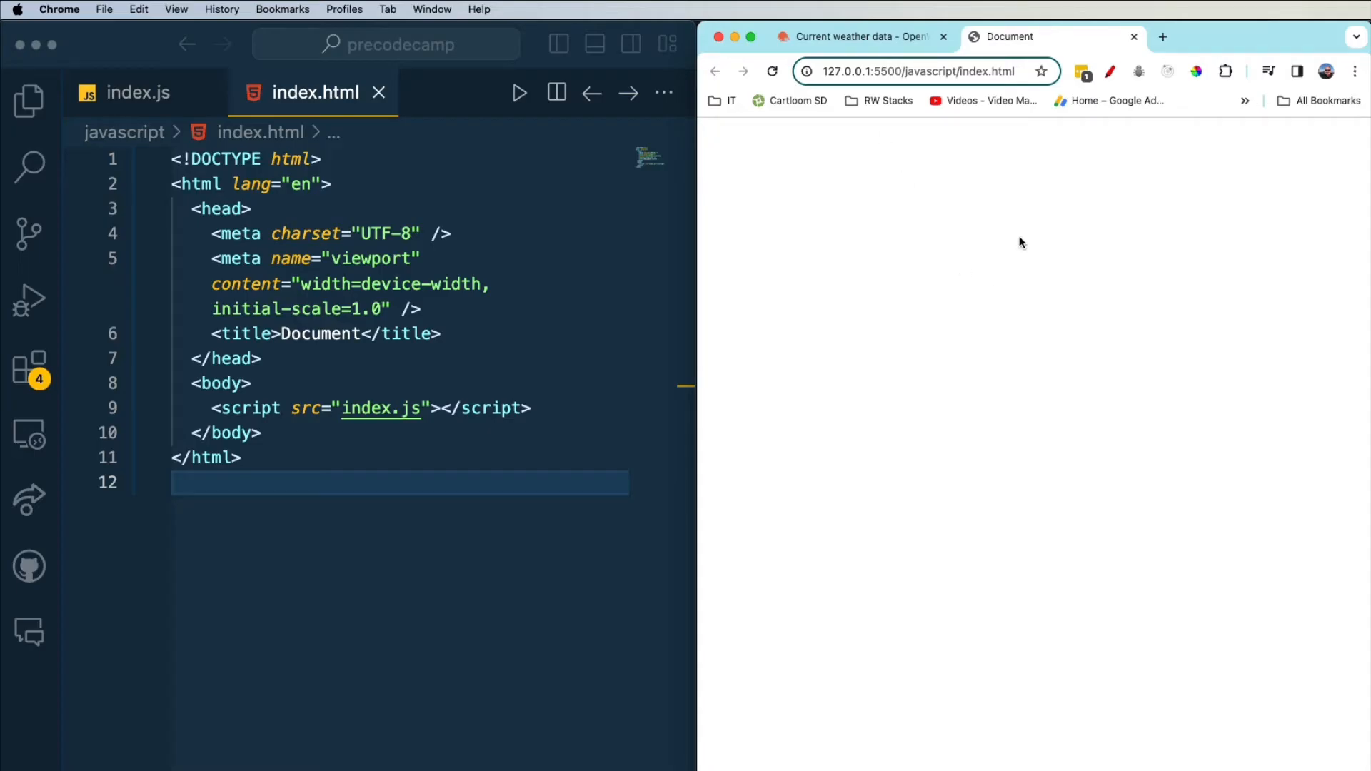
pyautogui.moveTo(886, 246)
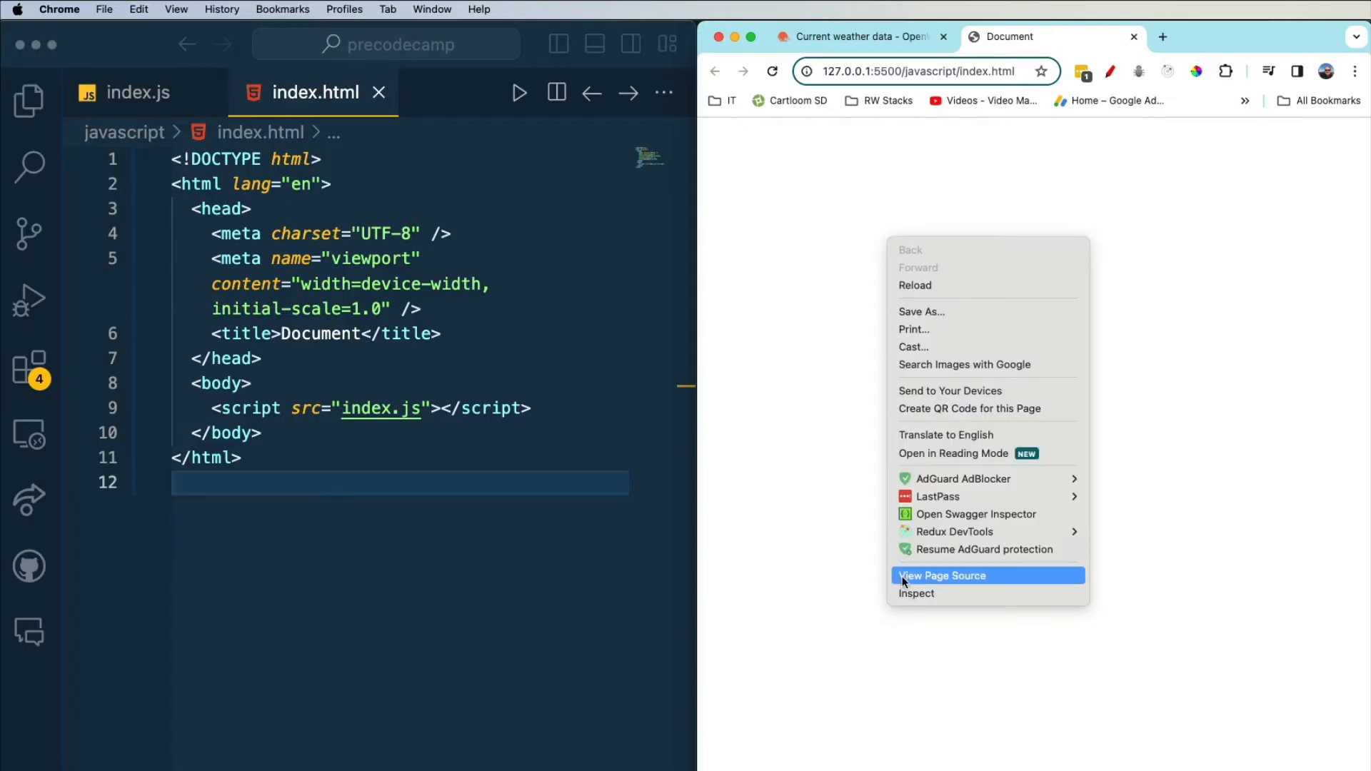
# Open Chrome DevTools with Inspect and switch to the Console panel showing 'it works'
pyautogui.click(916, 592)
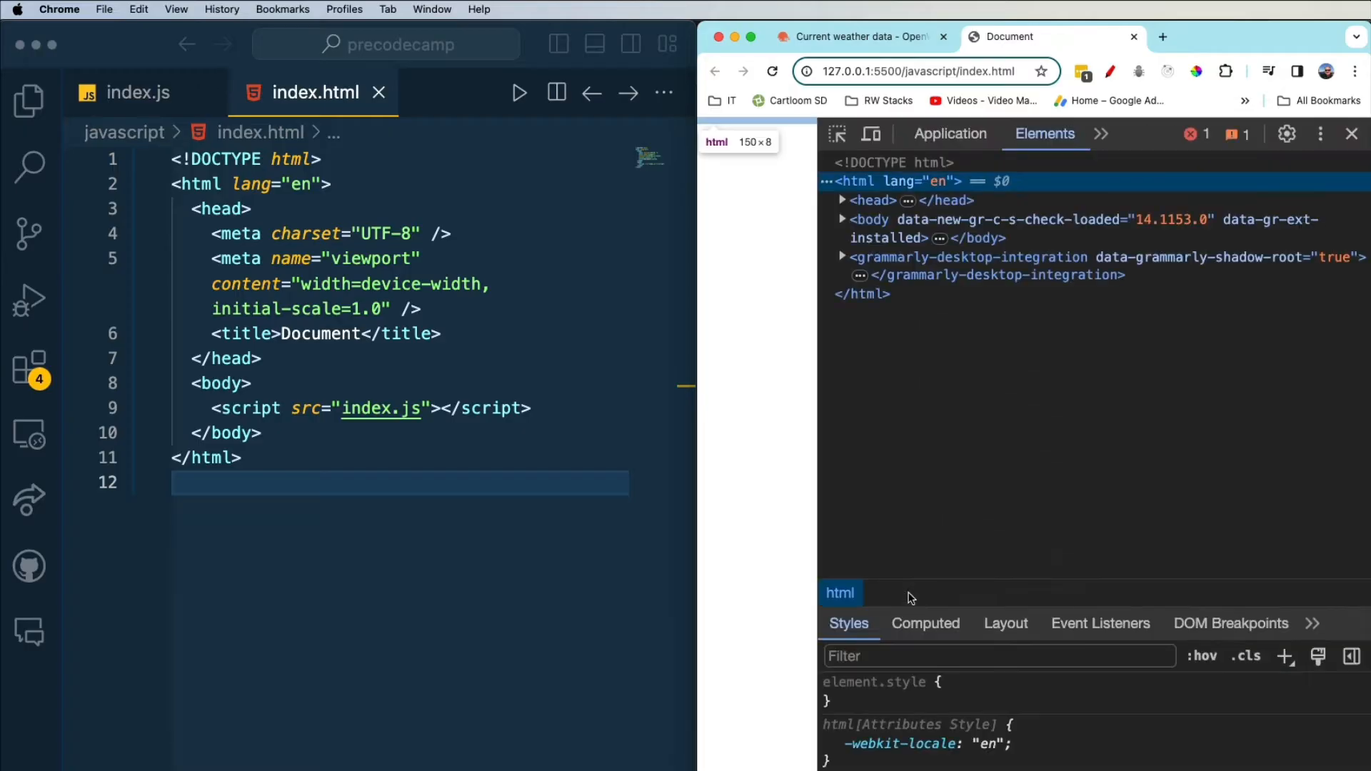
pyautogui.click(1101, 133)
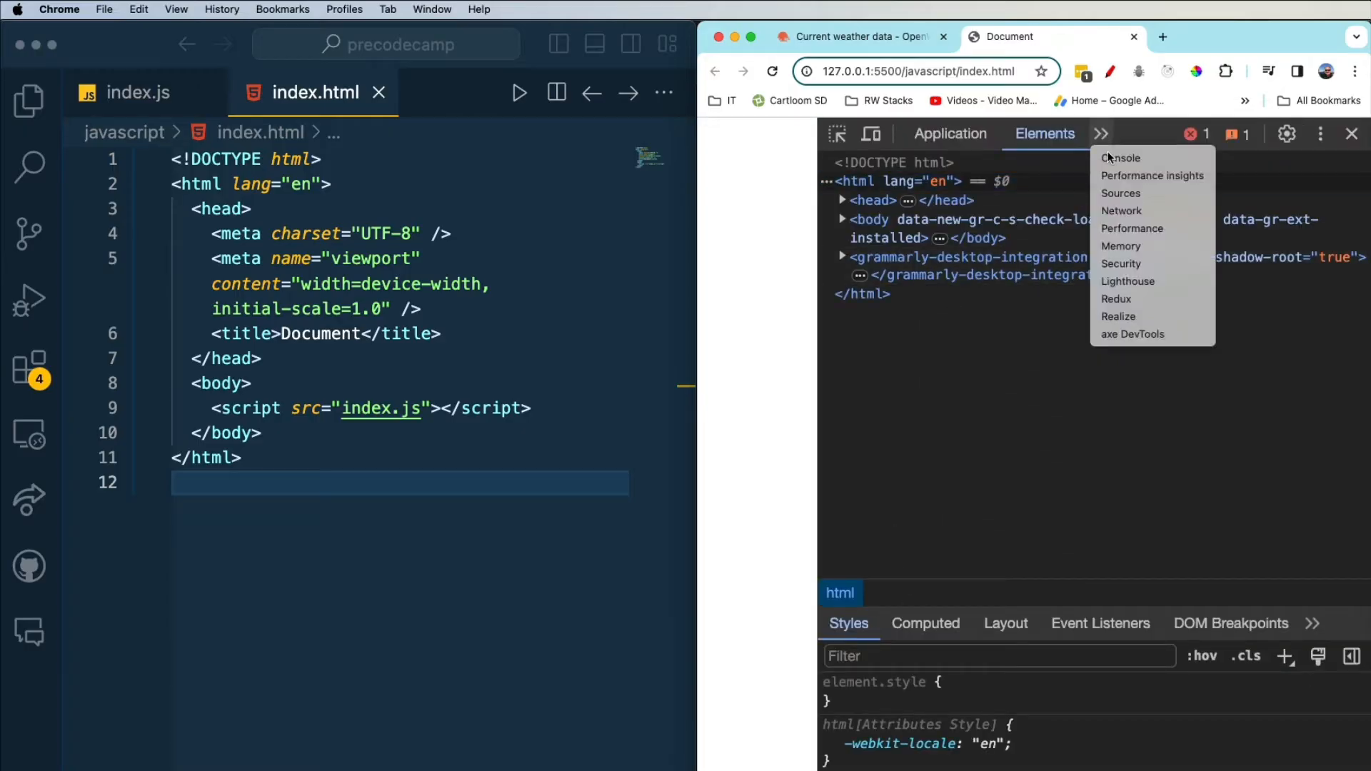
pyautogui.click(1122, 159)
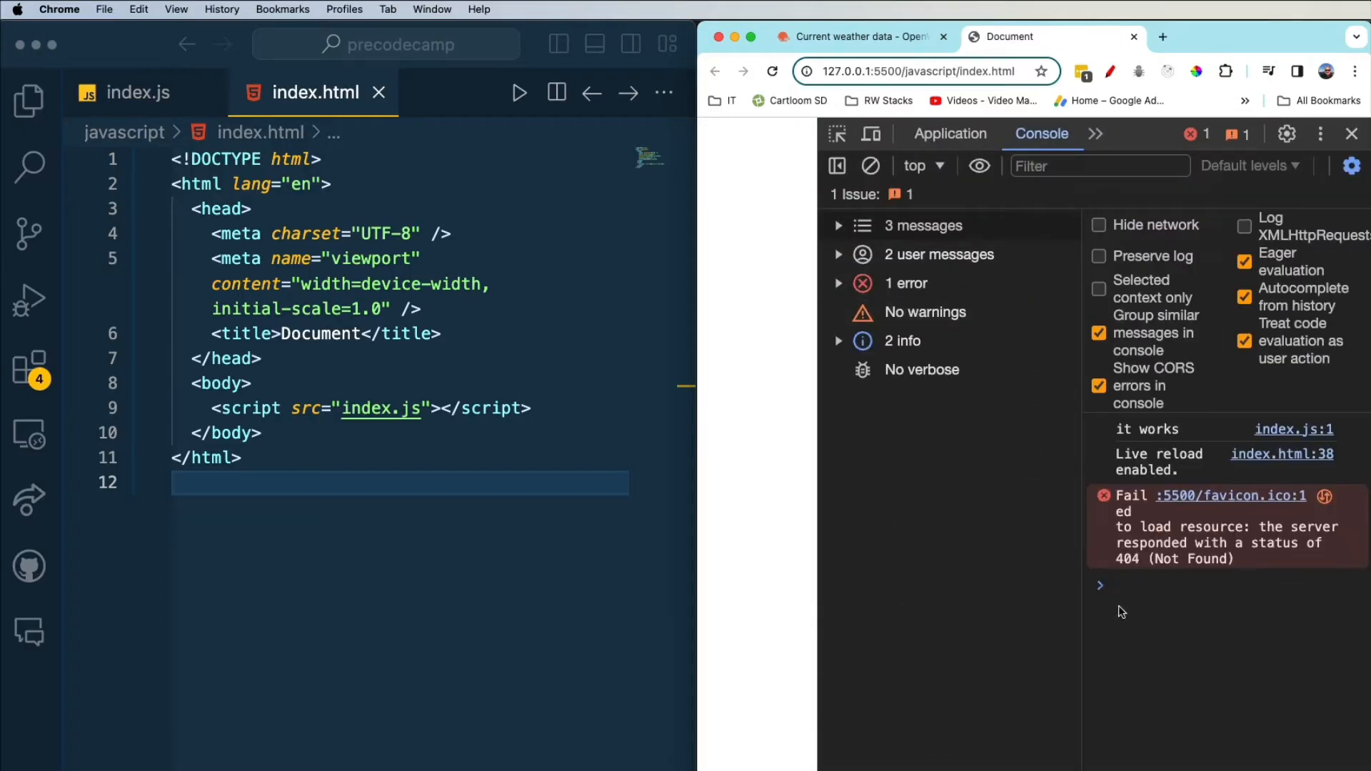
pyautogui.moveTo(1214, 566)
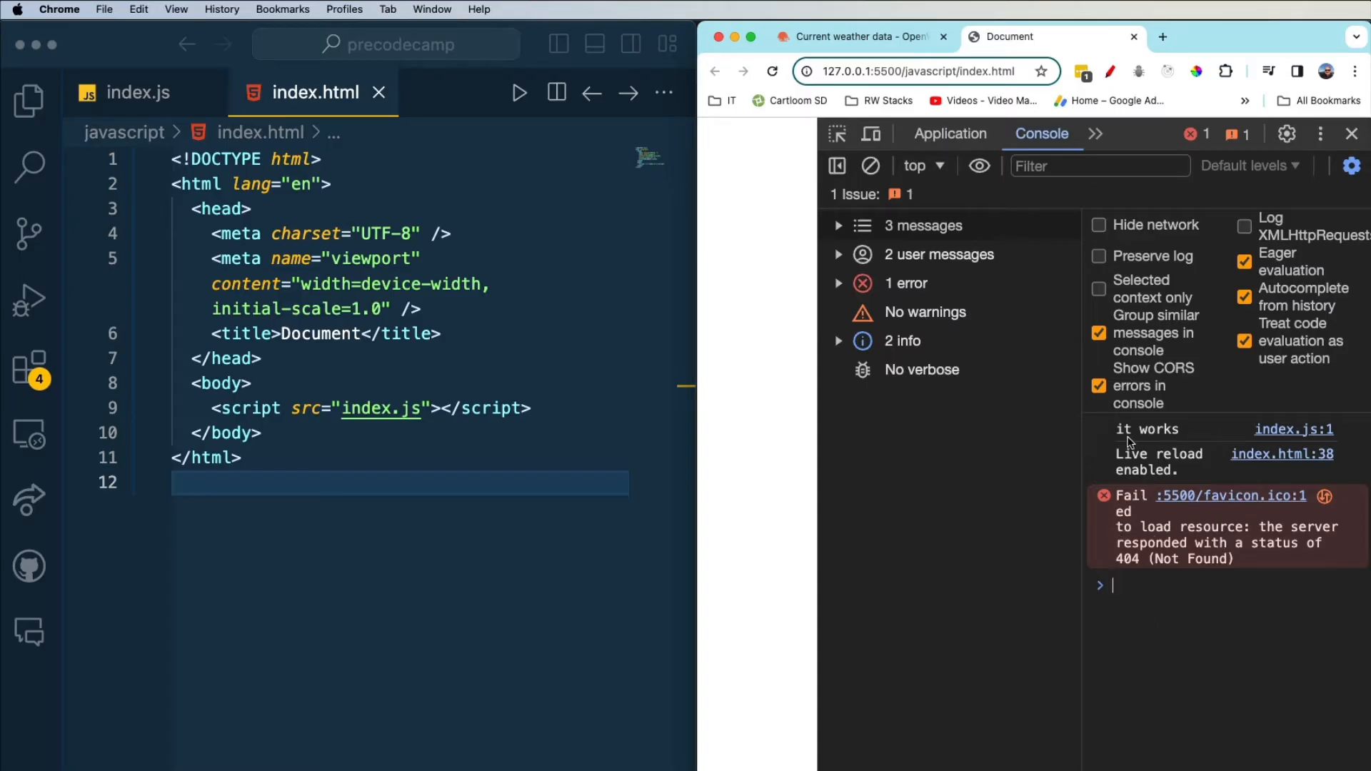
pyautogui.moveTo(1156, 447)
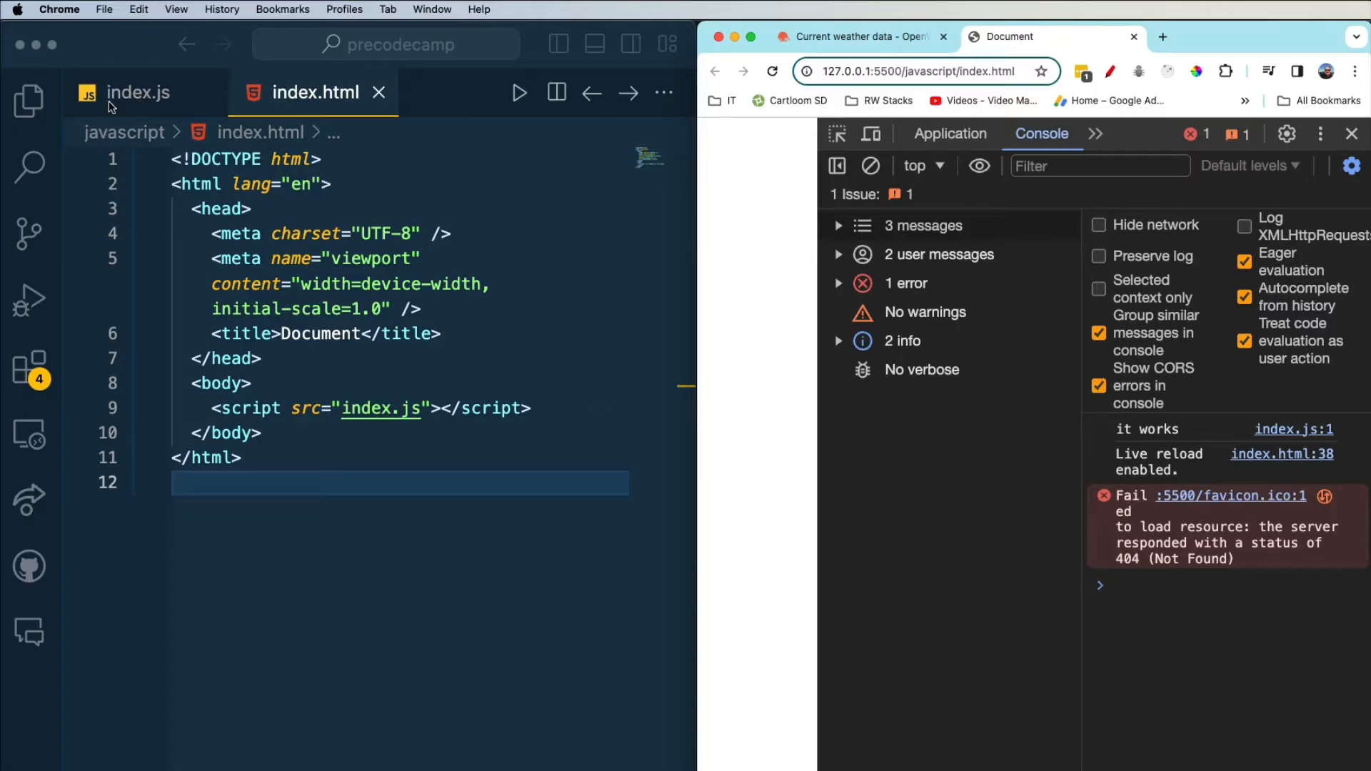
# Switch to the index.js tab with its single console.log("it works") line
pyautogui.click(137, 92)
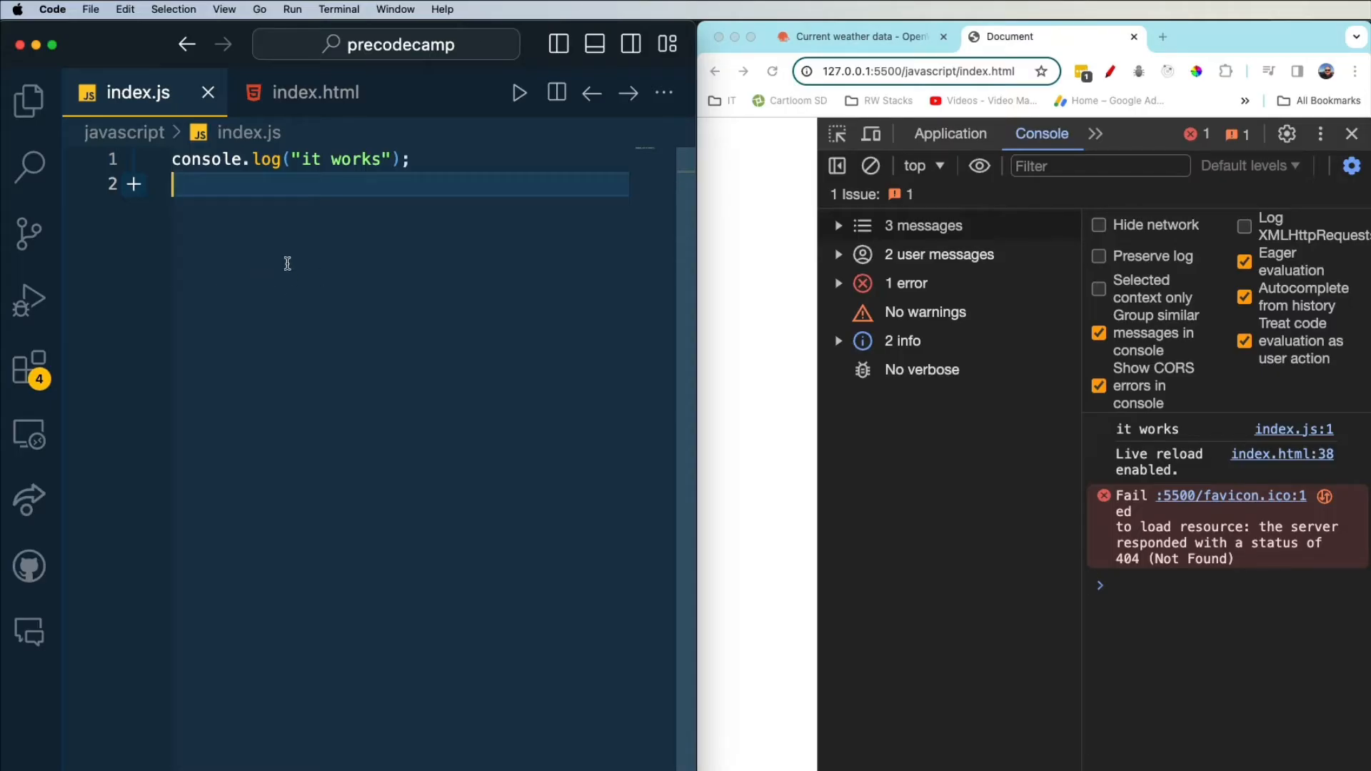
pyautogui.moveTo(353, 299)
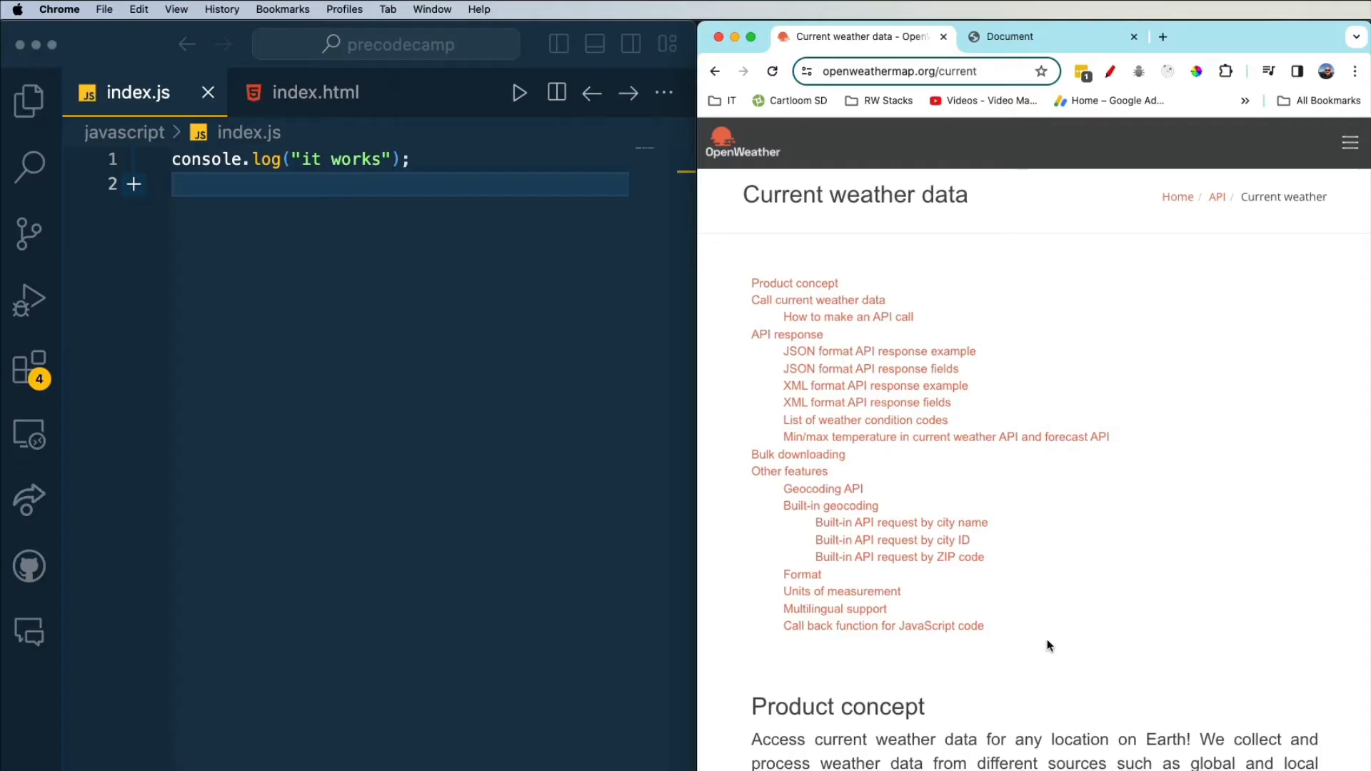
# Scroll the Current weather data docs down to the API call parameters and example request URL
pyautogui.scroll(-3)
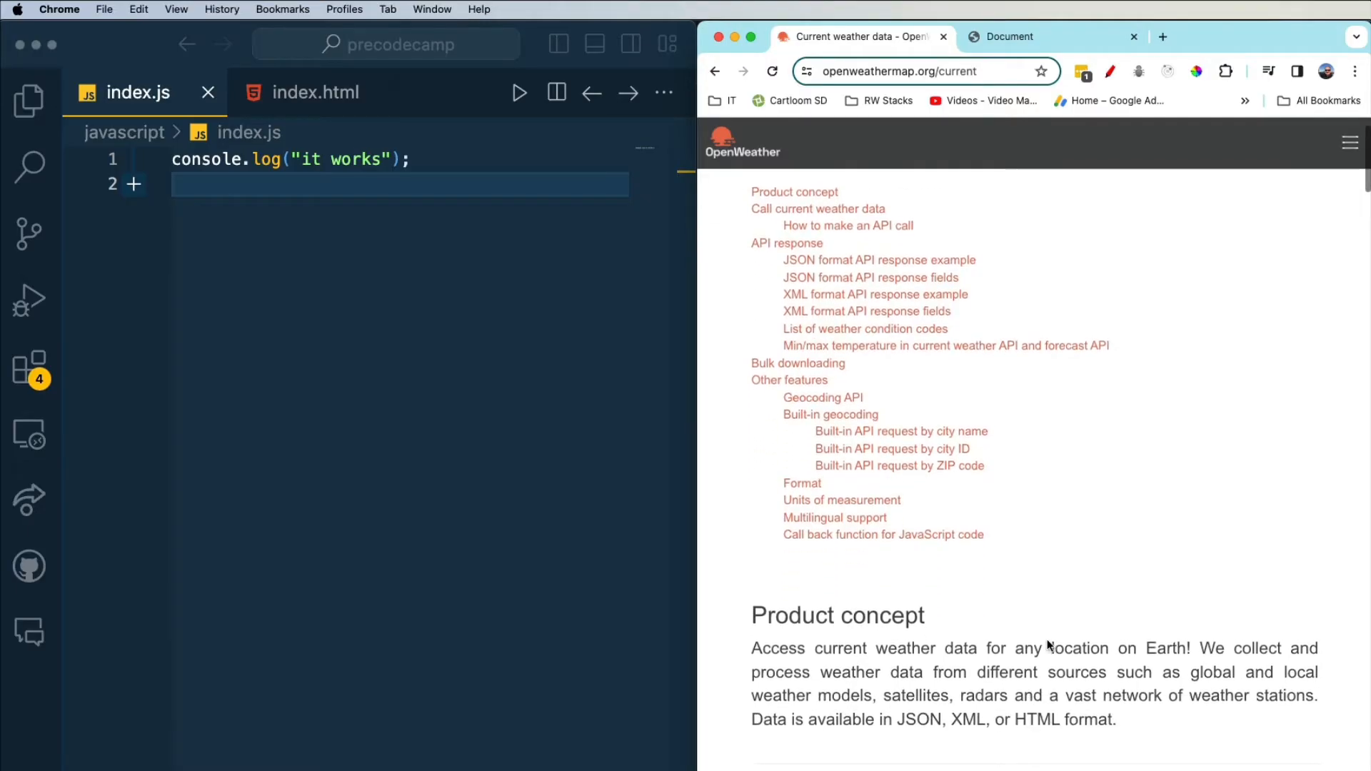
pyautogui.scroll(-3)
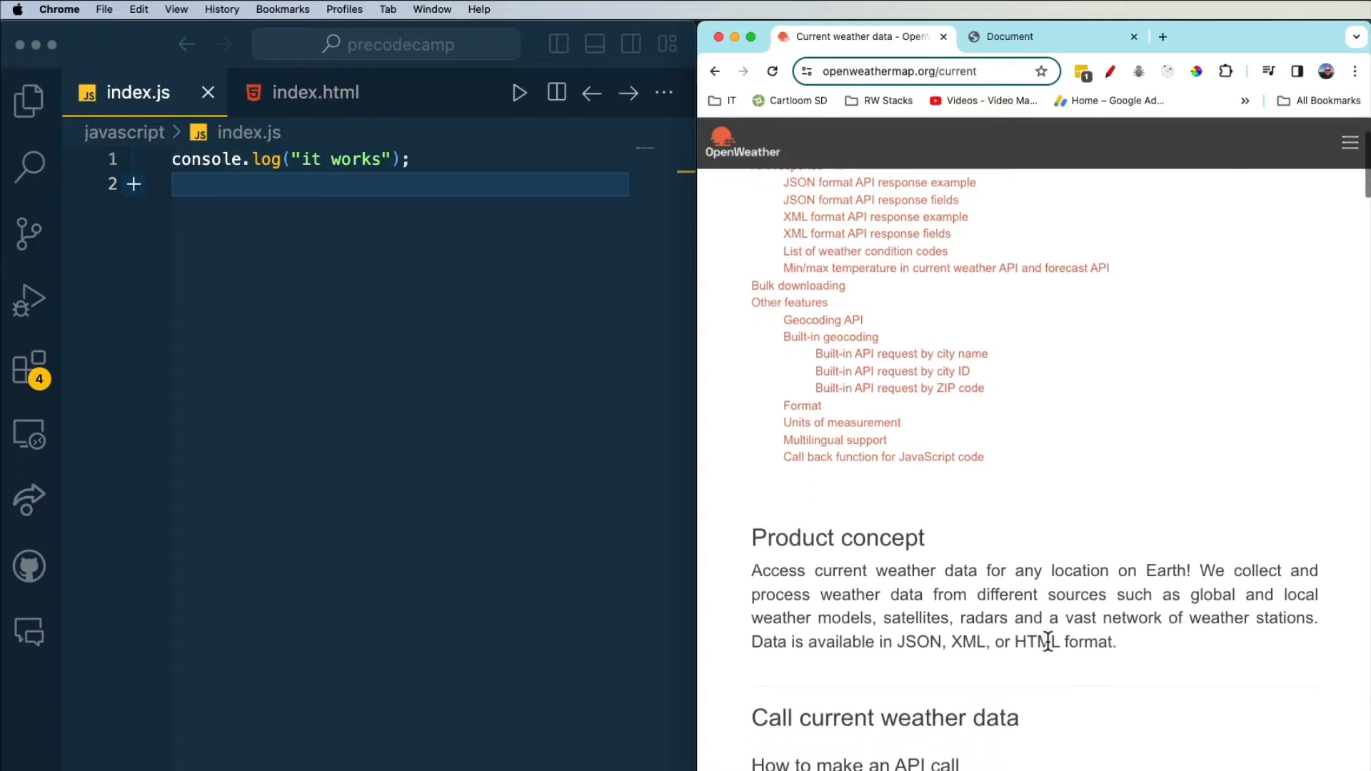
pyautogui.scroll(-3)
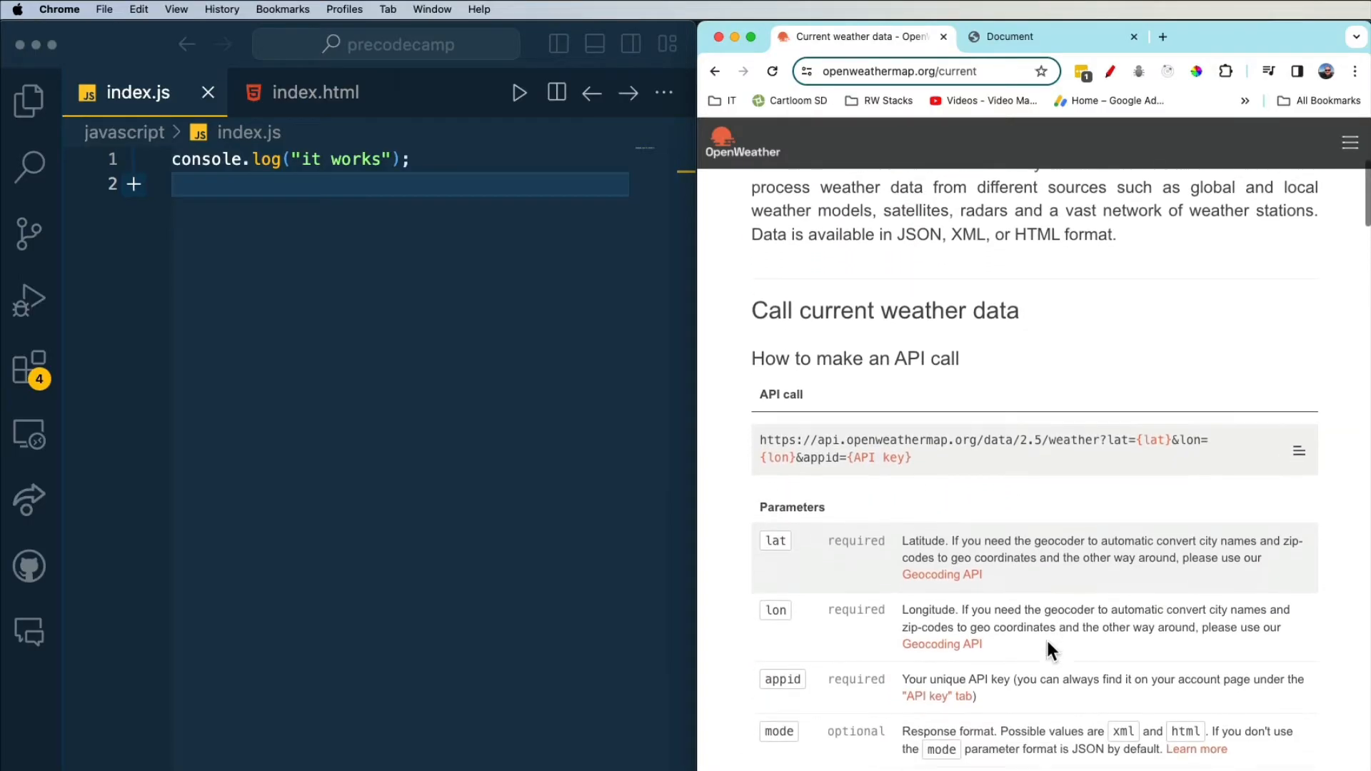
pyautogui.scroll(-3)
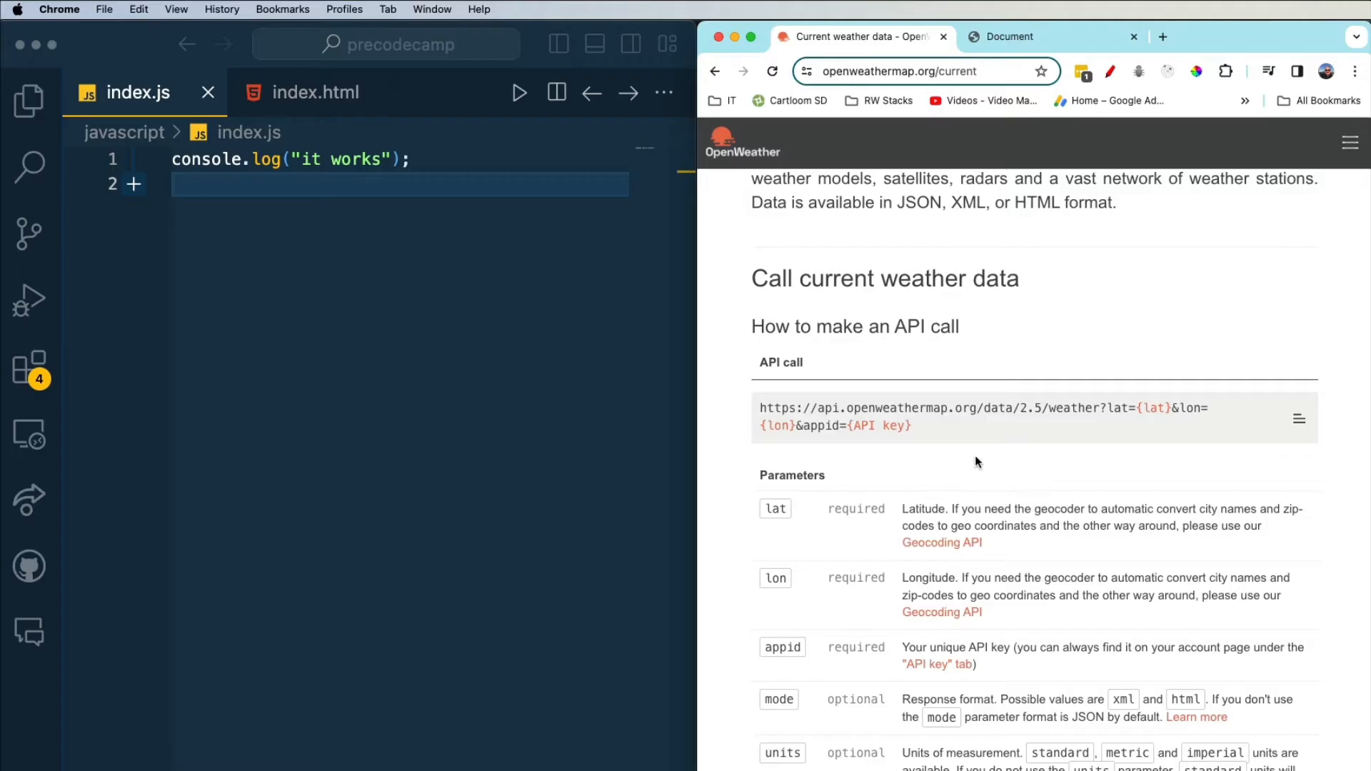
pyautogui.scroll(-3)
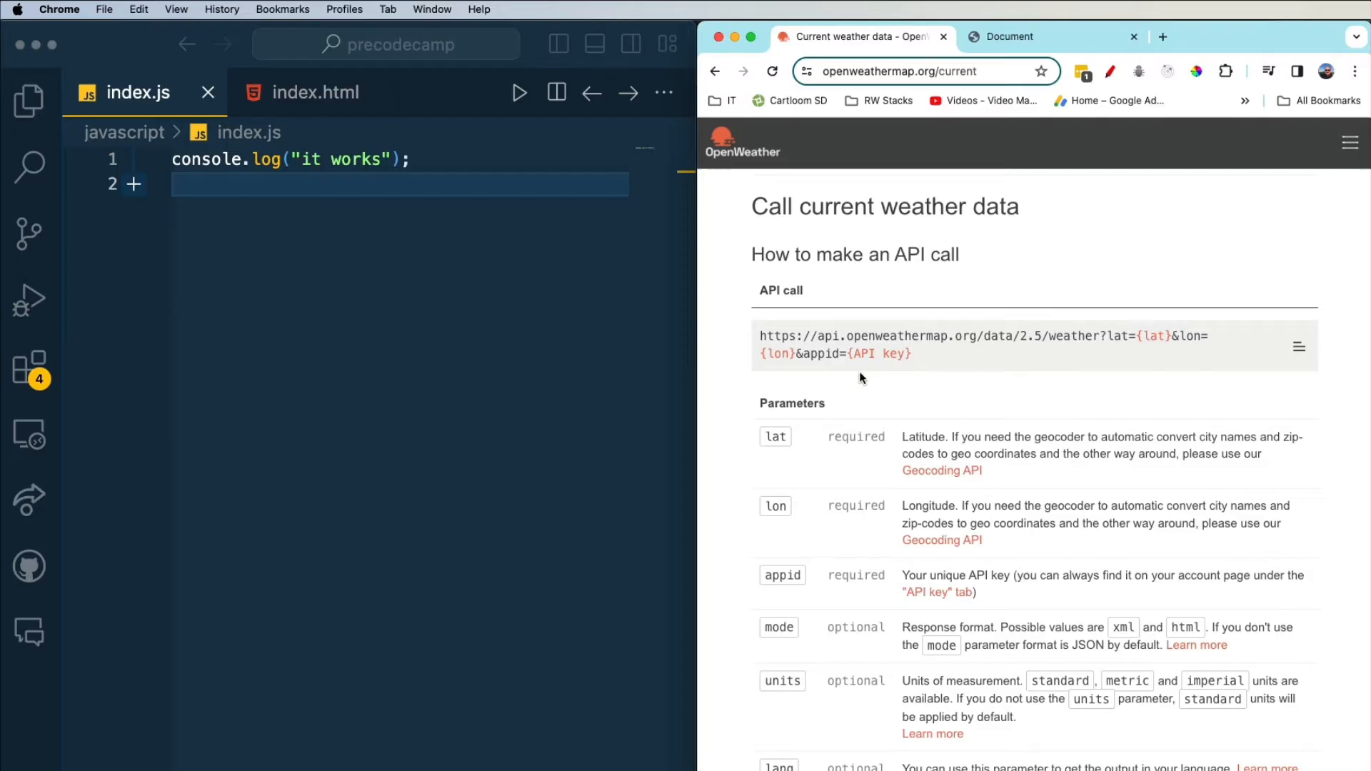
pyautogui.moveTo(878, 354)
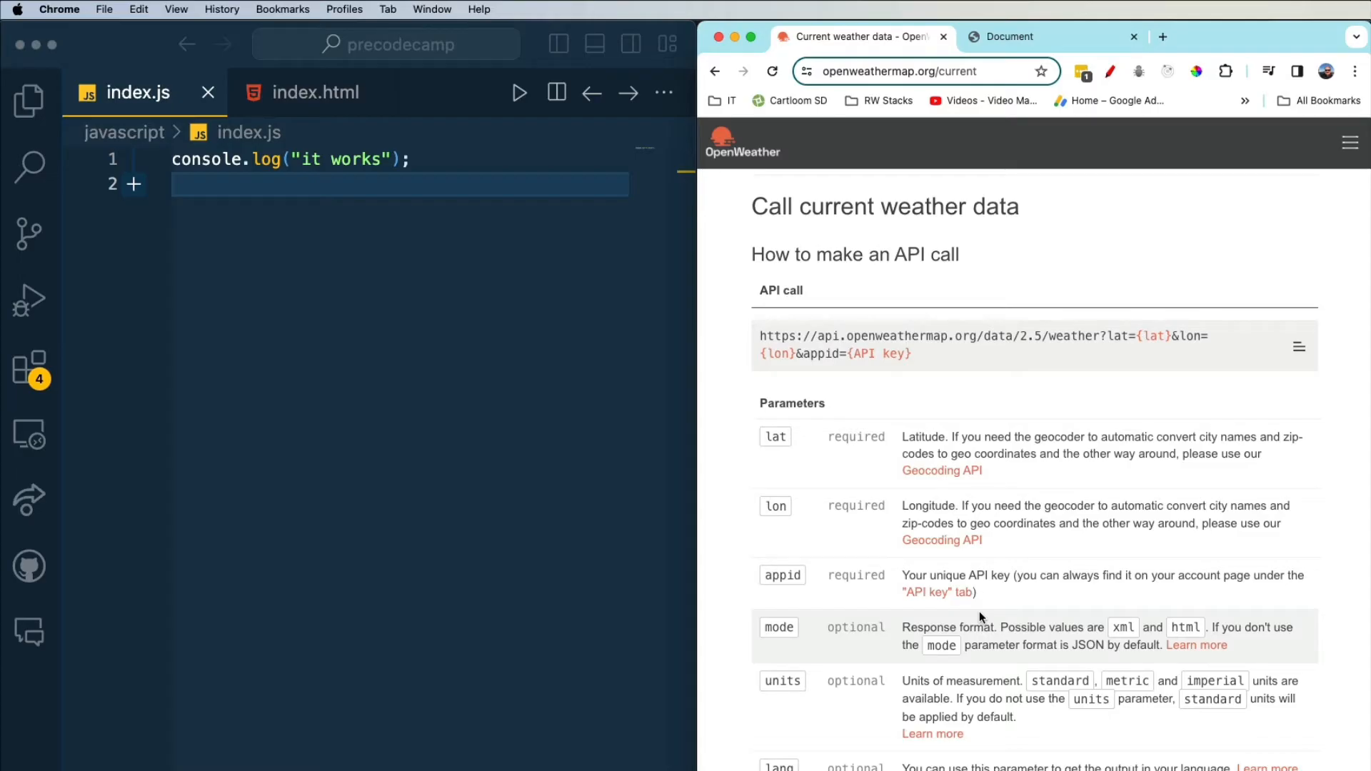
pyautogui.scroll(-3)
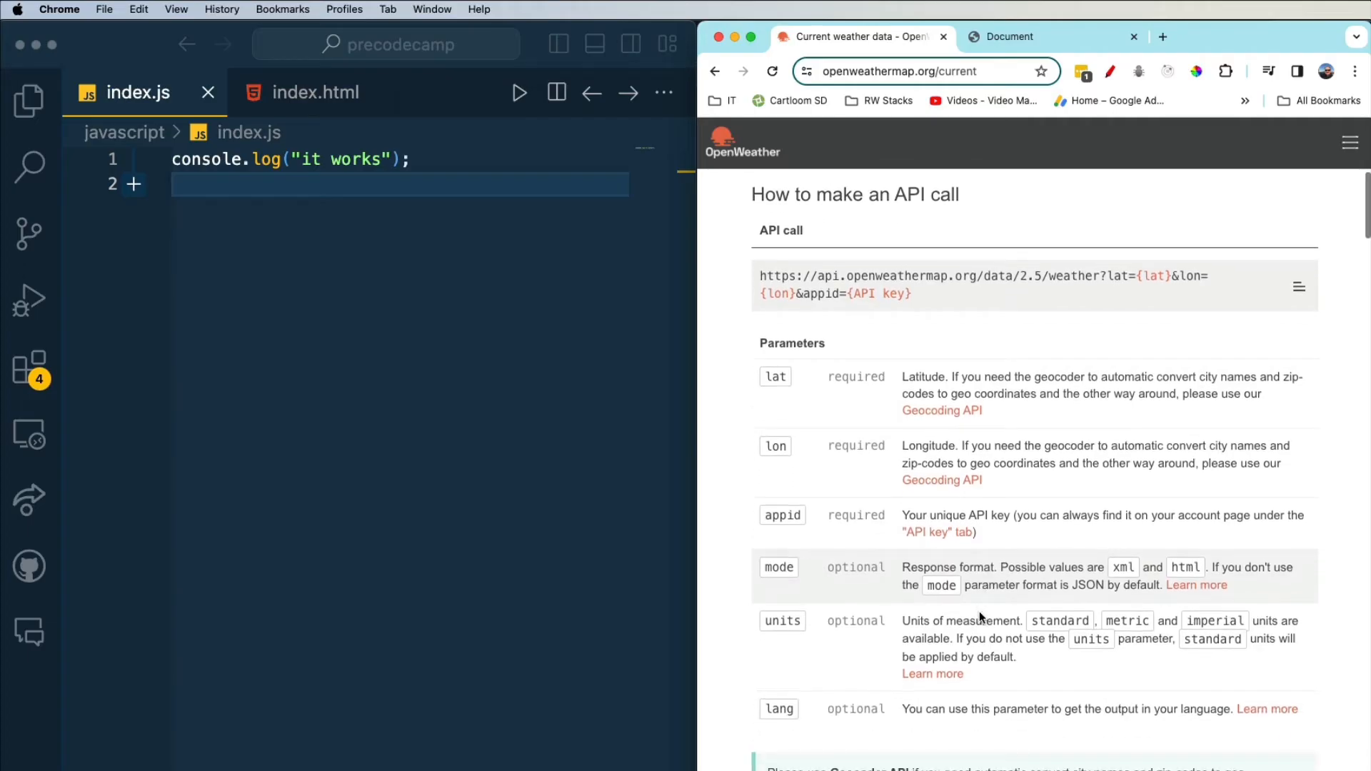
pyautogui.scroll(-3)
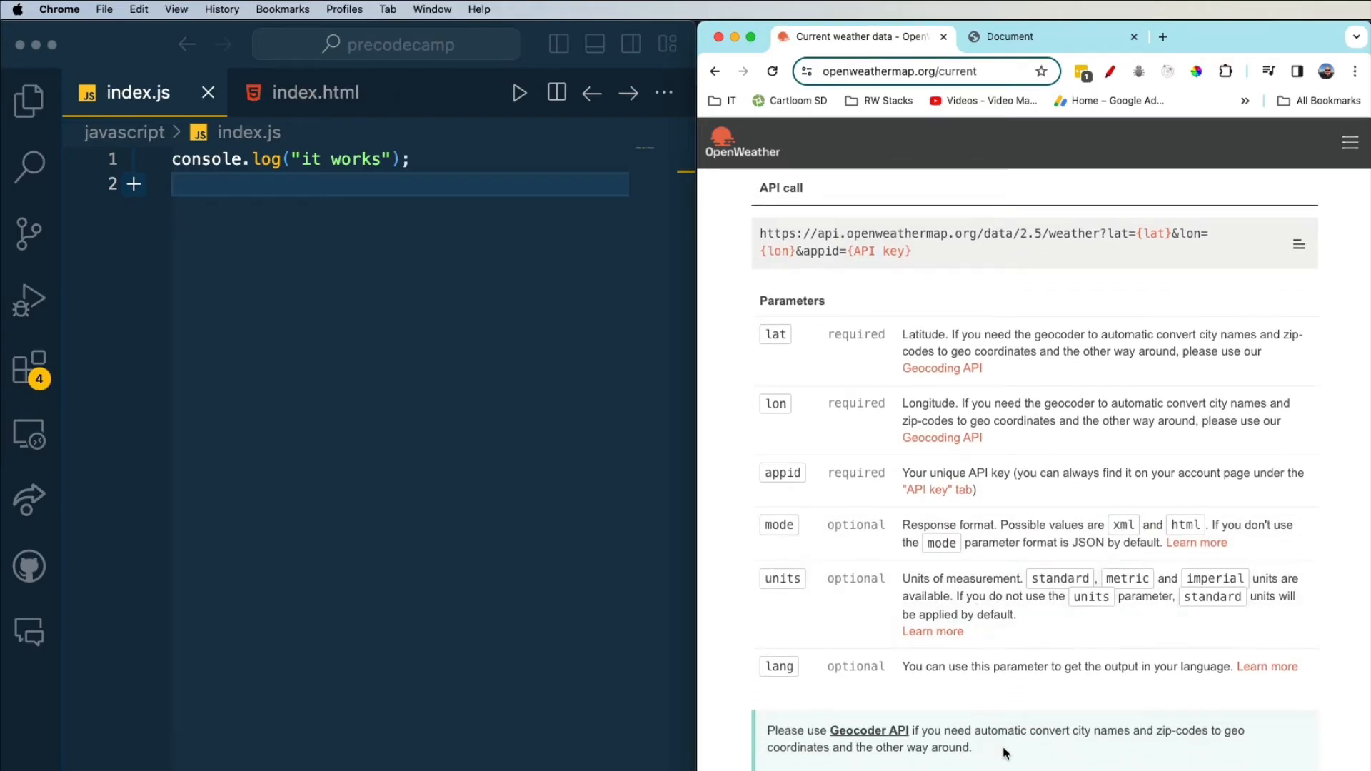
pyautogui.scroll(-3)
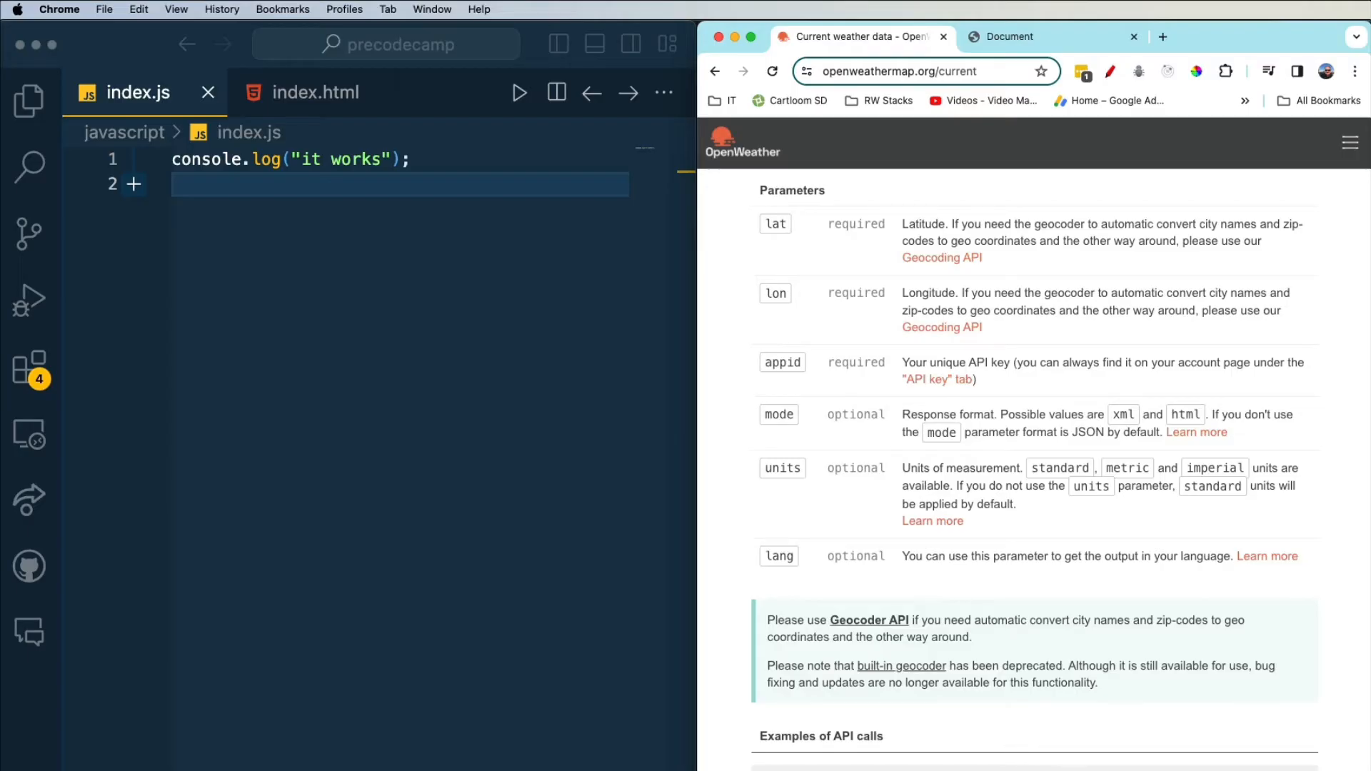
pyautogui.scroll(-3)
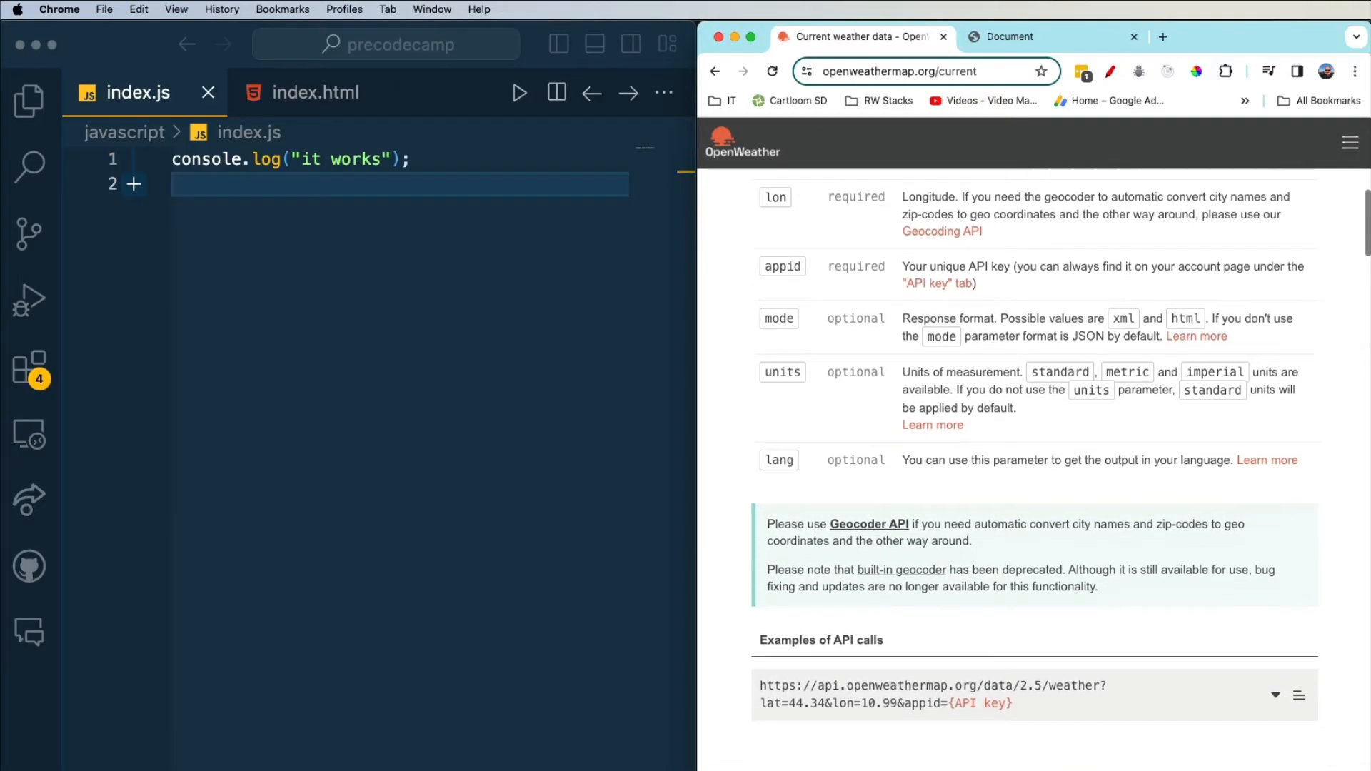
pyautogui.scroll(-3)
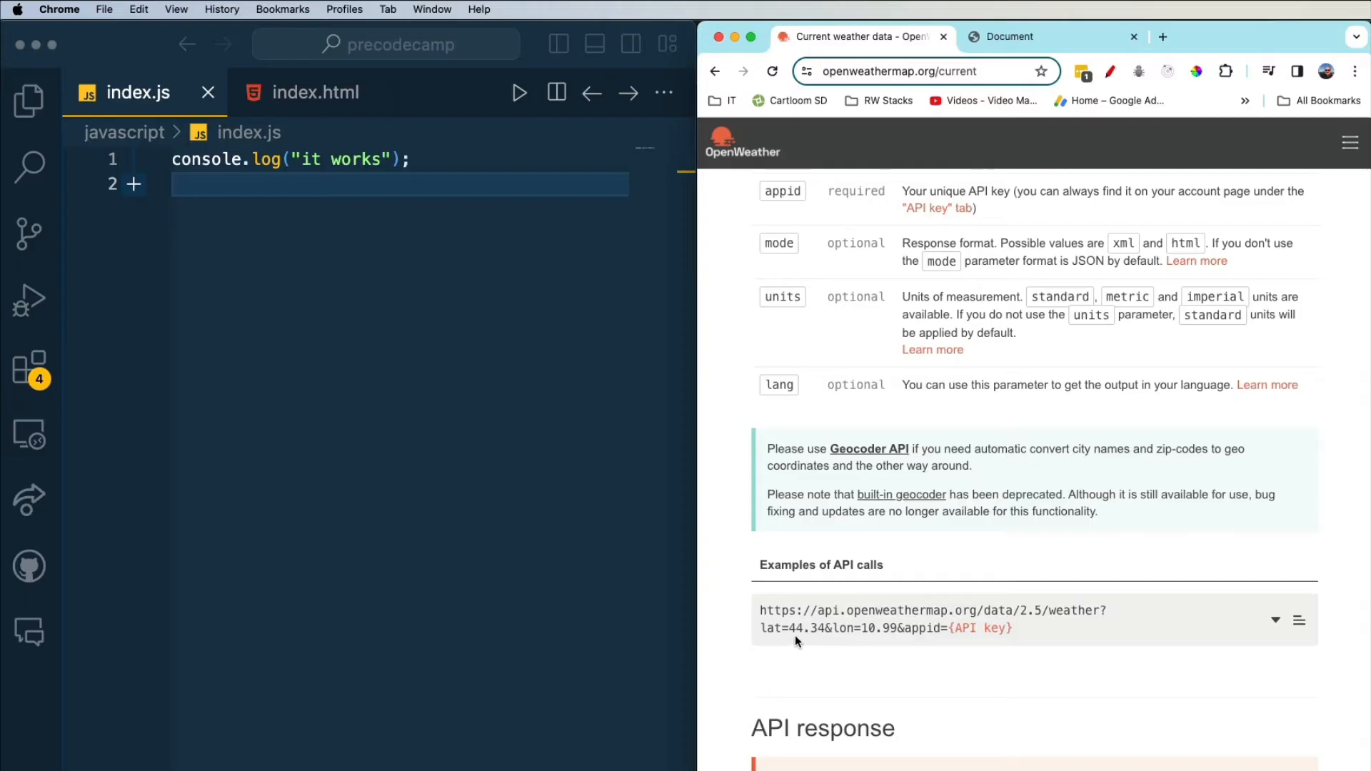
pyautogui.moveTo(845, 647)
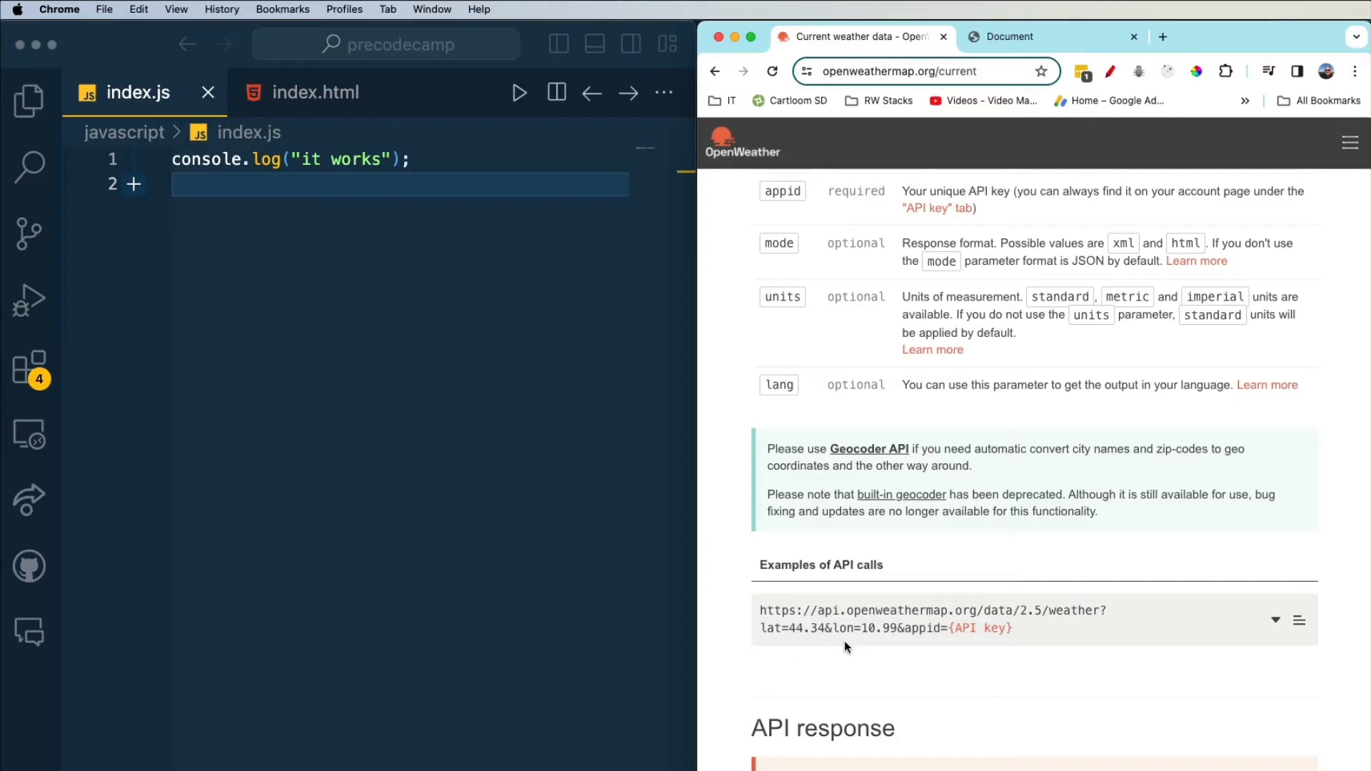
pyautogui.moveTo(877, 644)
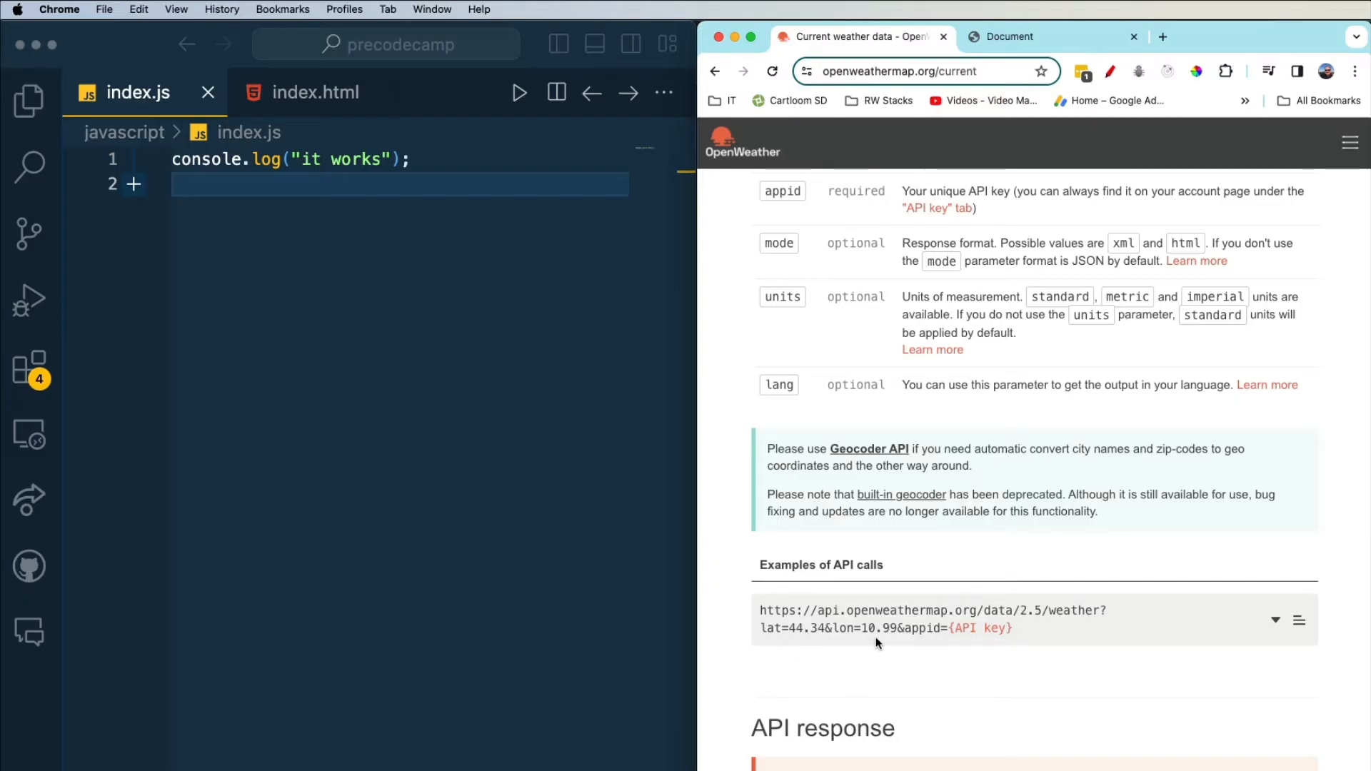
pyautogui.moveTo(944, 645)
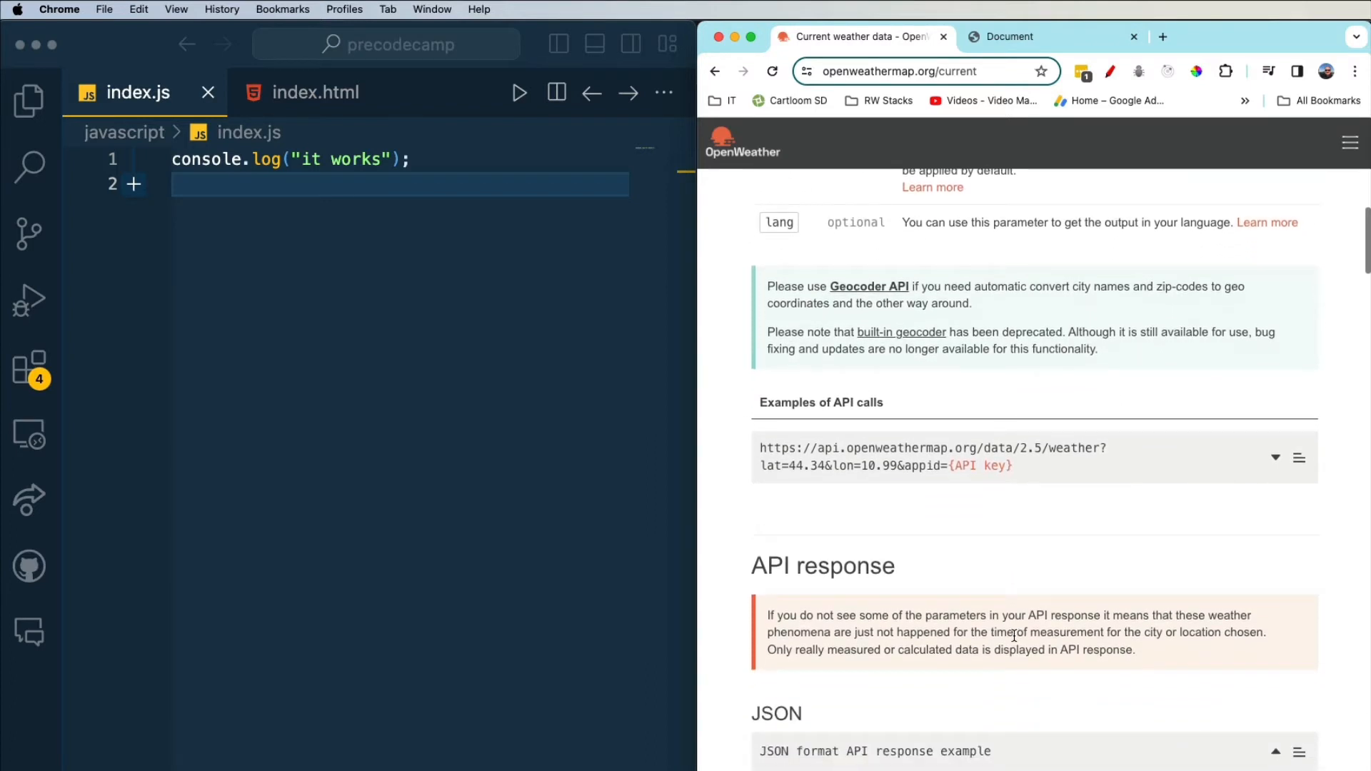
pyautogui.scroll(-3)
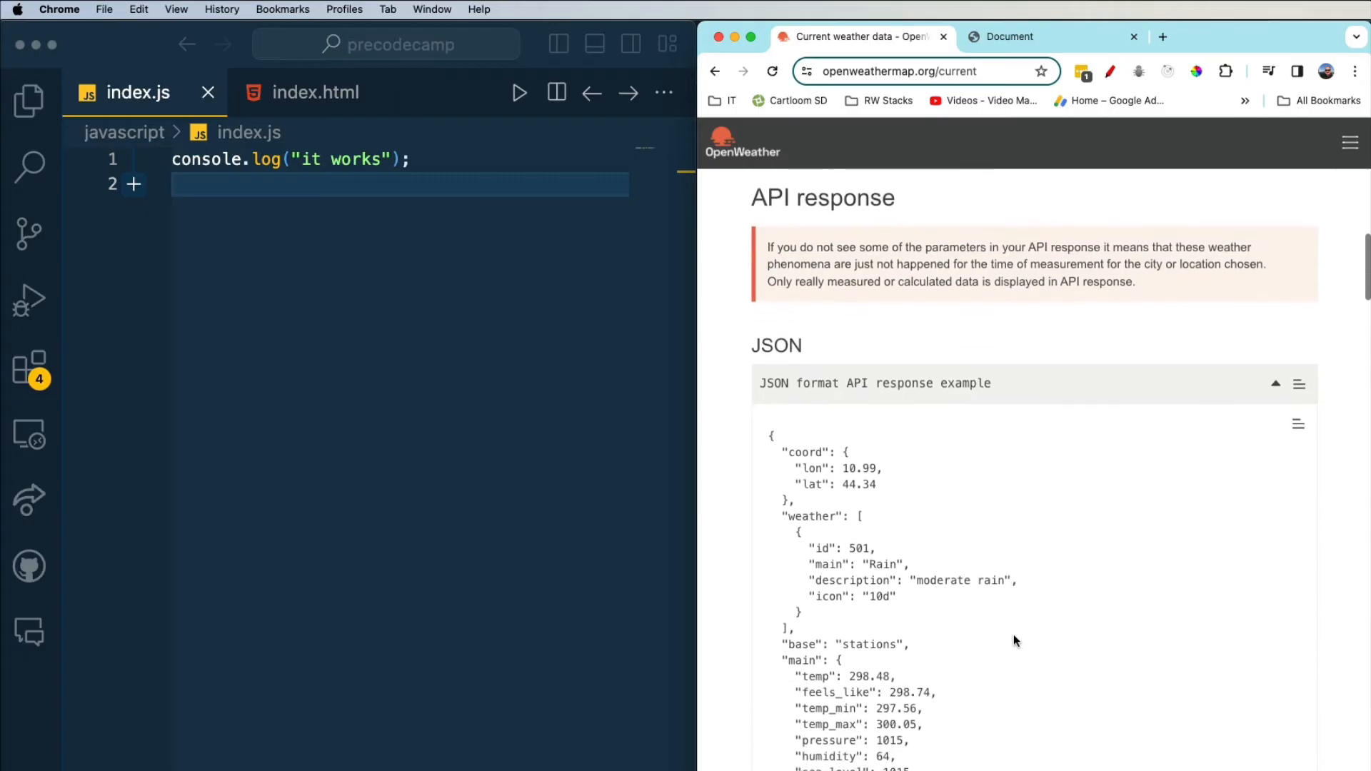
pyautogui.scroll(-3)
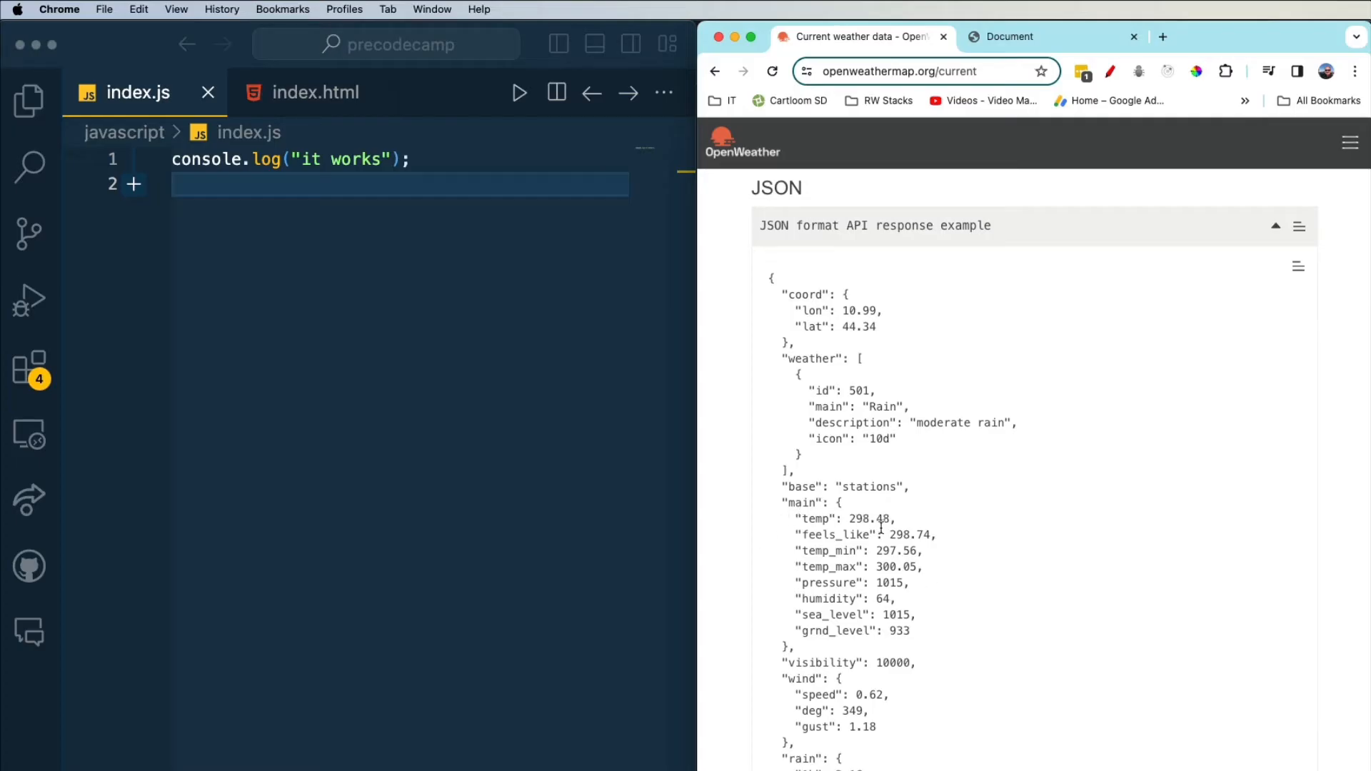
pyautogui.moveTo(877, 544)
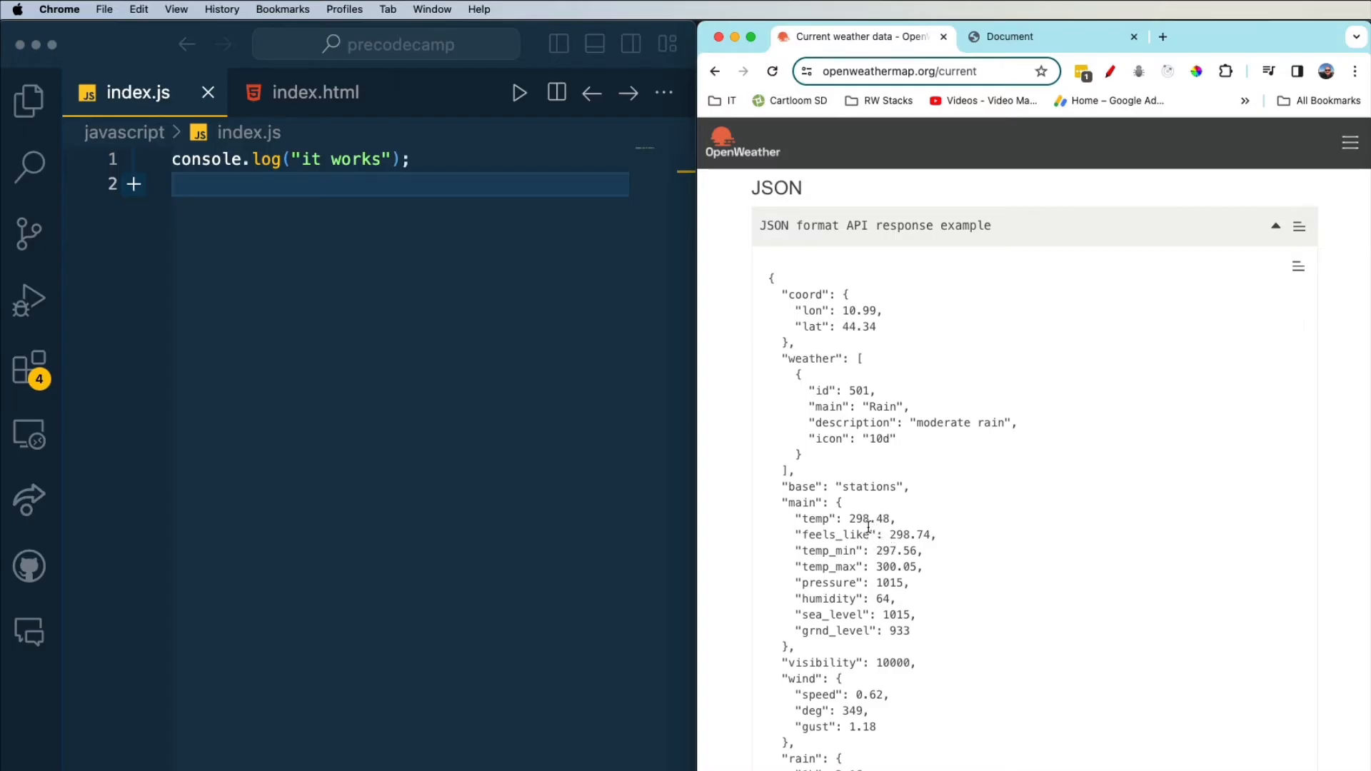
pyautogui.moveTo(871, 557)
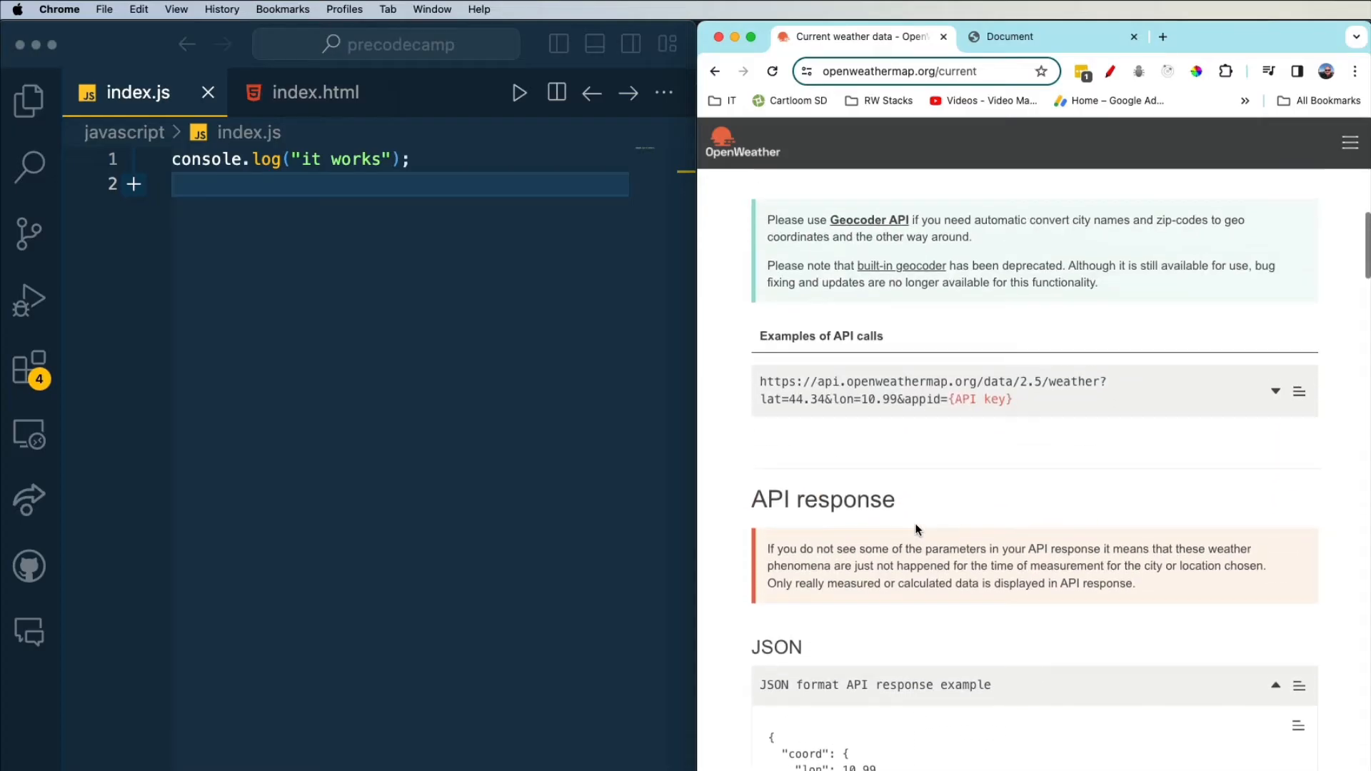
pyautogui.scroll(3)
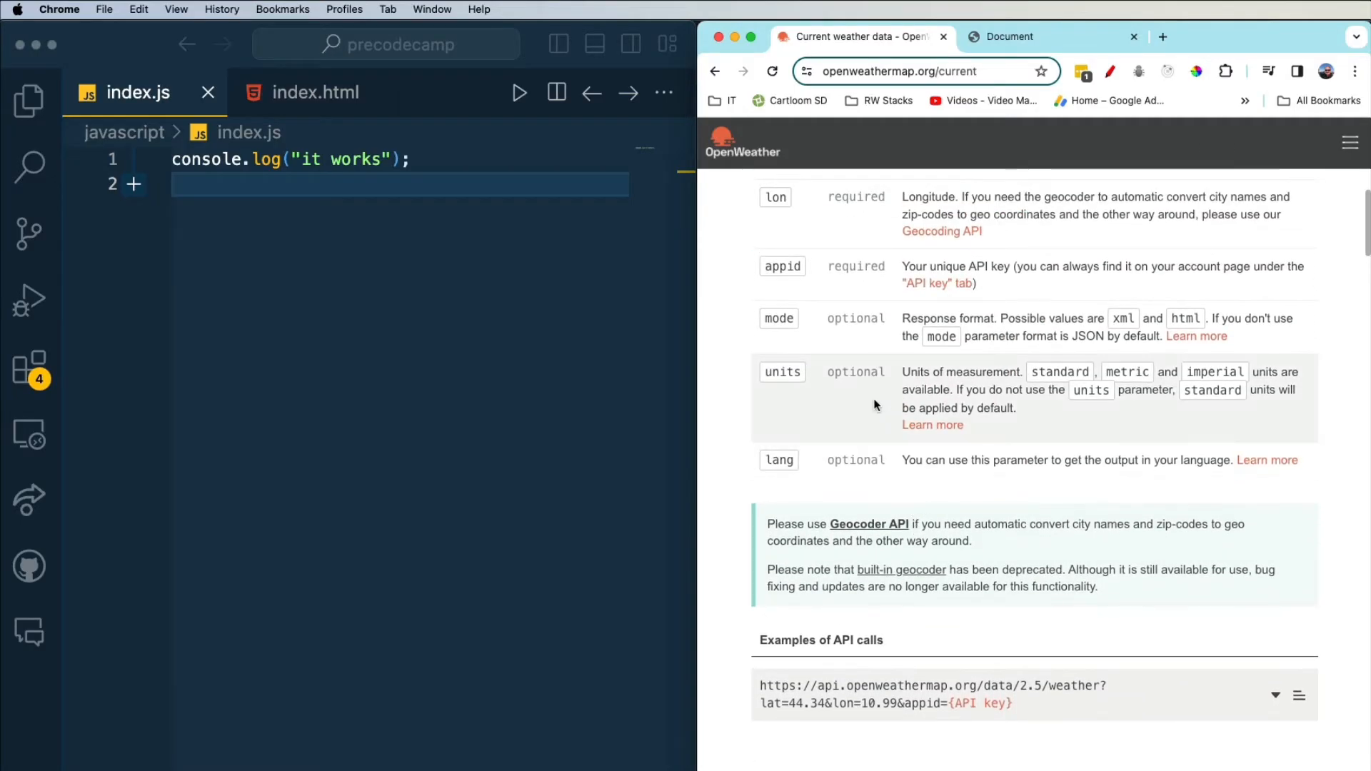
pyautogui.moveTo(1110, 376)
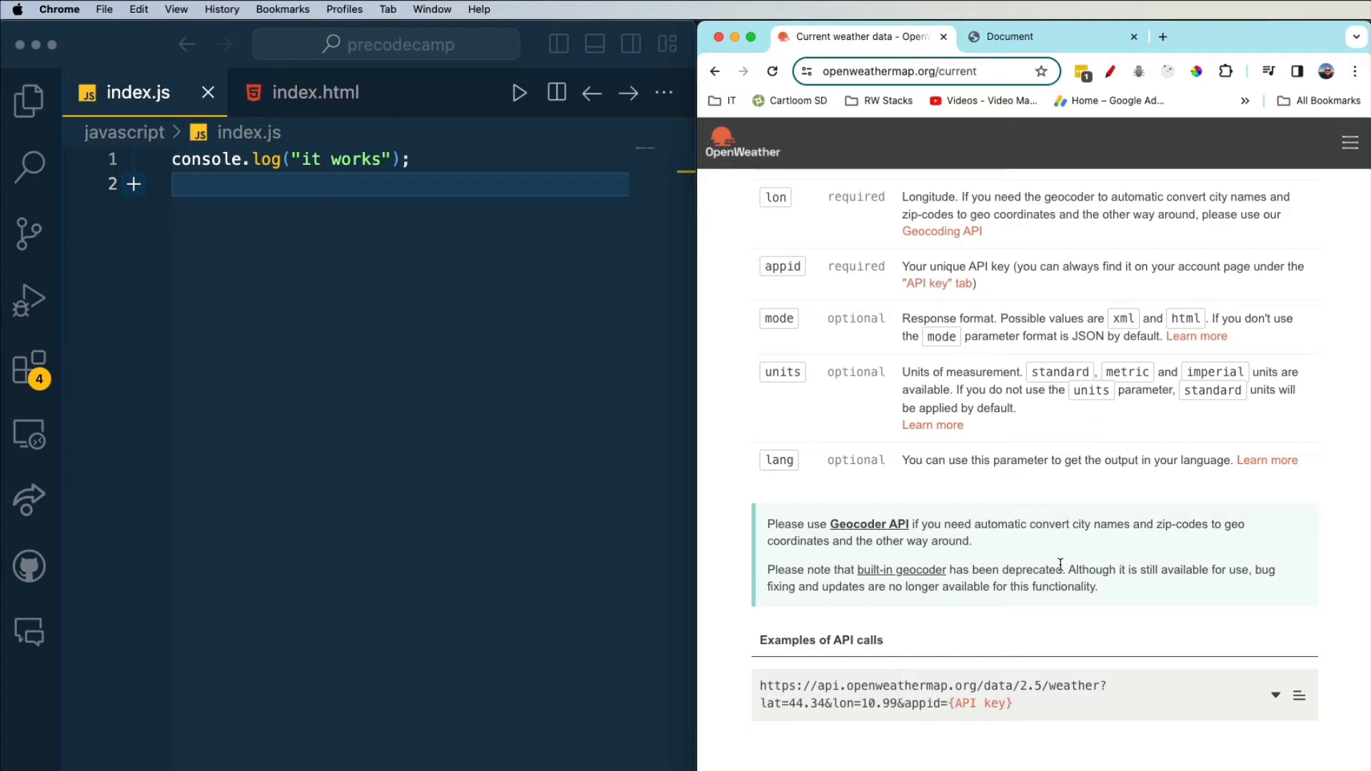
pyautogui.scroll(-3)
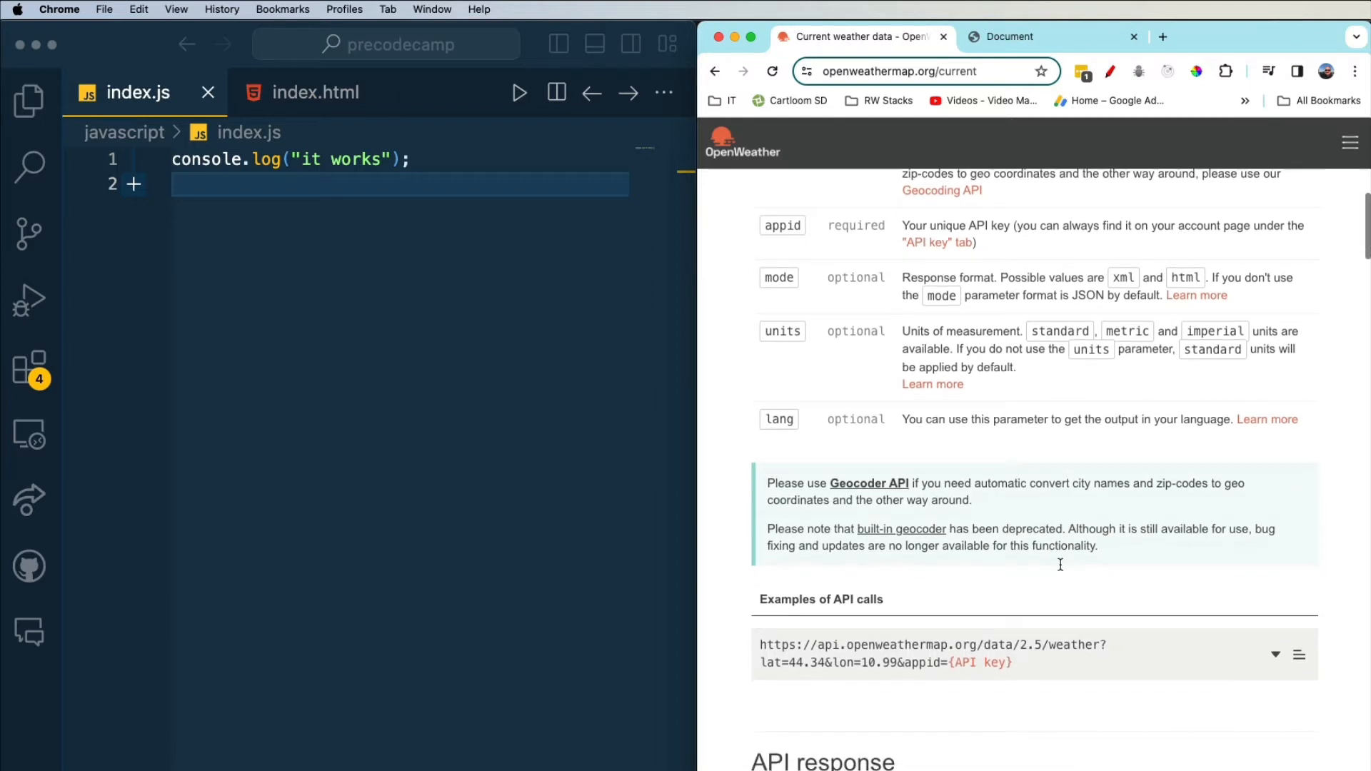
pyautogui.scroll(-3)
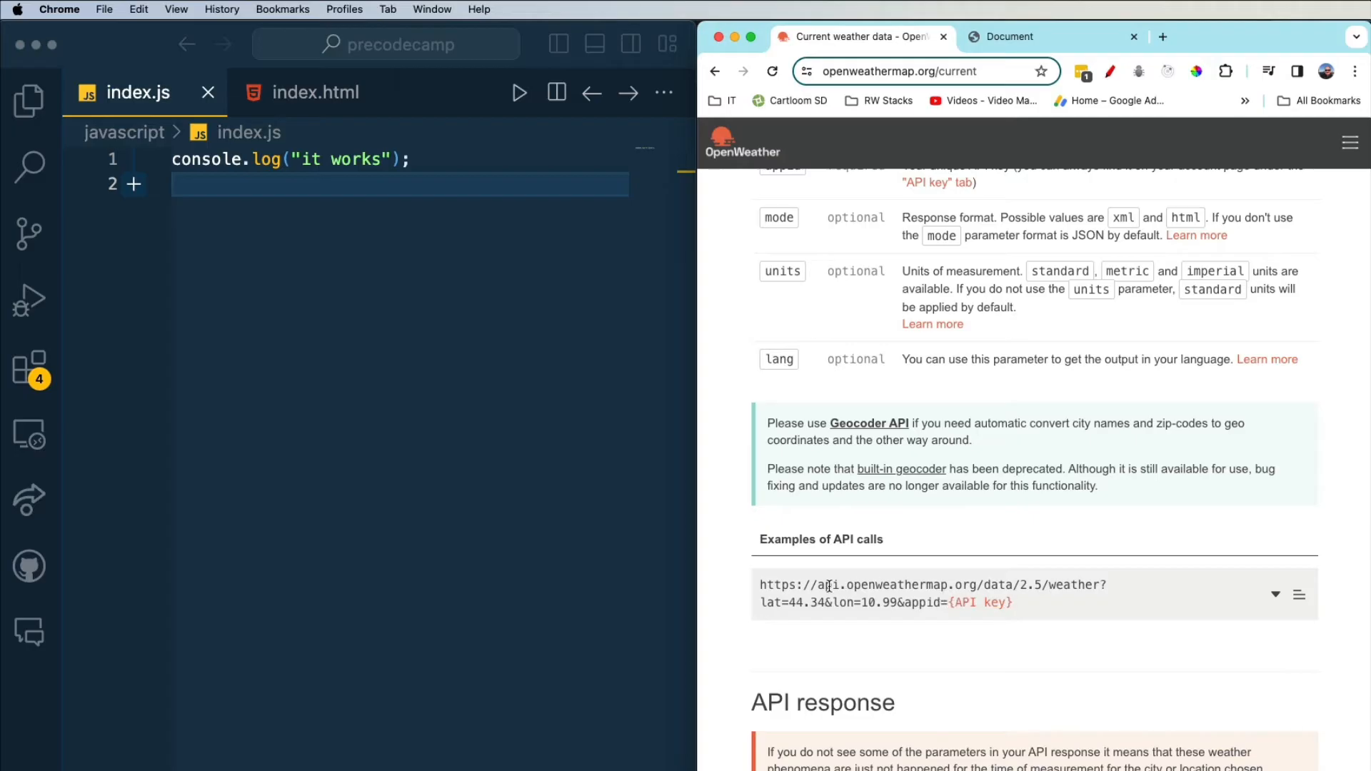
pyautogui.scroll(-3)
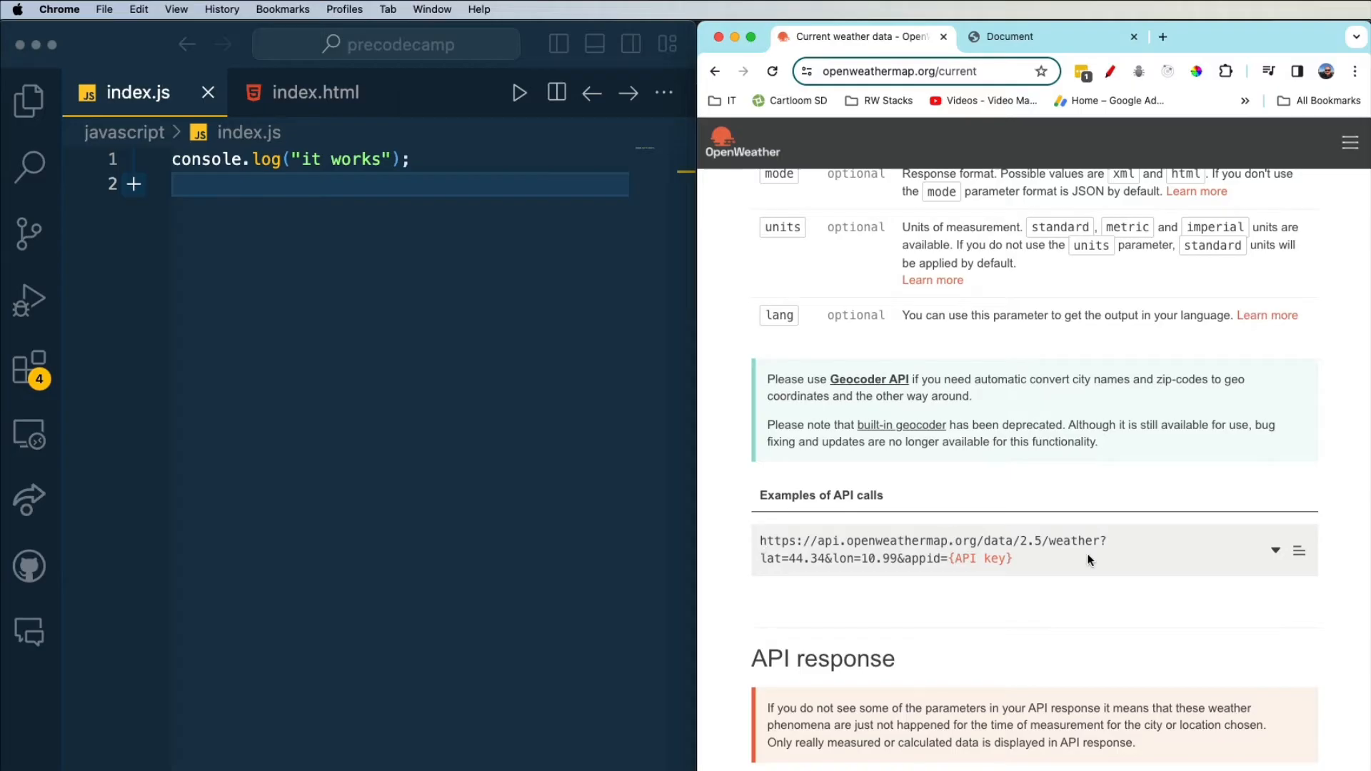
pyautogui.moveTo(1033, 564)
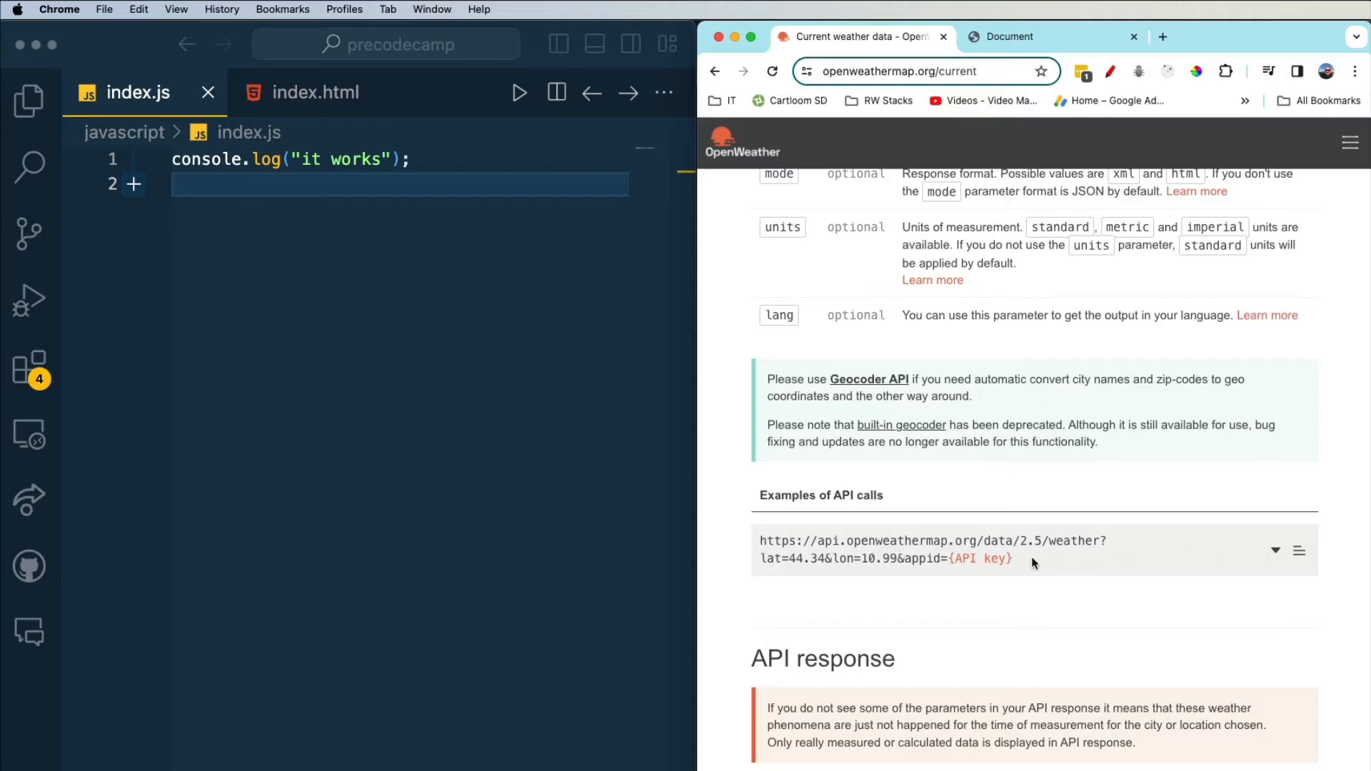
# Start a new Postman request with the example weather URL (lat 44.34, lon 10.99) and select {API key}
pyautogui.moveTo(760, 540); pyautogui.dragTo(1010, 558)
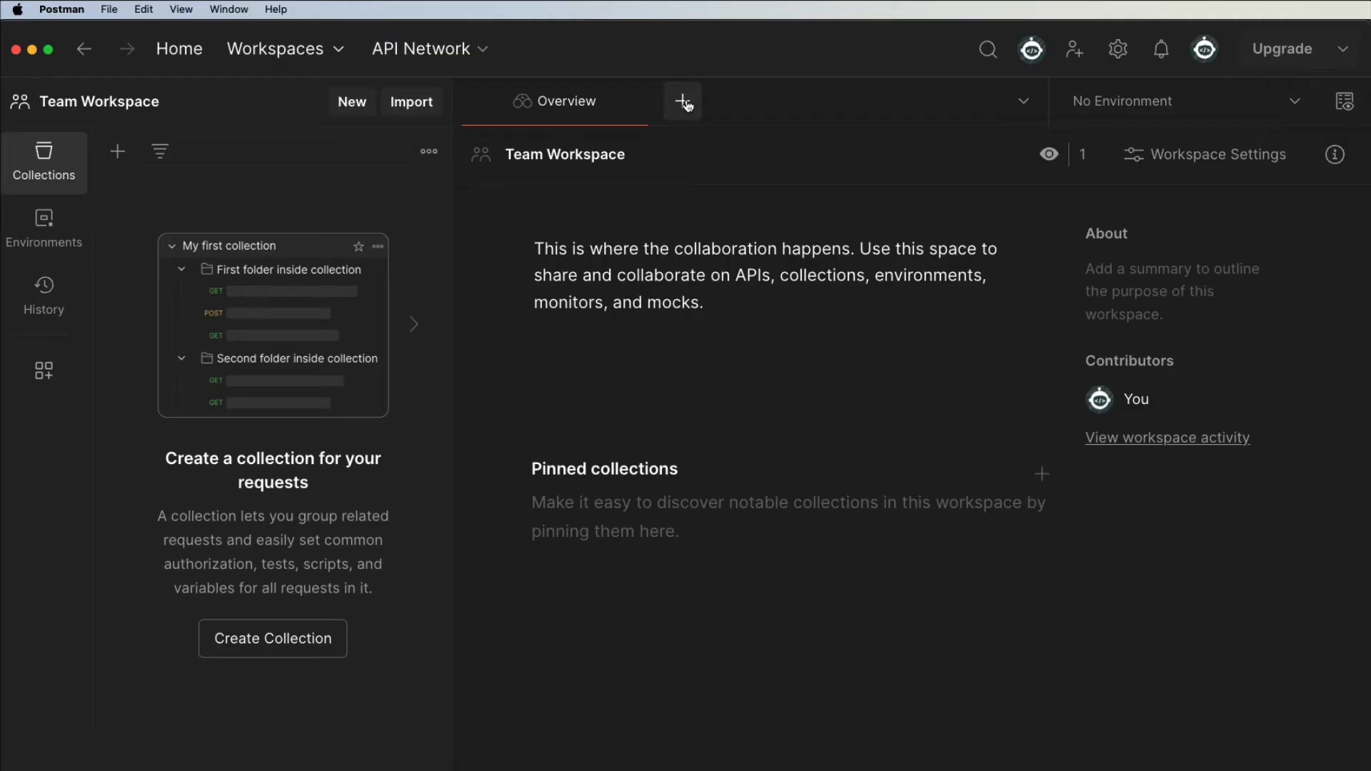
pyautogui.click(684, 101)
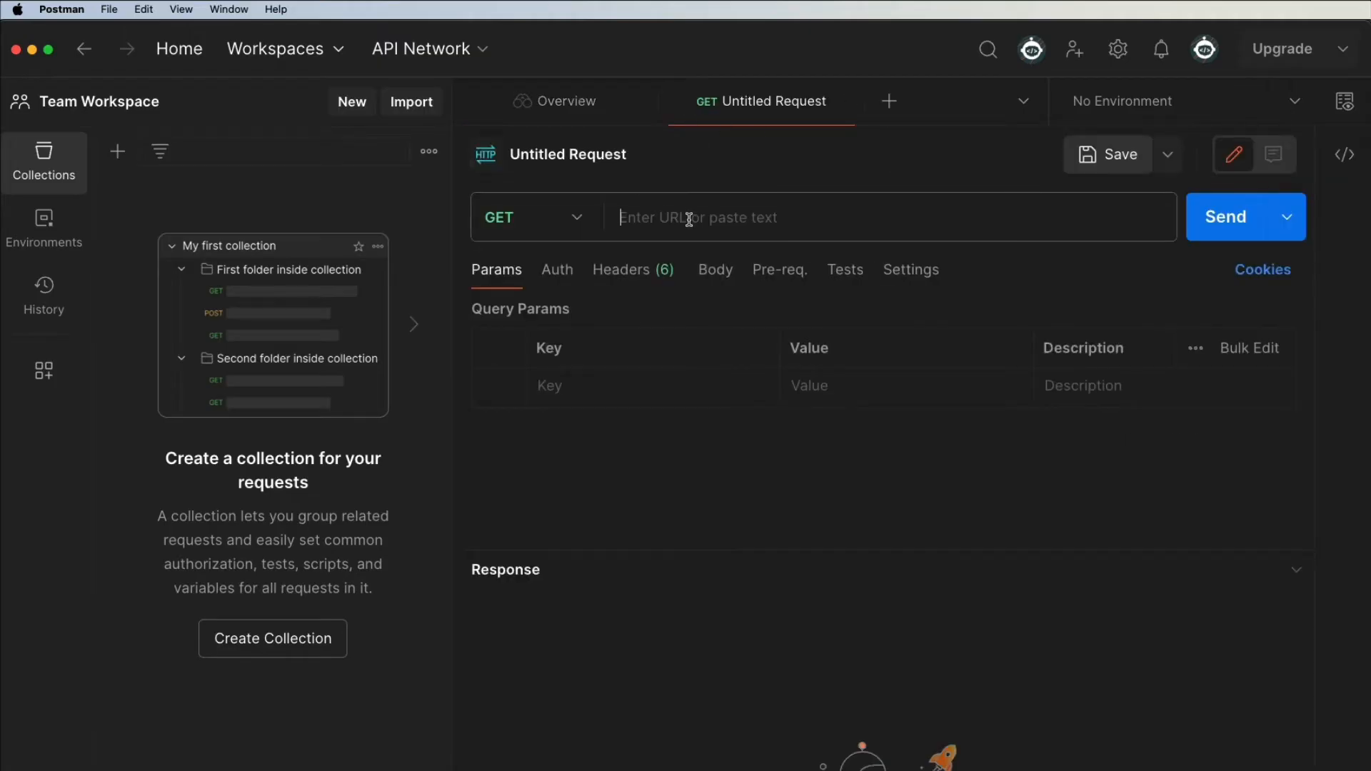
pyautogui.write('https://api.openweathermap.org/data/2.5/weather?lat=44.34&lon=10.99&appid={API key}')
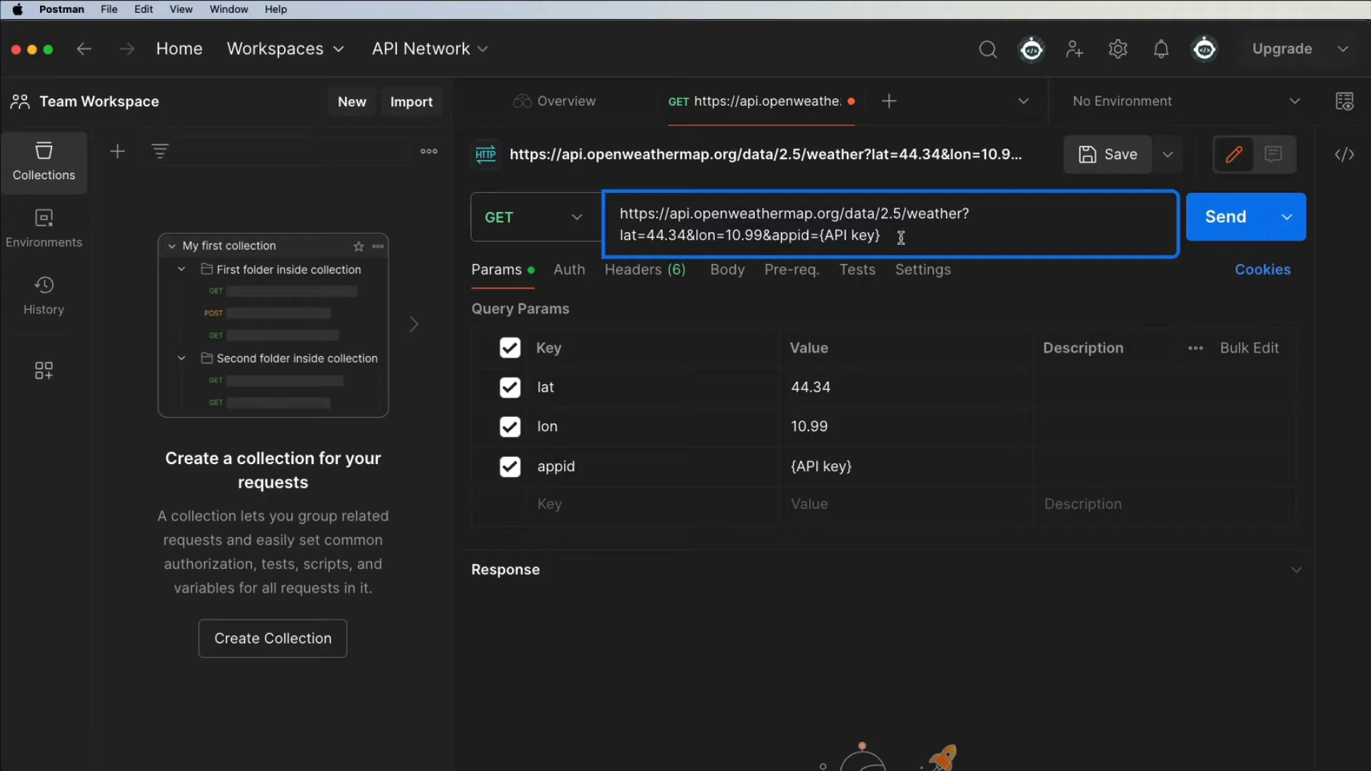
pyautogui.doubleClick(846, 235)
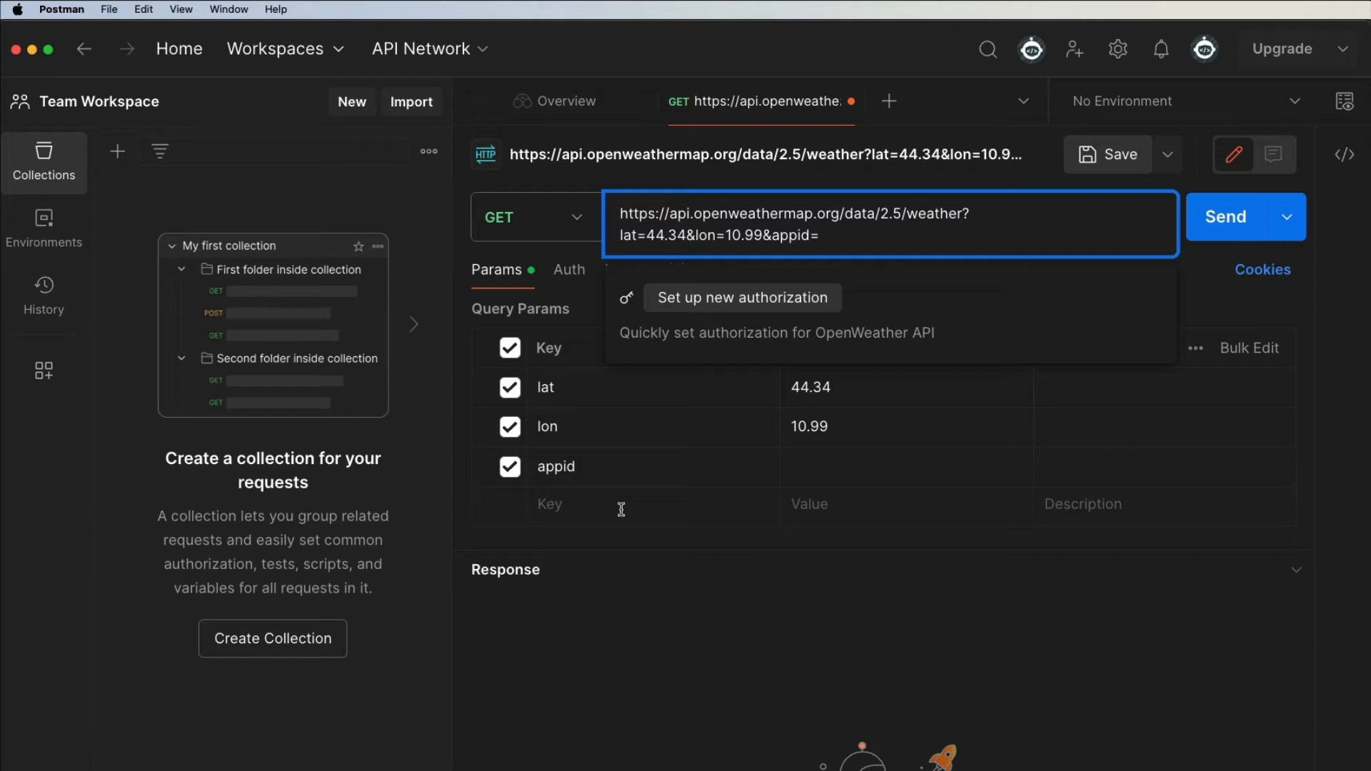
pyautogui.moveTo(749, 428)
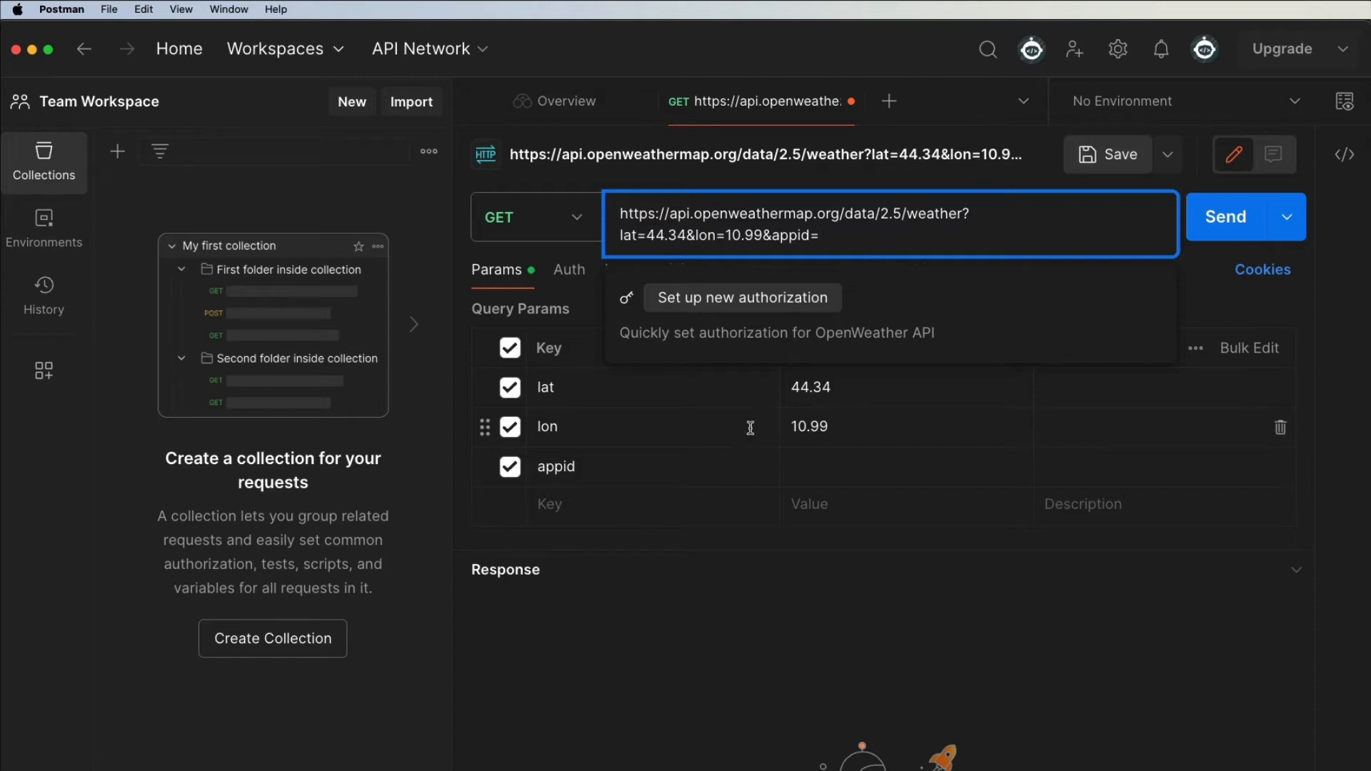
pyautogui.moveTo(839, 470)
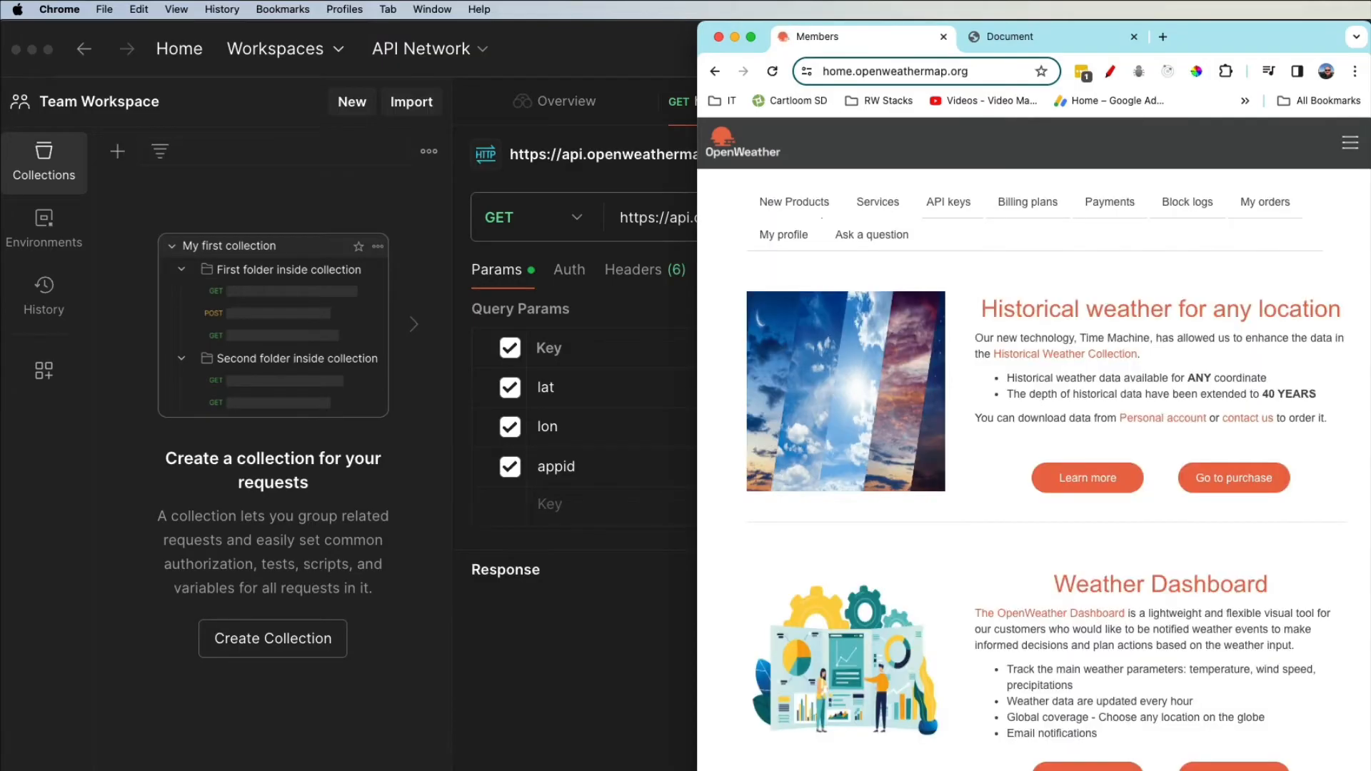
# Go to the OpenWeather API keys page and select the Default key string
pyautogui.click(948, 202)
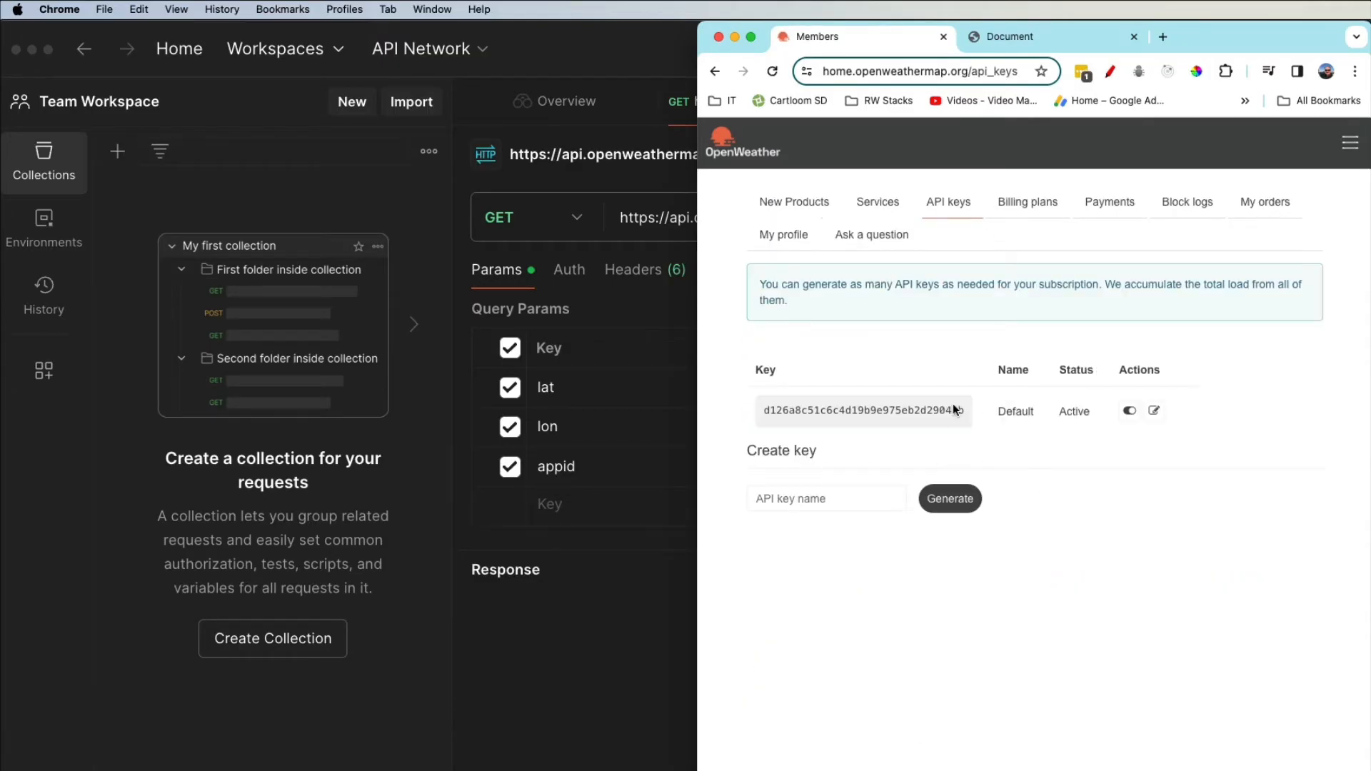
pyautogui.doubleClick(861, 411)
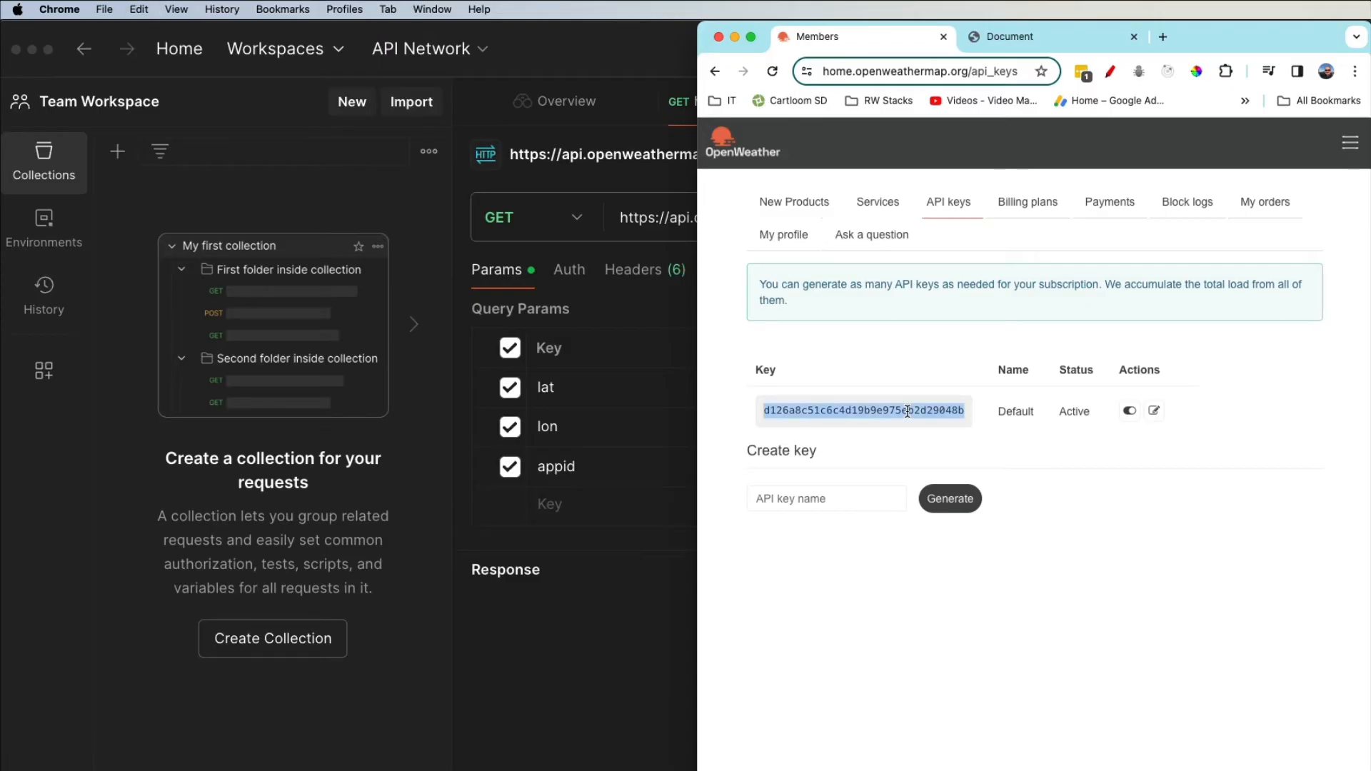
pyautogui.moveTo(938, 463)
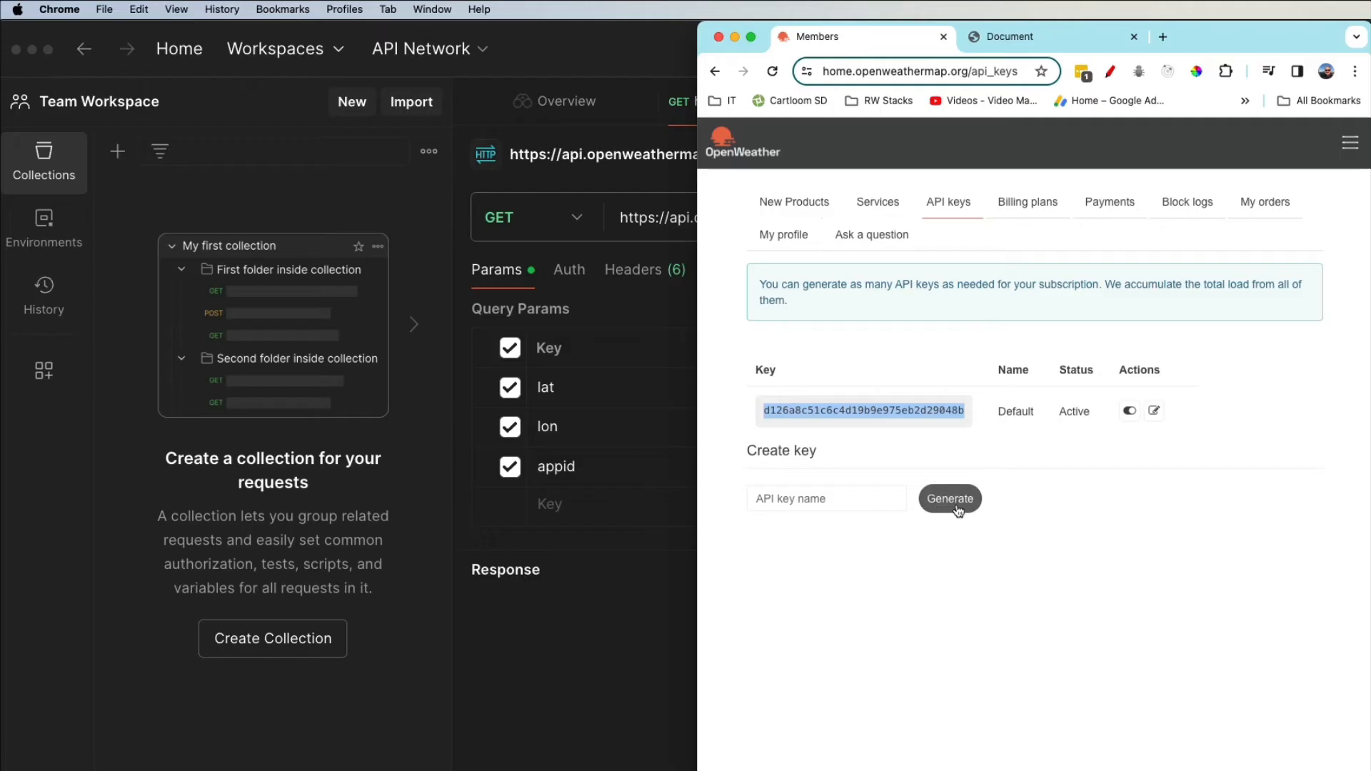
pyautogui.moveTo(951, 509)
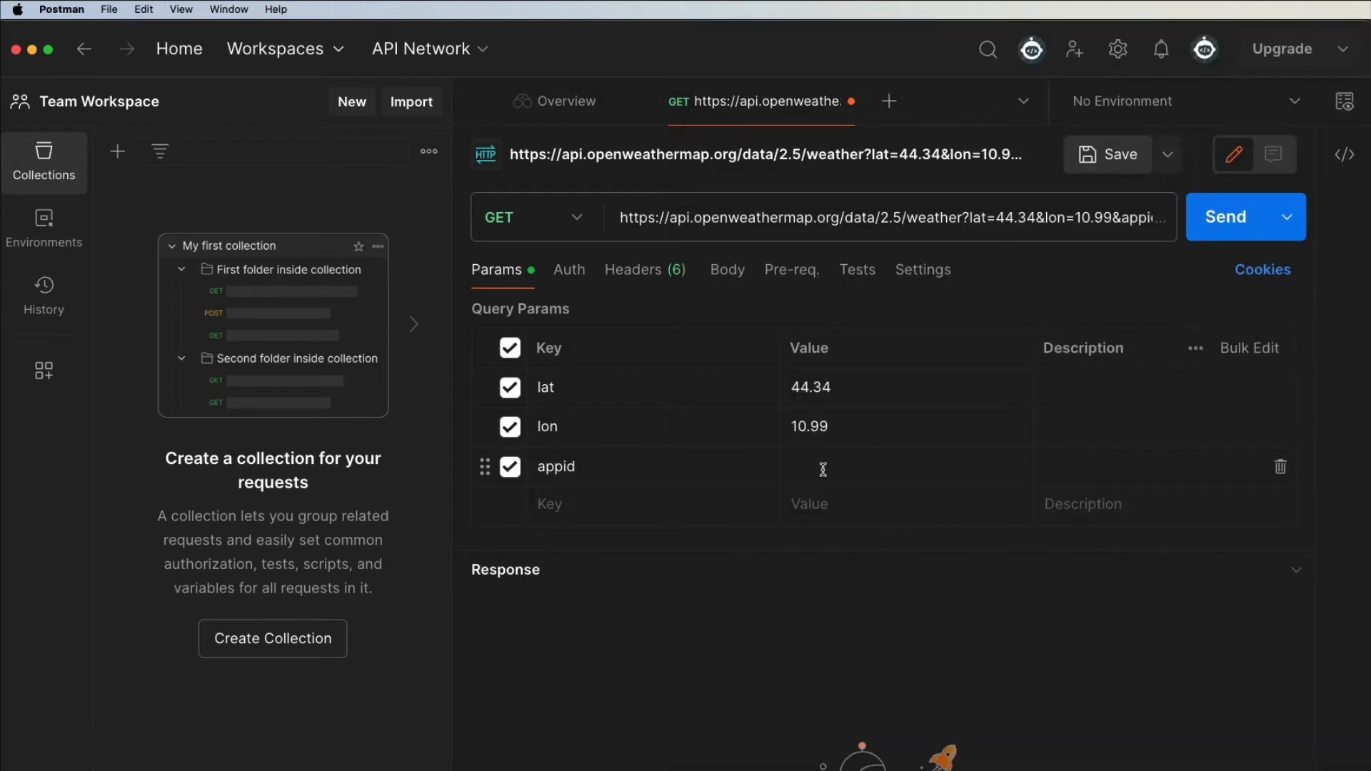
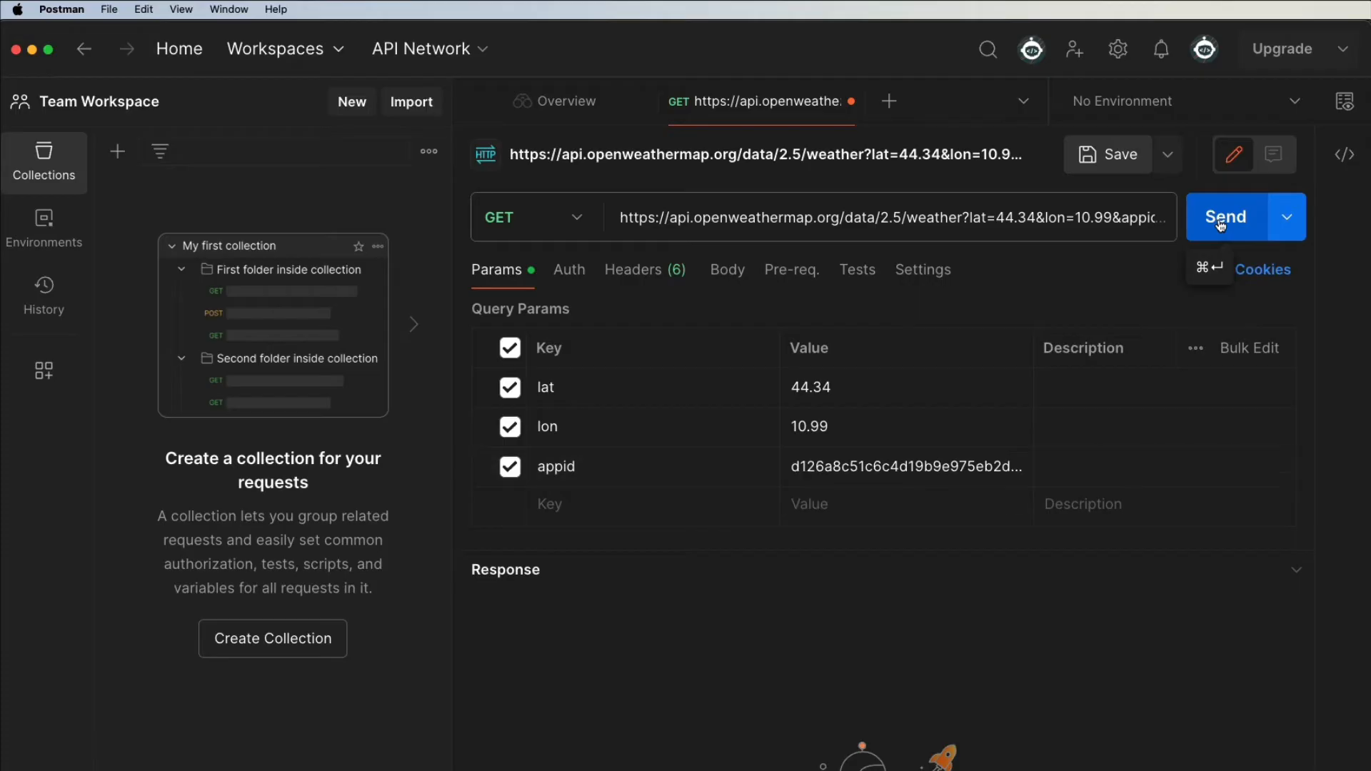
pyautogui.click(1224, 217)
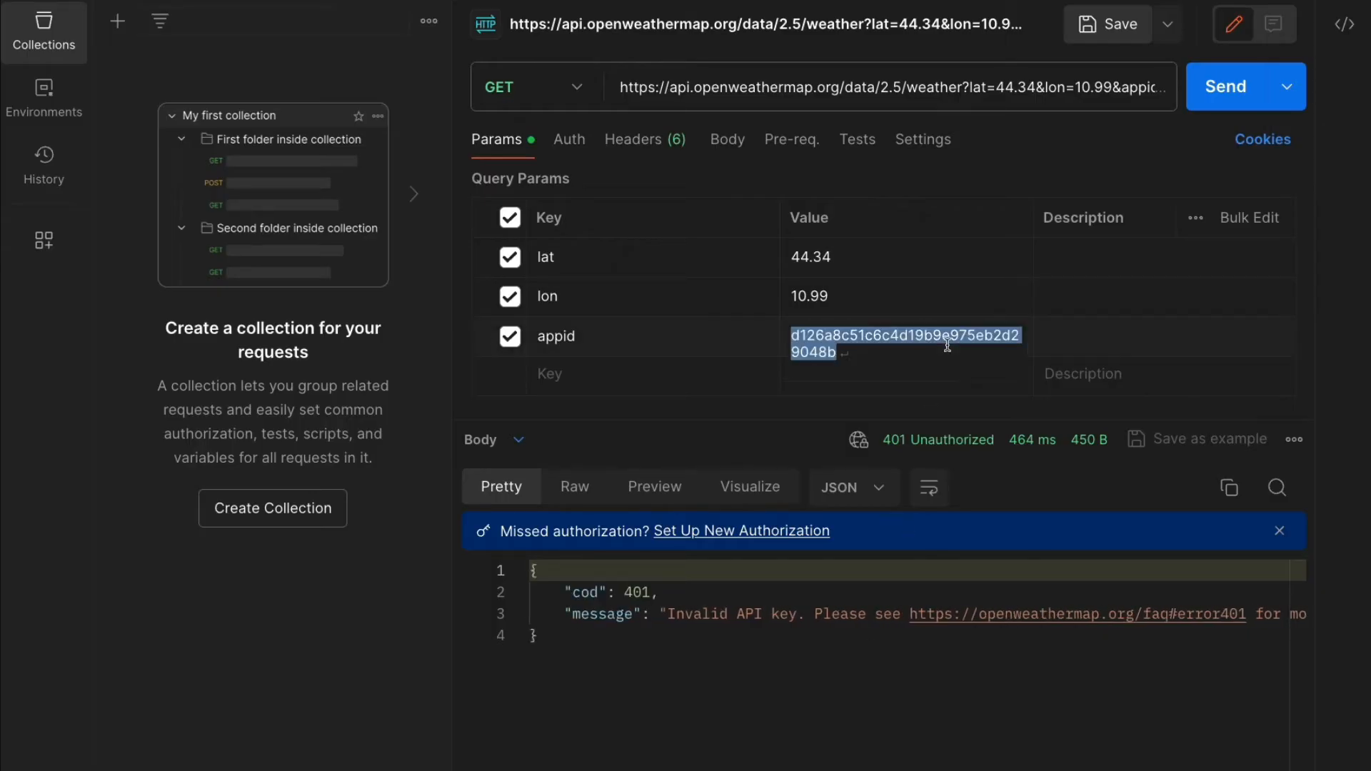
pyautogui.click(942, 357)
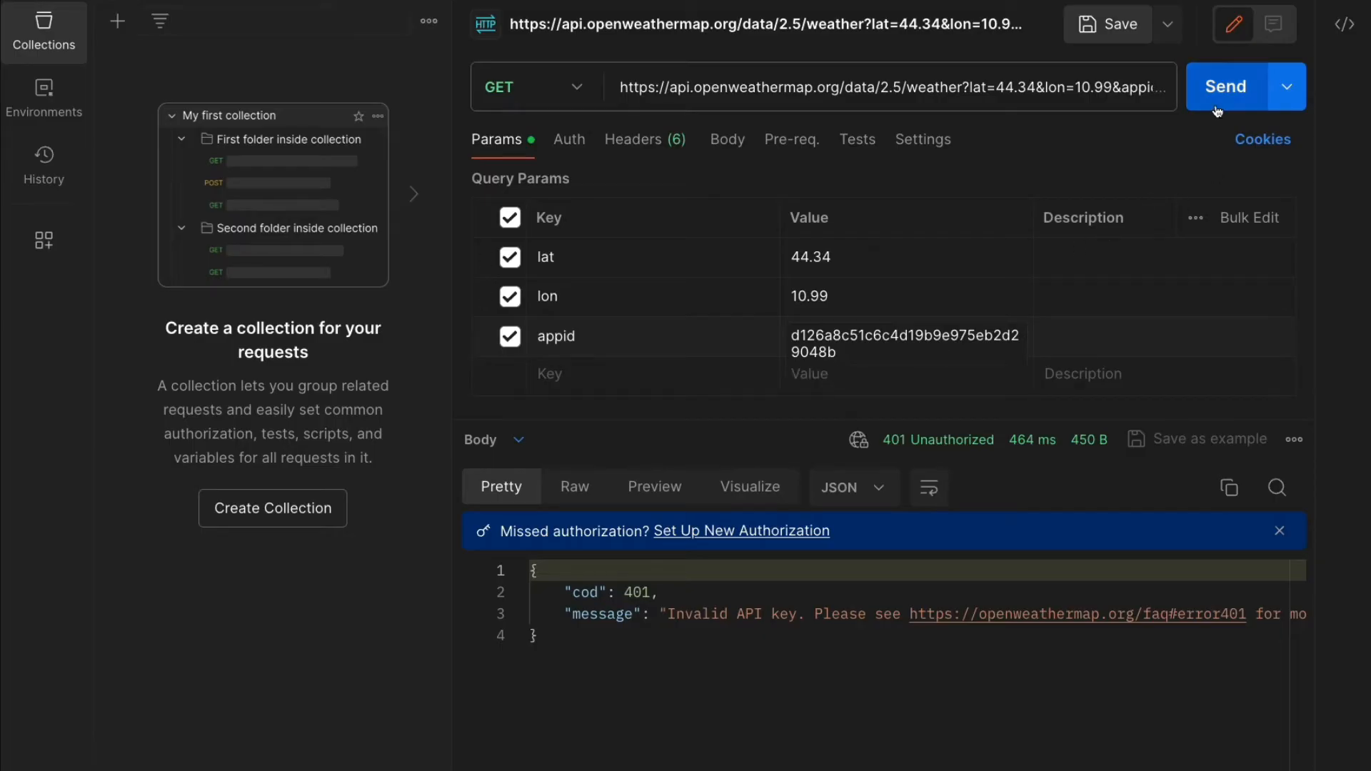
pyautogui.click(1225, 86)
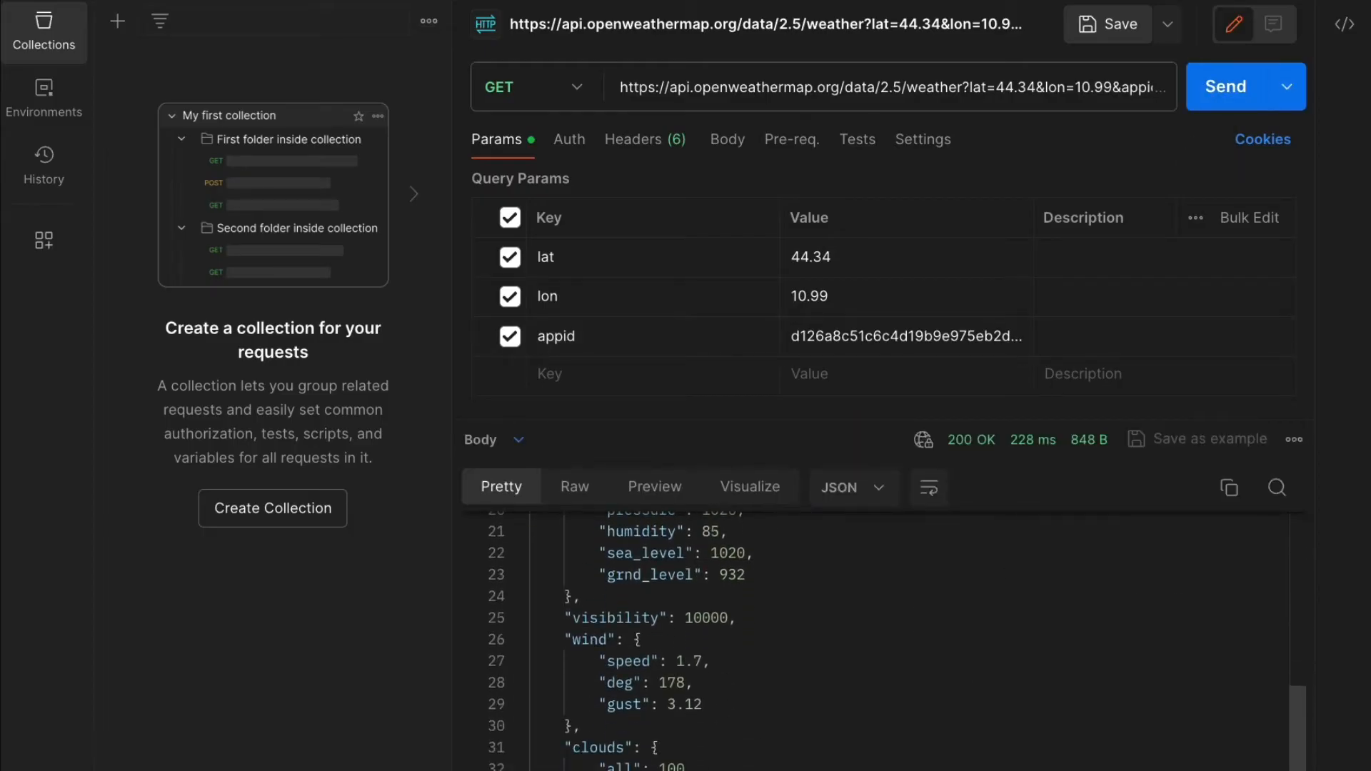
pyautogui.scroll(-3)
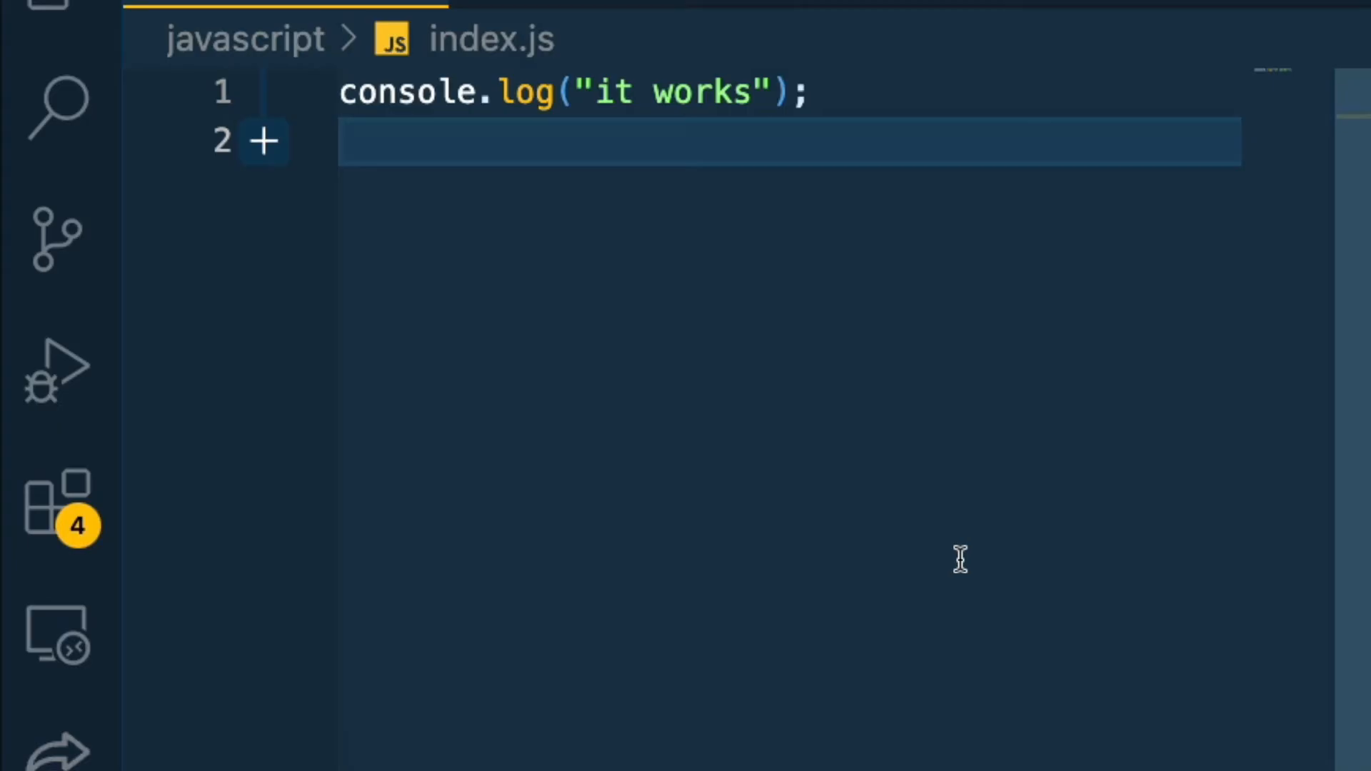
pyautogui.moveTo(799, 213)
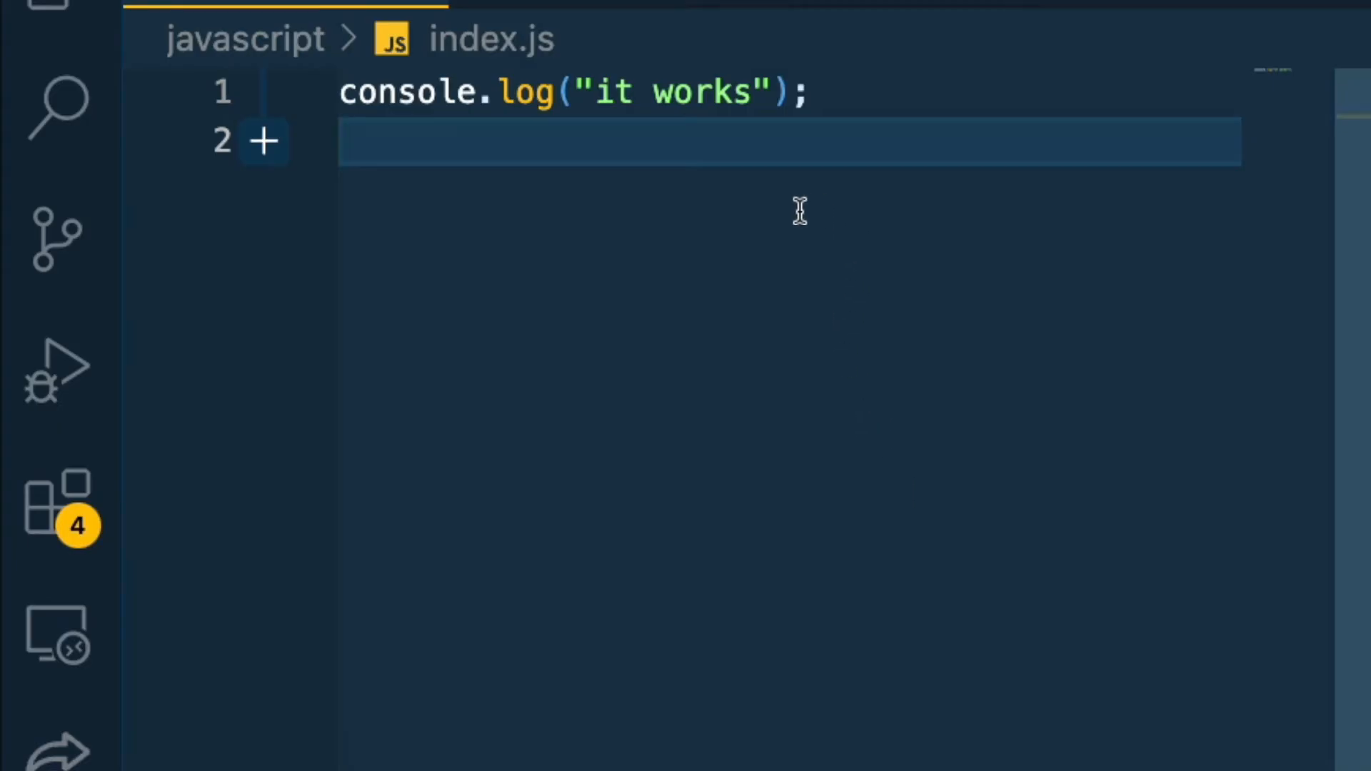
# Declare API_KEY with the copied key and API_URL as the weather URL plus API_KEY
pyautogui.write('let API_KEY = "YOUR')
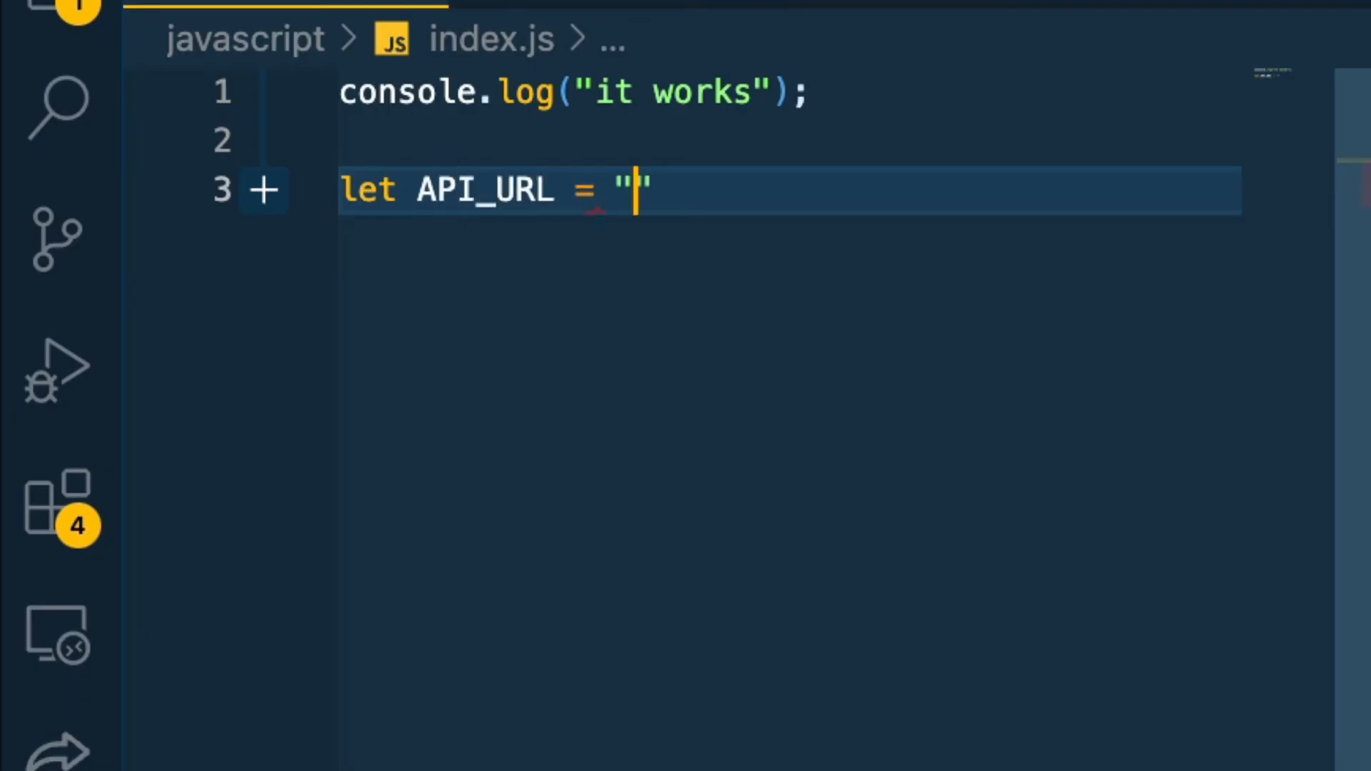
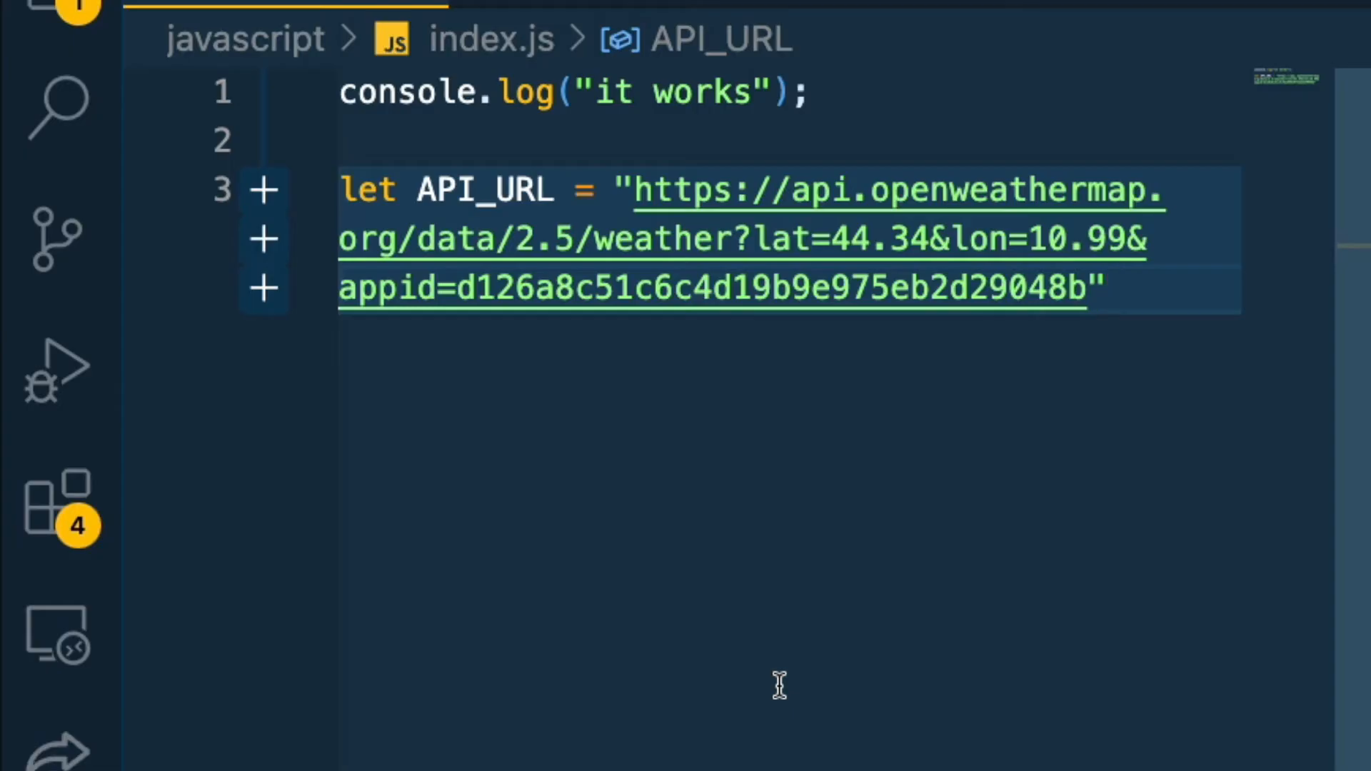
pyautogui.moveTo(591, 382)
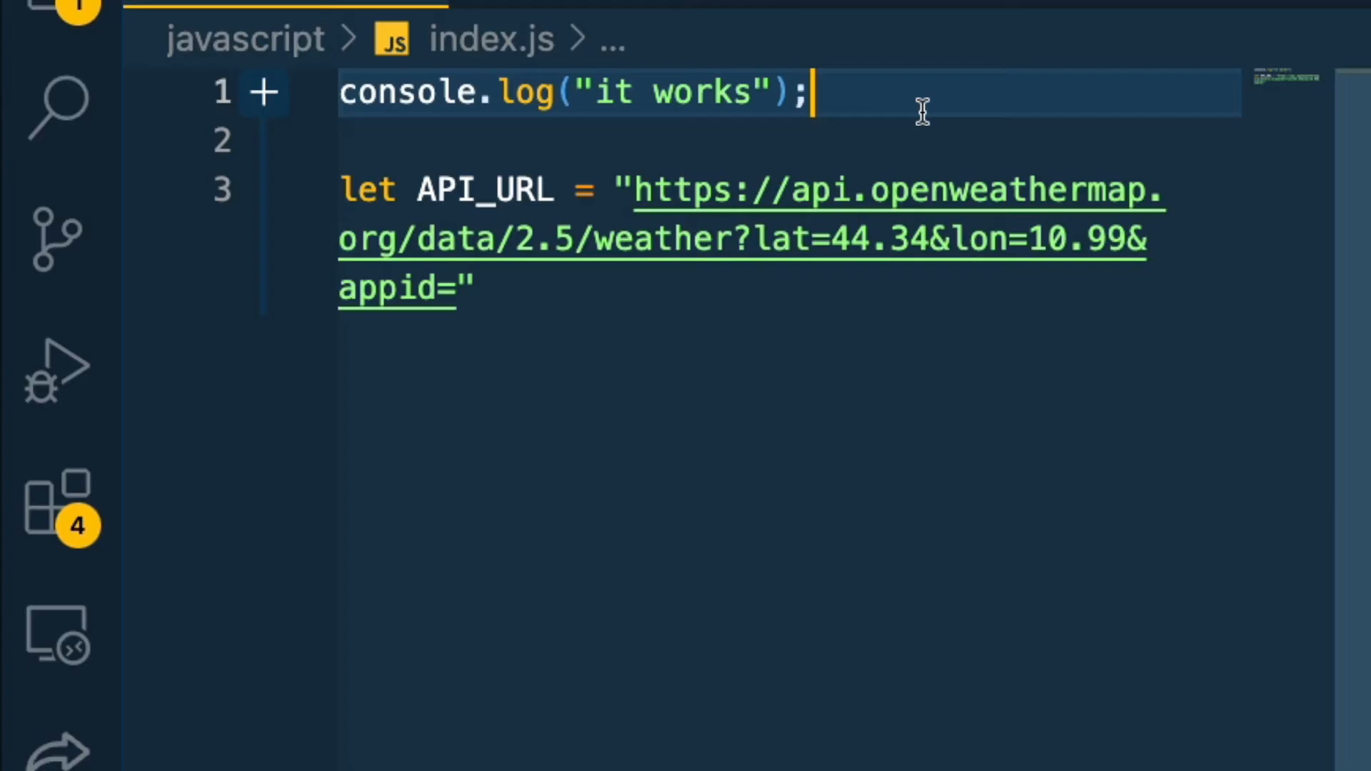
pyautogui.press('enter')
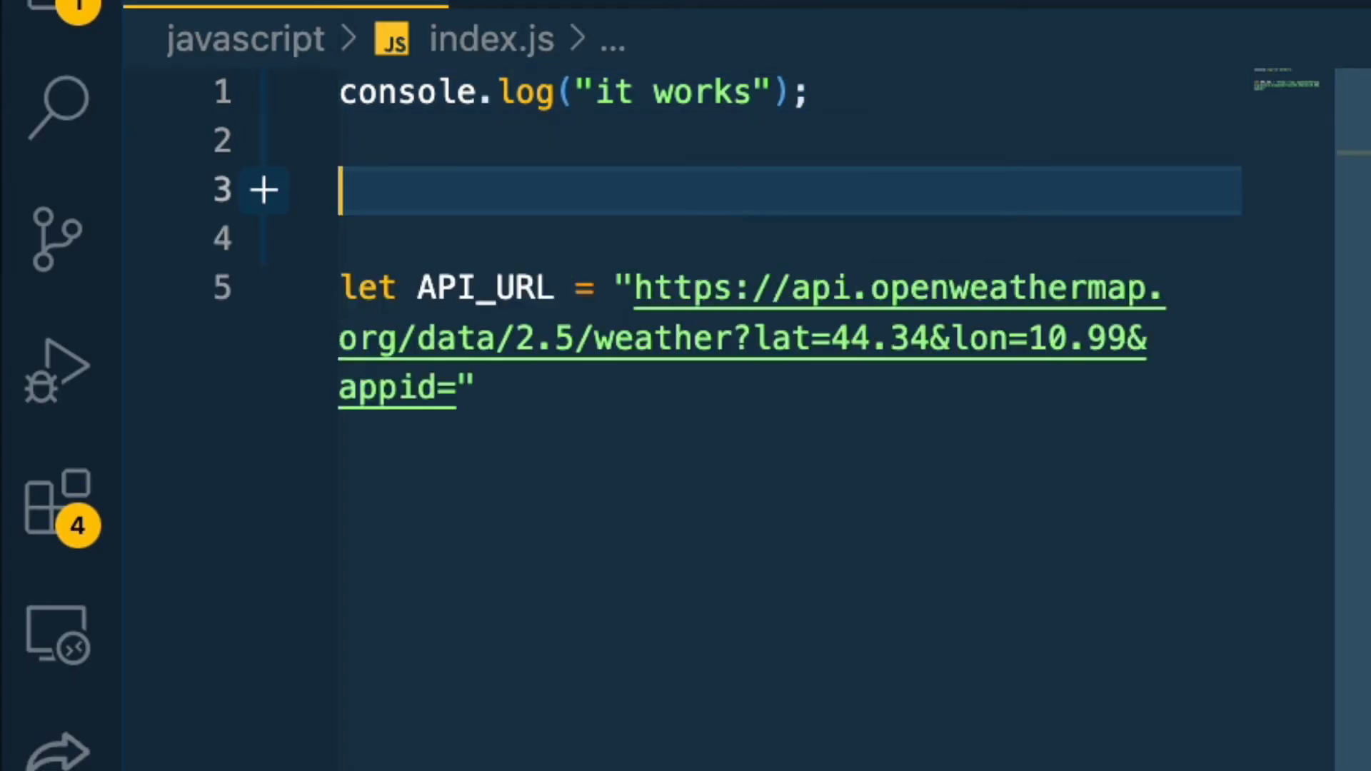
pyautogui.write('let API_KEY = "')
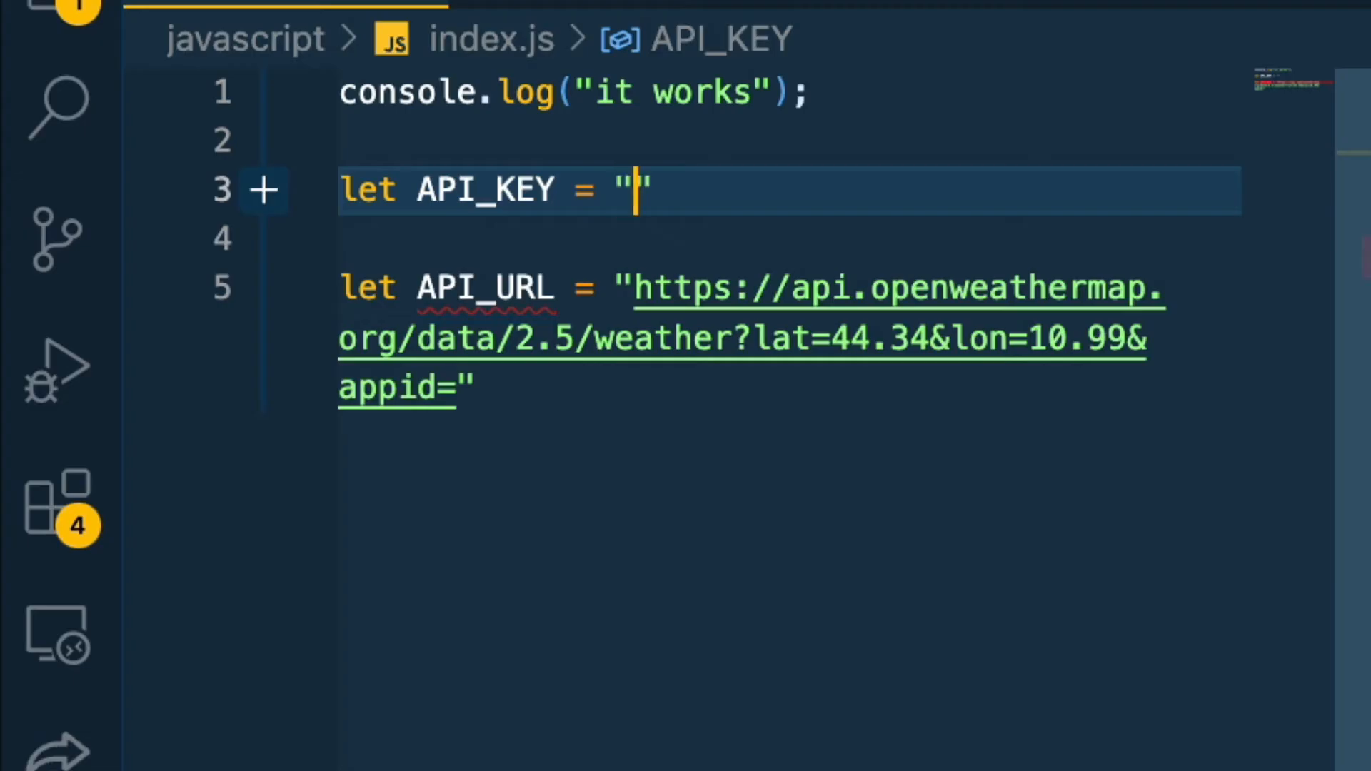
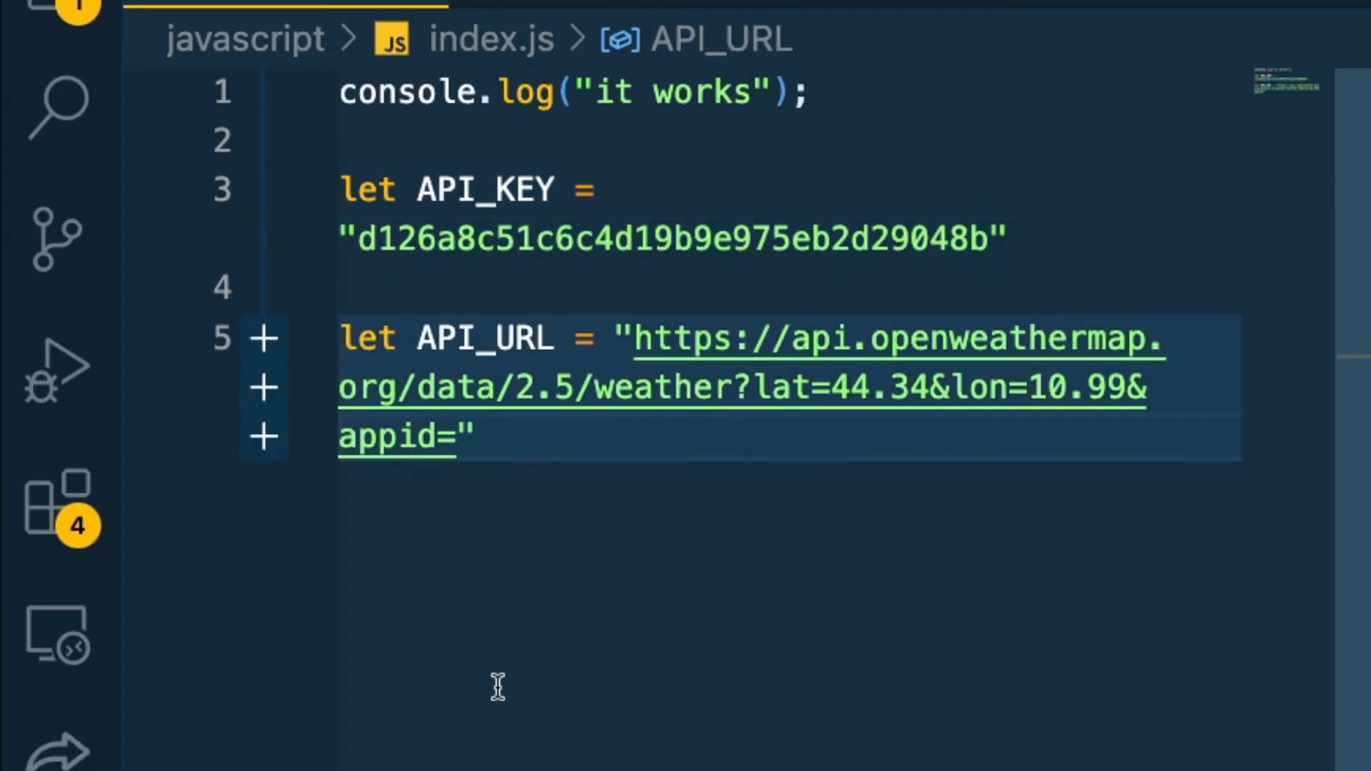
pyautogui.write('+ API_KEY + "&units=metric"')
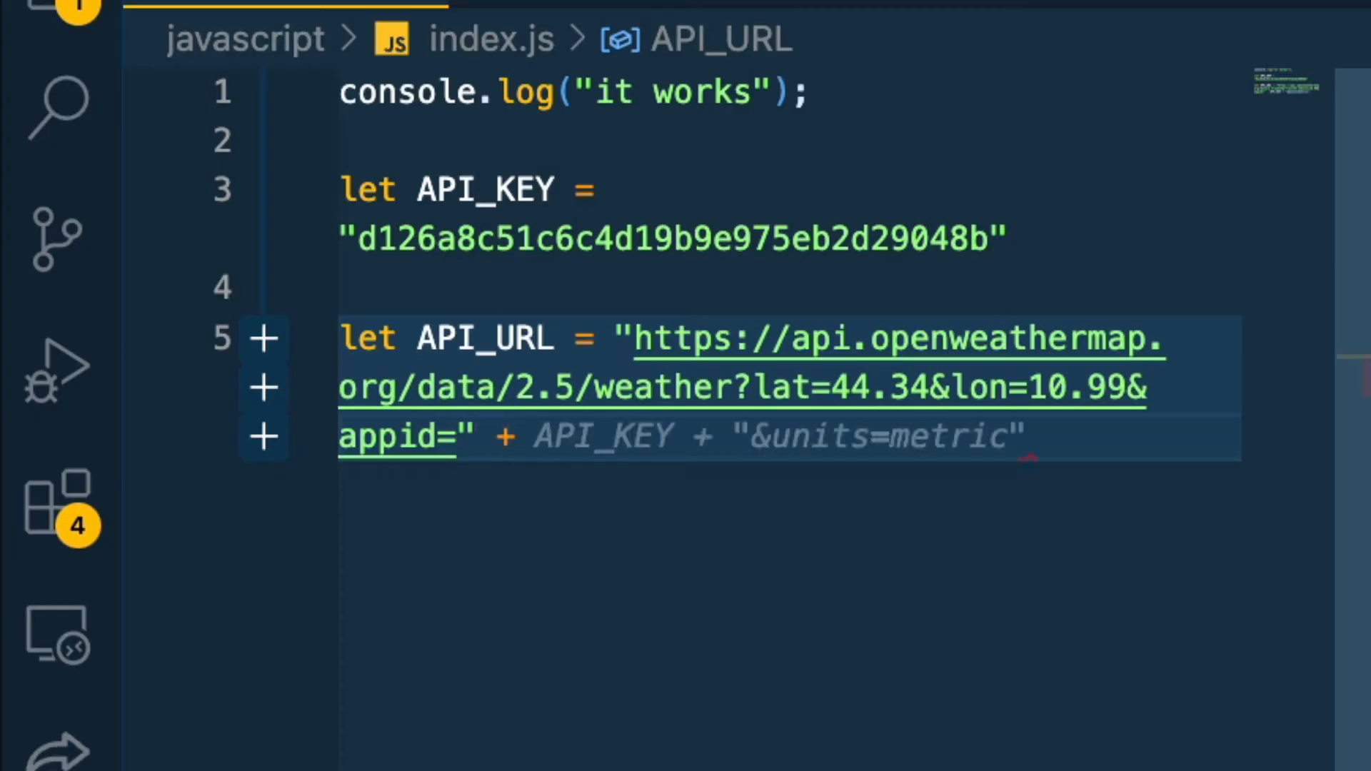
pyautogui.write('API_KEY;')
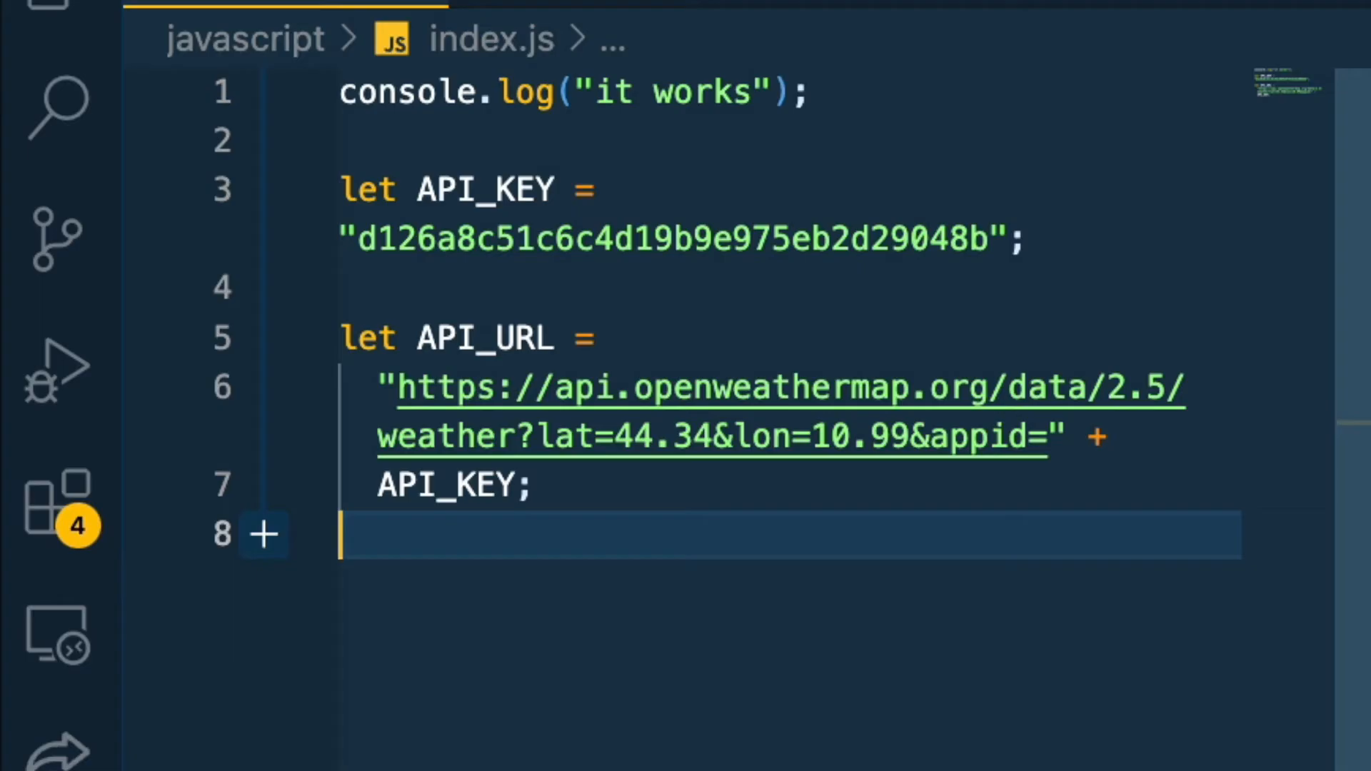
# Delete the fetch(API_URL) promise chain and mark getWeather as async
pyautogui.write('fetch(API_URL)')
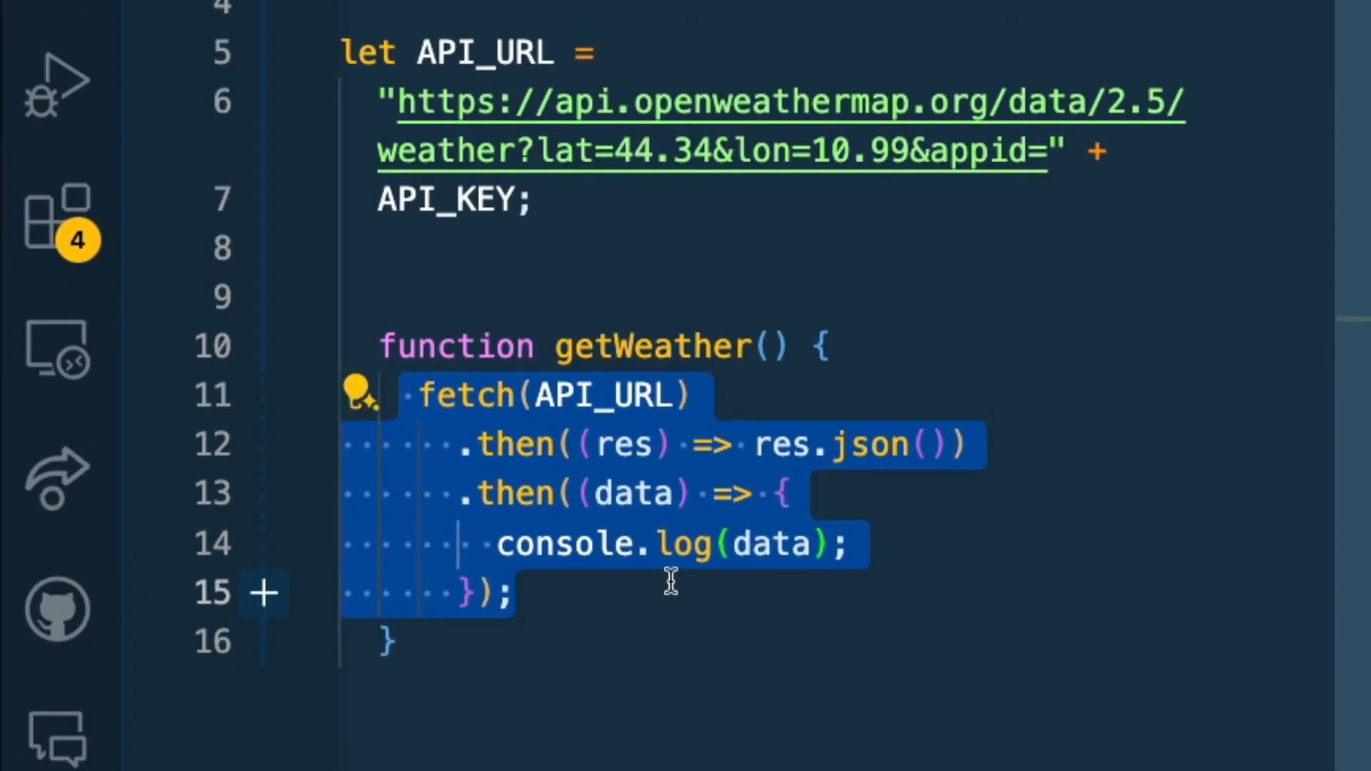
pyautogui.press('Delete')
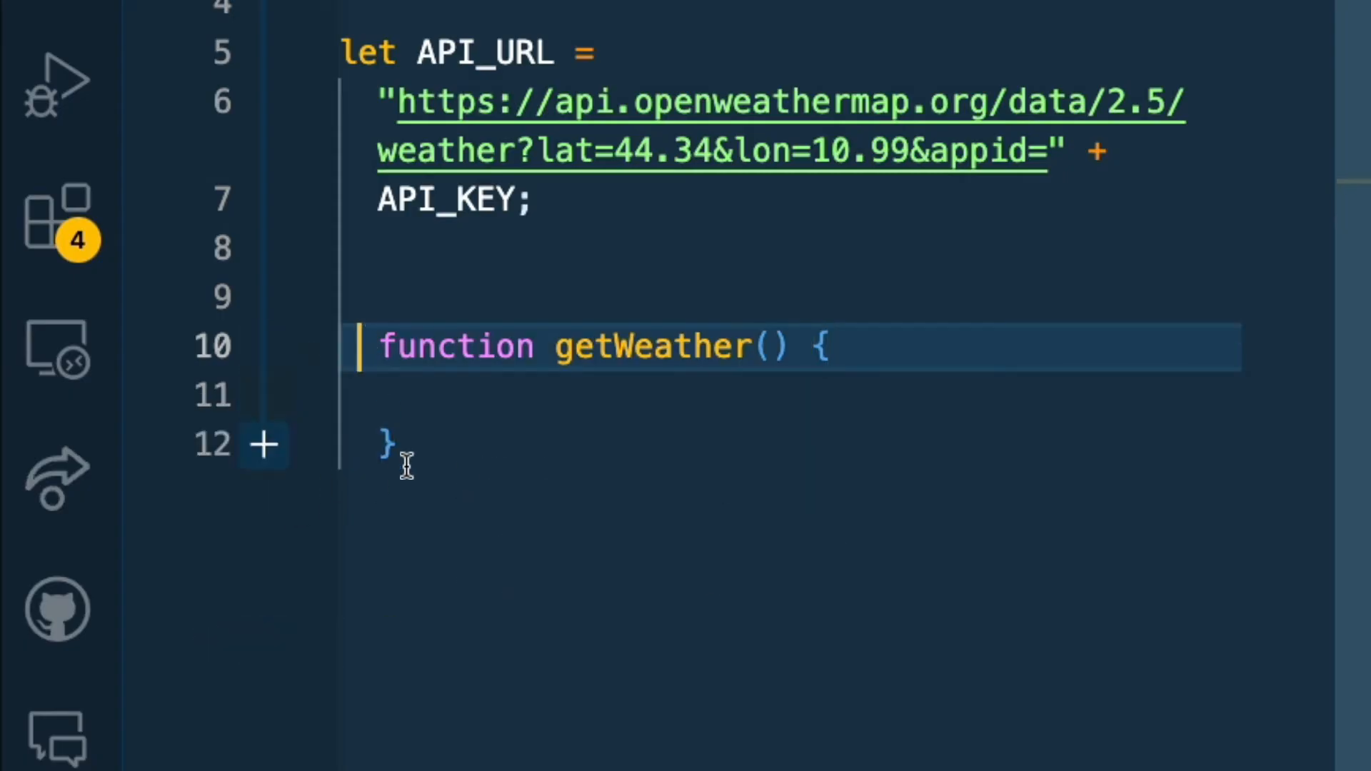
pyautogui.write('async')
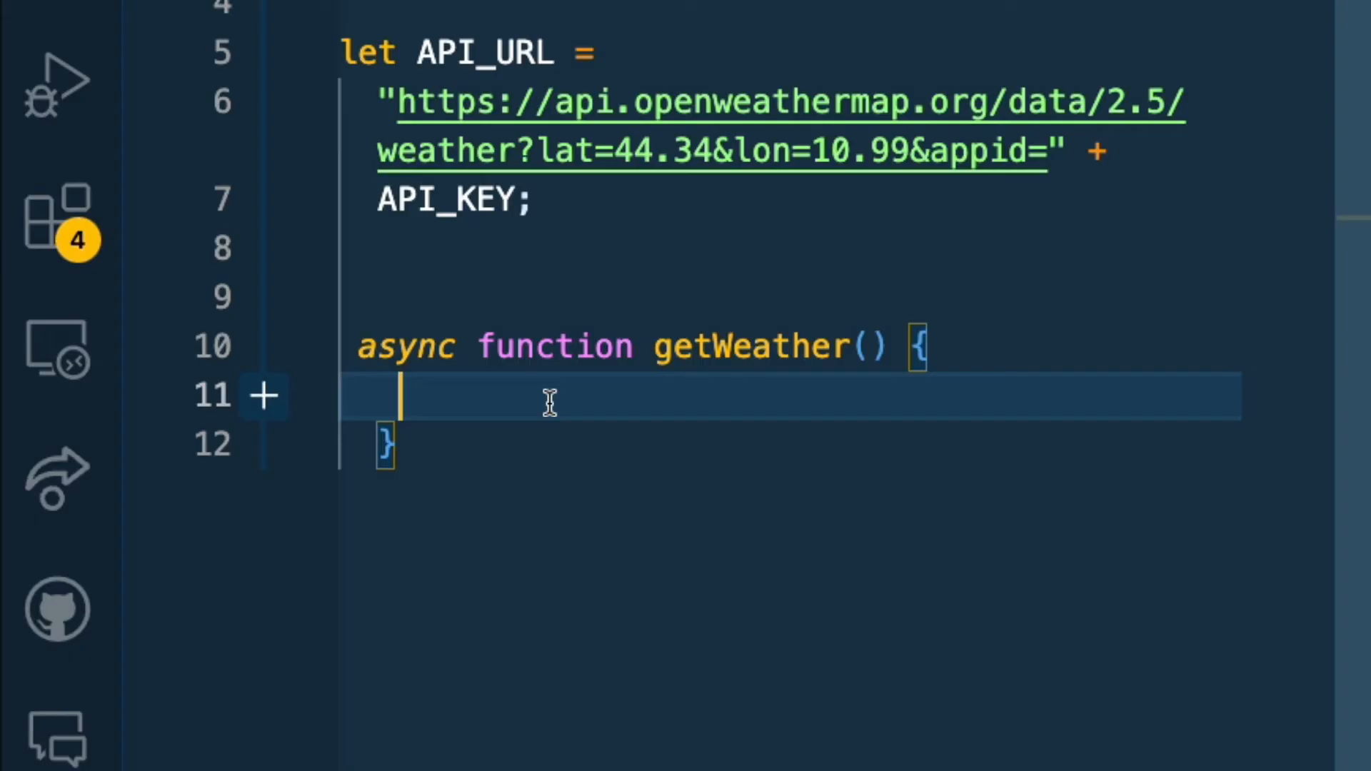
# Add 'let response = await fetch(API_URL);' inside getWeather
pyautogui.write('l')
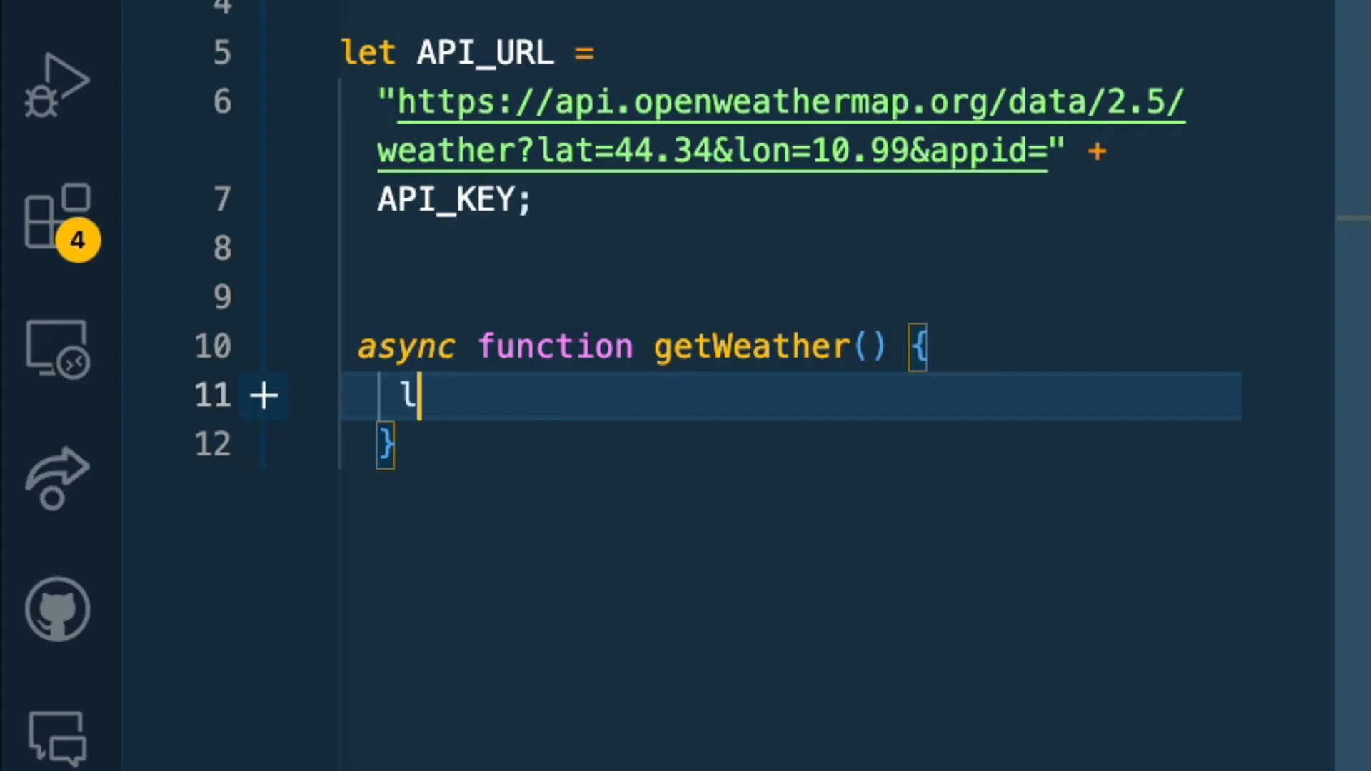
pyautogui.write('et response = await fetch(API_URL);')
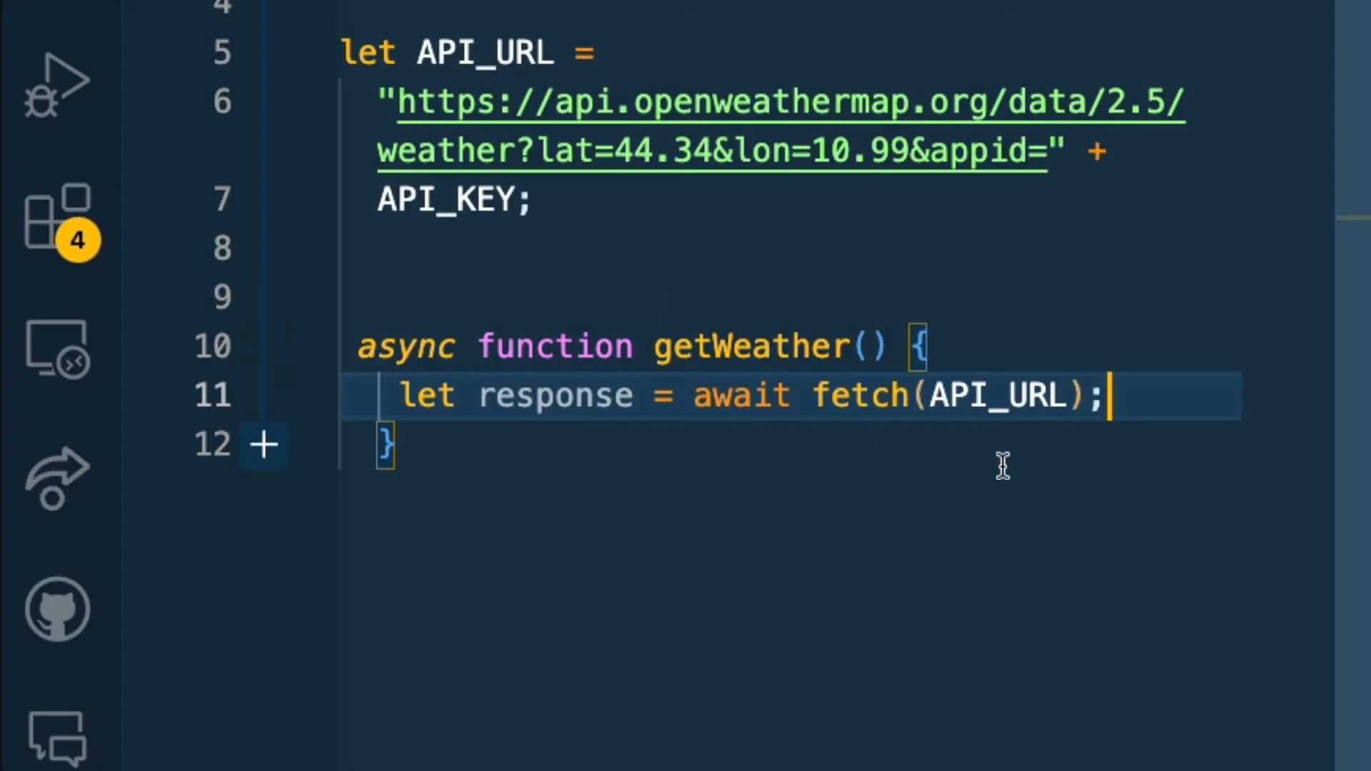
pyautogui.moveTo(1148, 424)
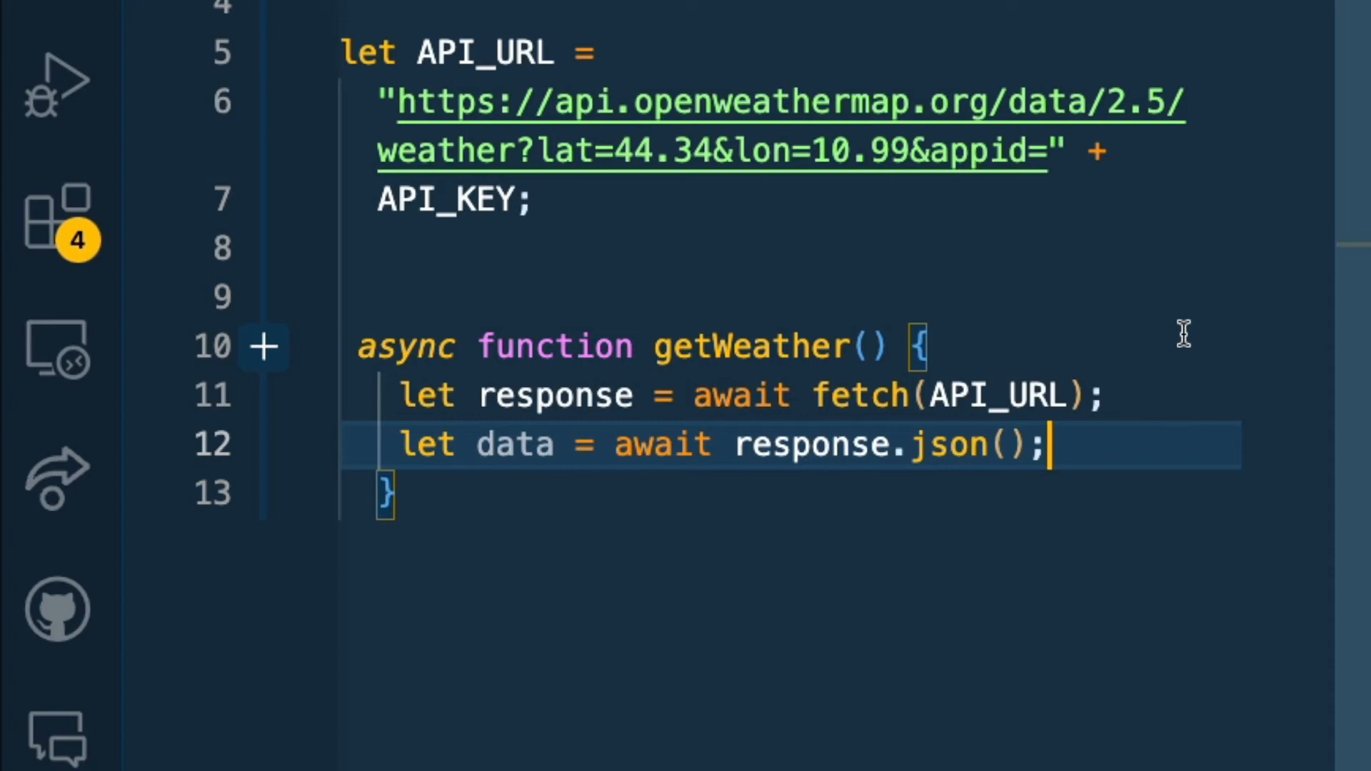
pyautogui.moveTo(1122, 396)
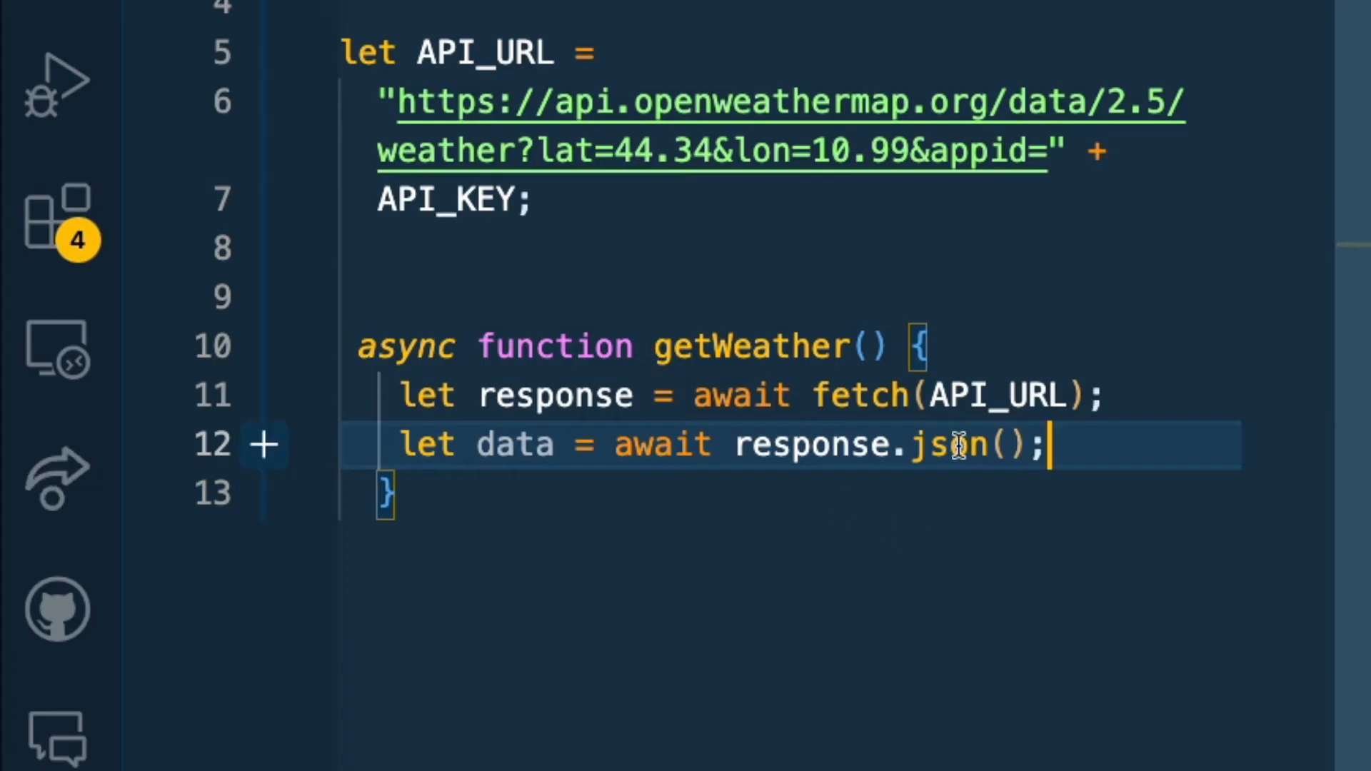
pyautogui.moveTo(947, 444)
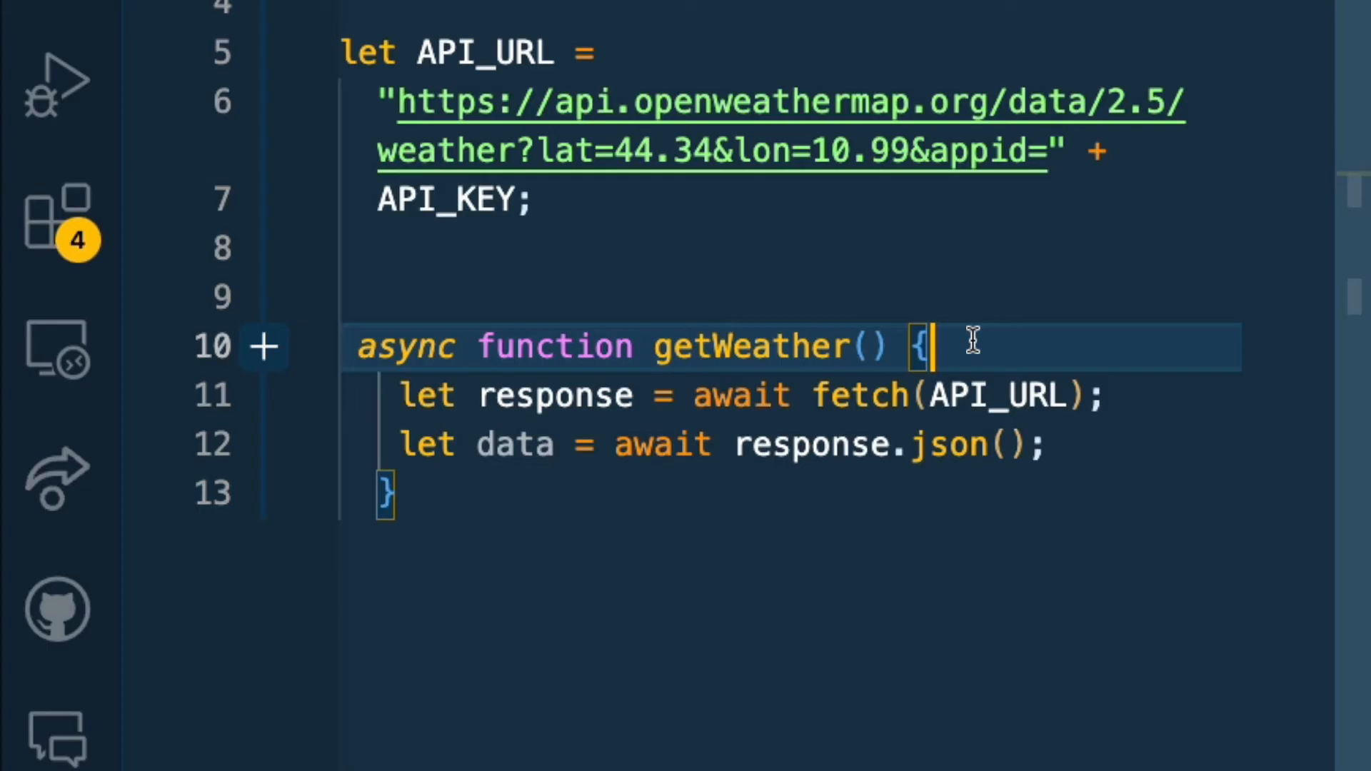
# Wrap getWeather's awaits in try{ } with catch (error) { console.log(error); }
pyautogui.press('enter')
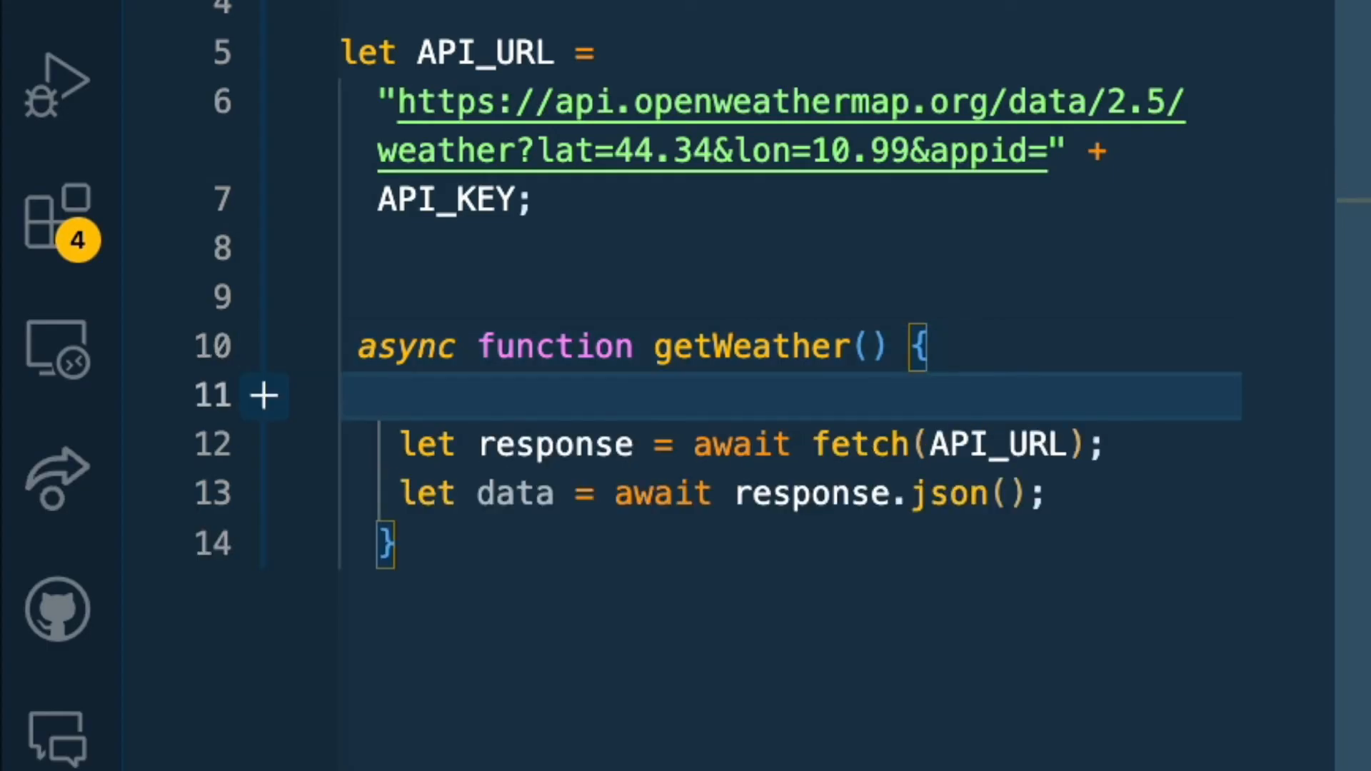
pyautogui.write('try{')
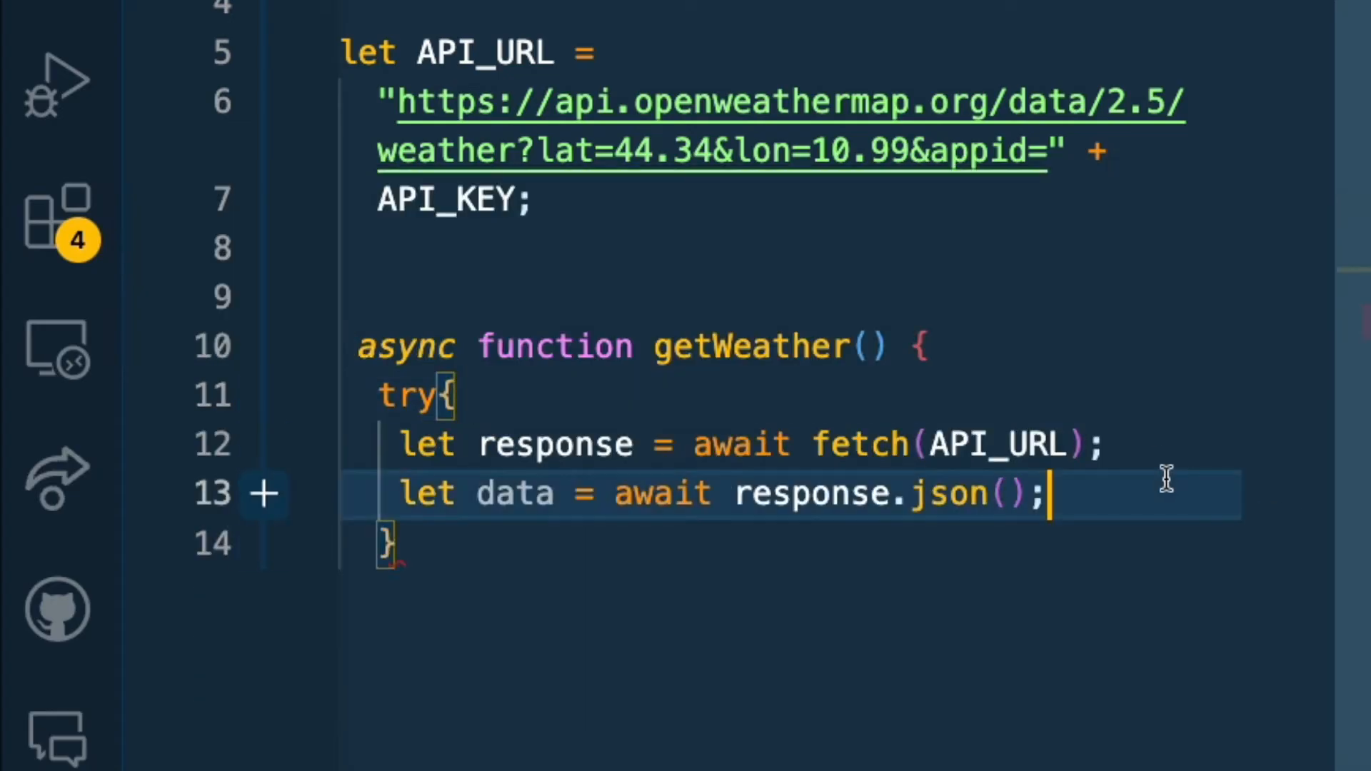
pyautogui.write('catch (error) {')
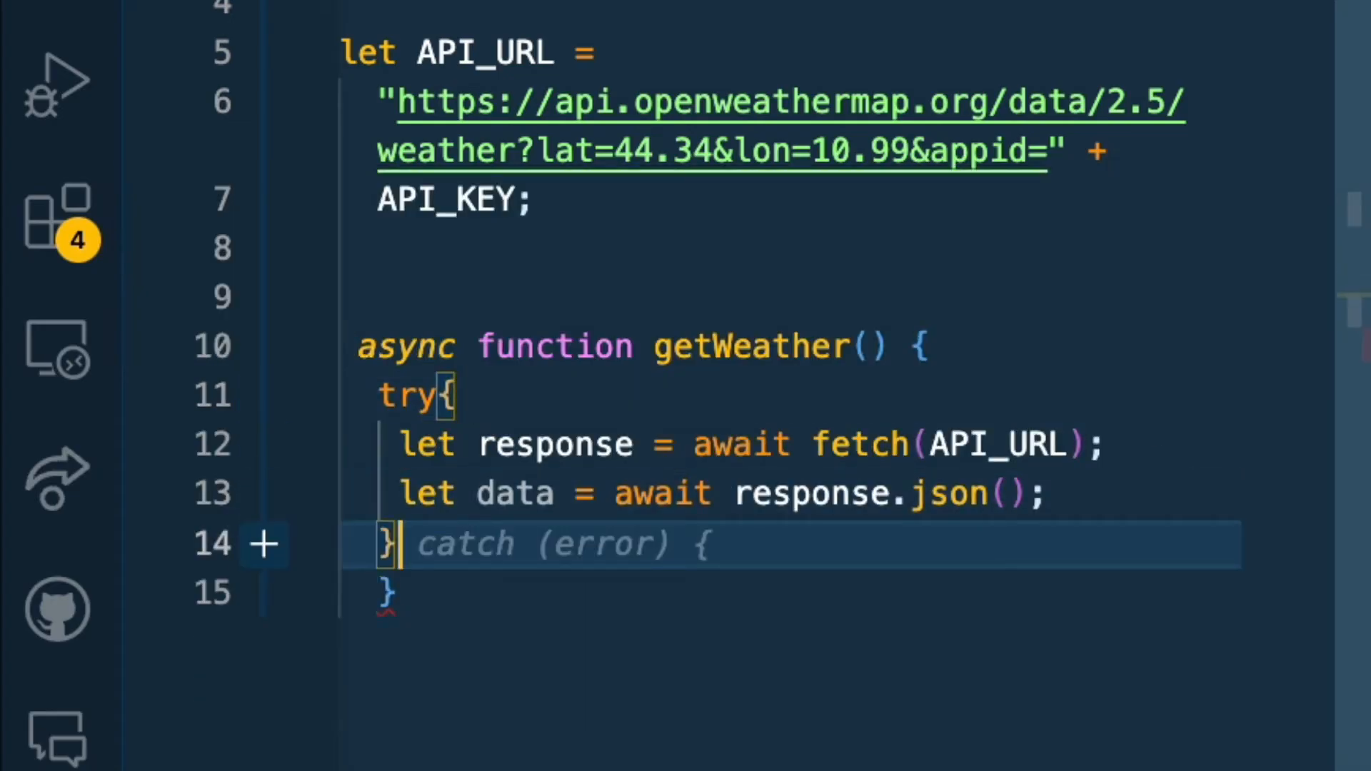
pyautogui.write('console.log(error);')
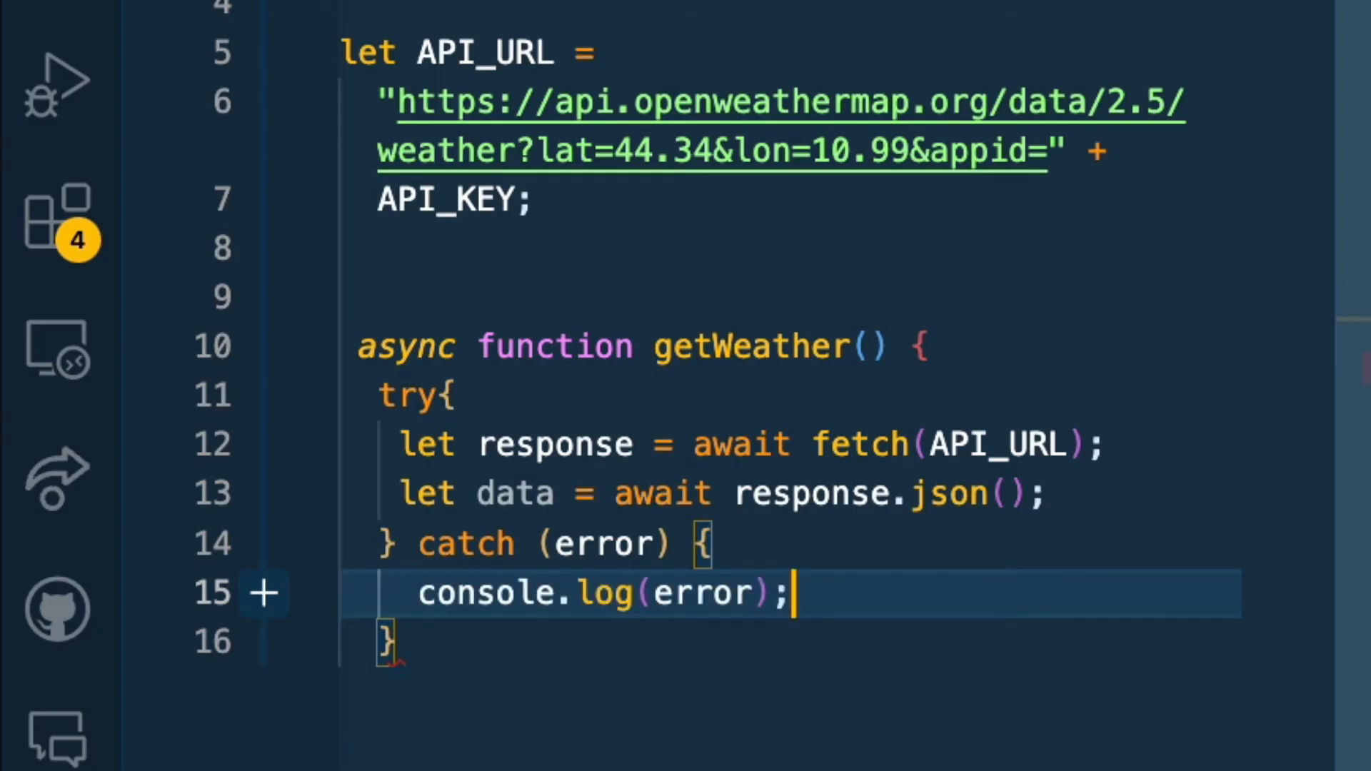
pyautogui.press('Enter')
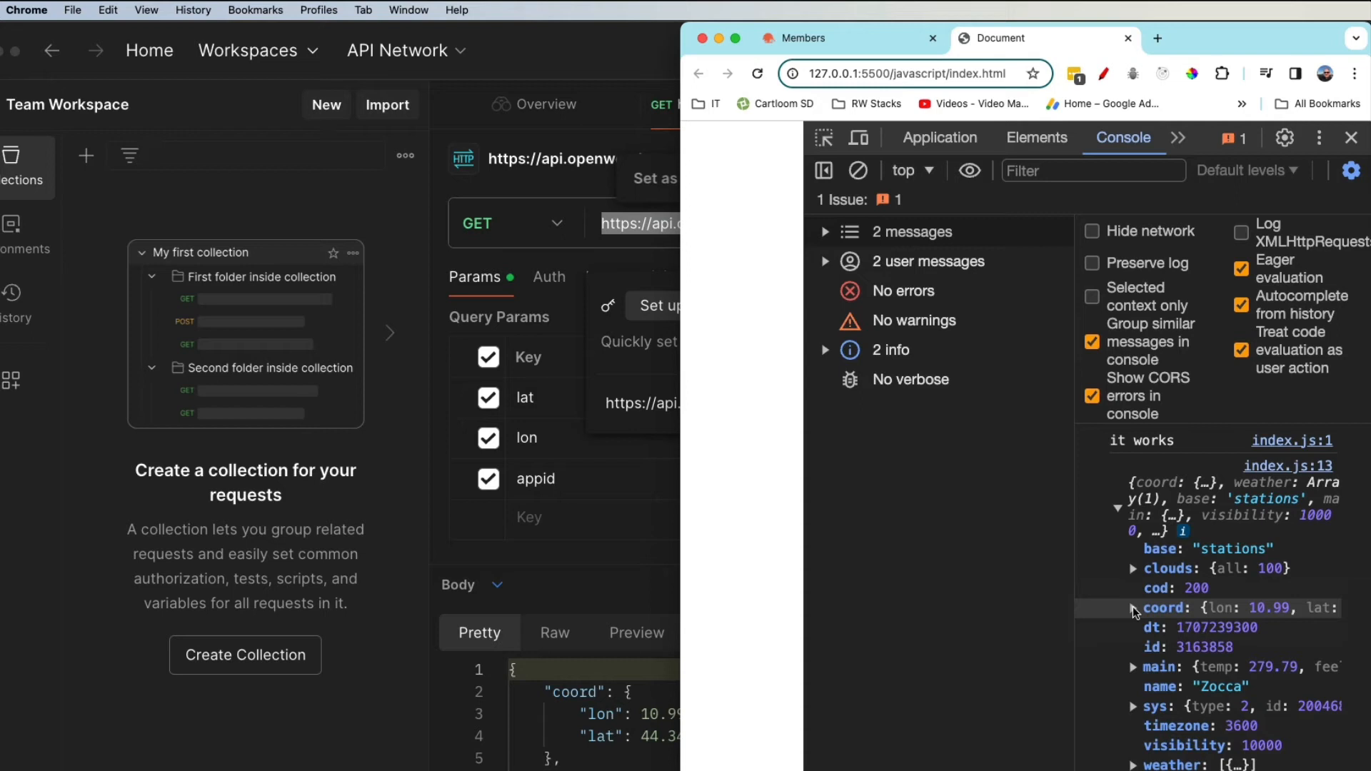
# Expand the logged weather object's coord and main entries to read feels_like 278.74
pyautogui.click(1131, 607)
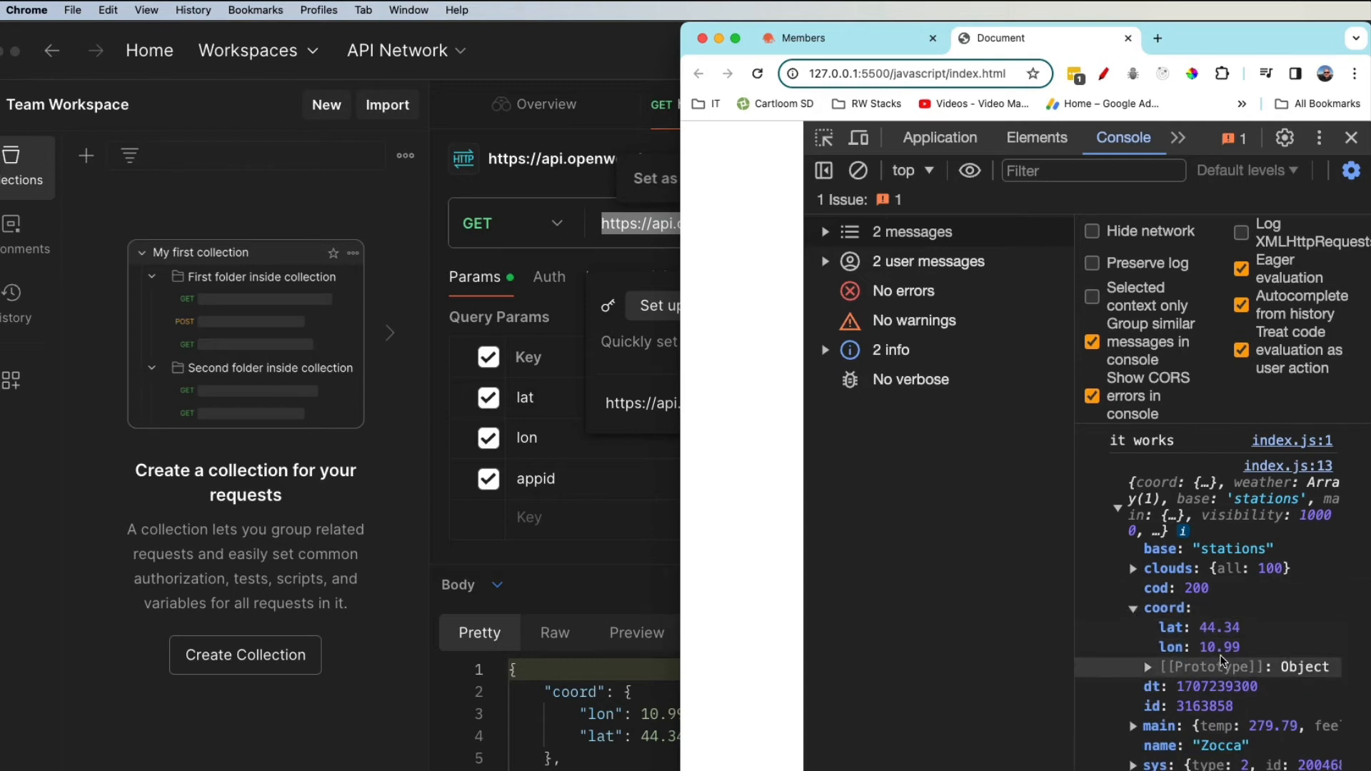
pyautogui.click(1130, 608)
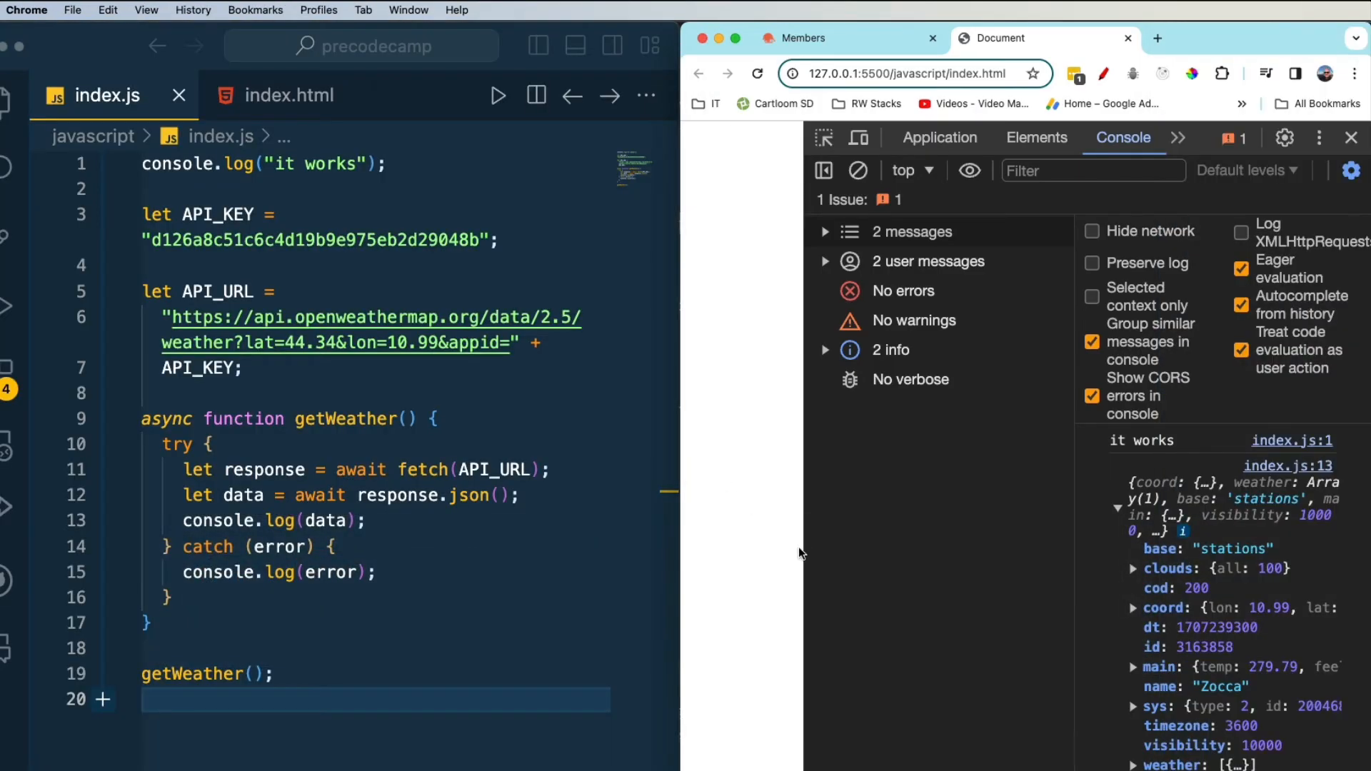
pyautogui.moveTo(861, 644)
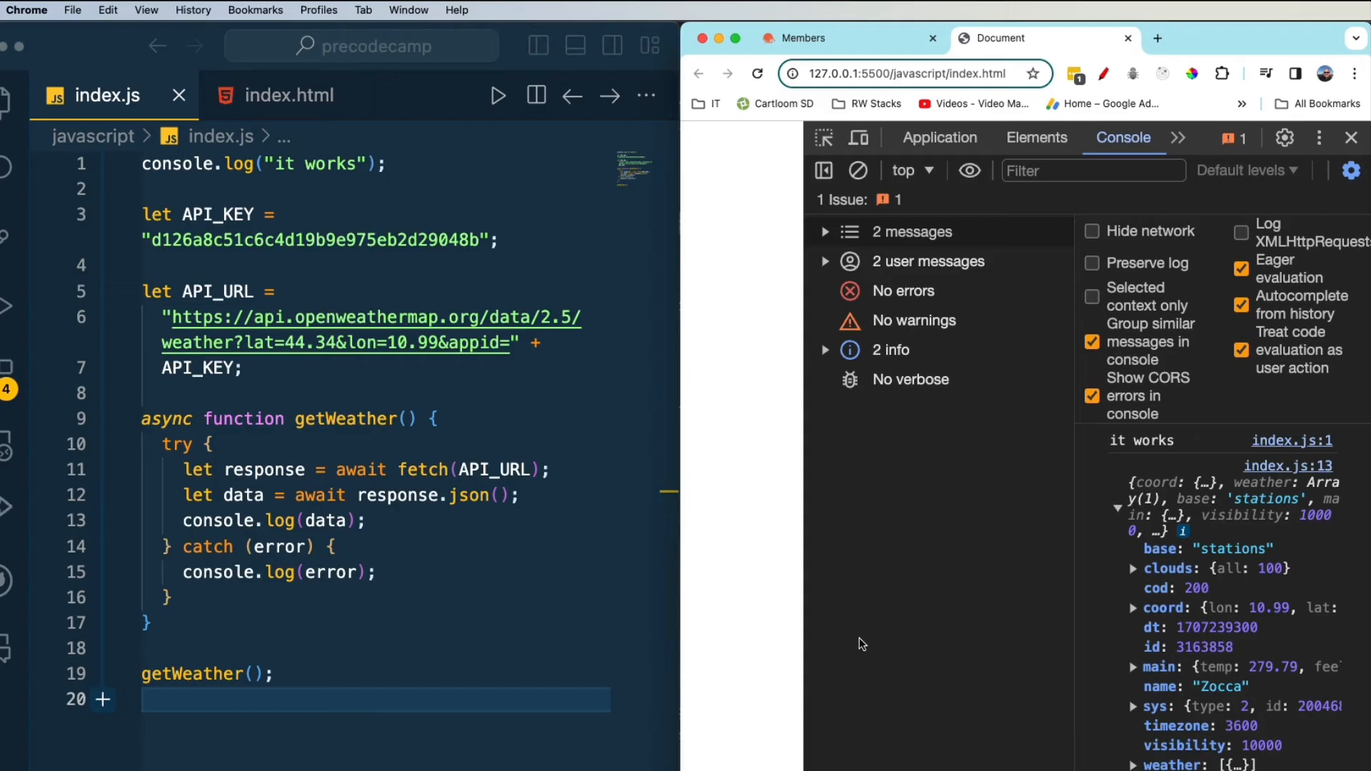
pyautogui.moveTo(743, 665)
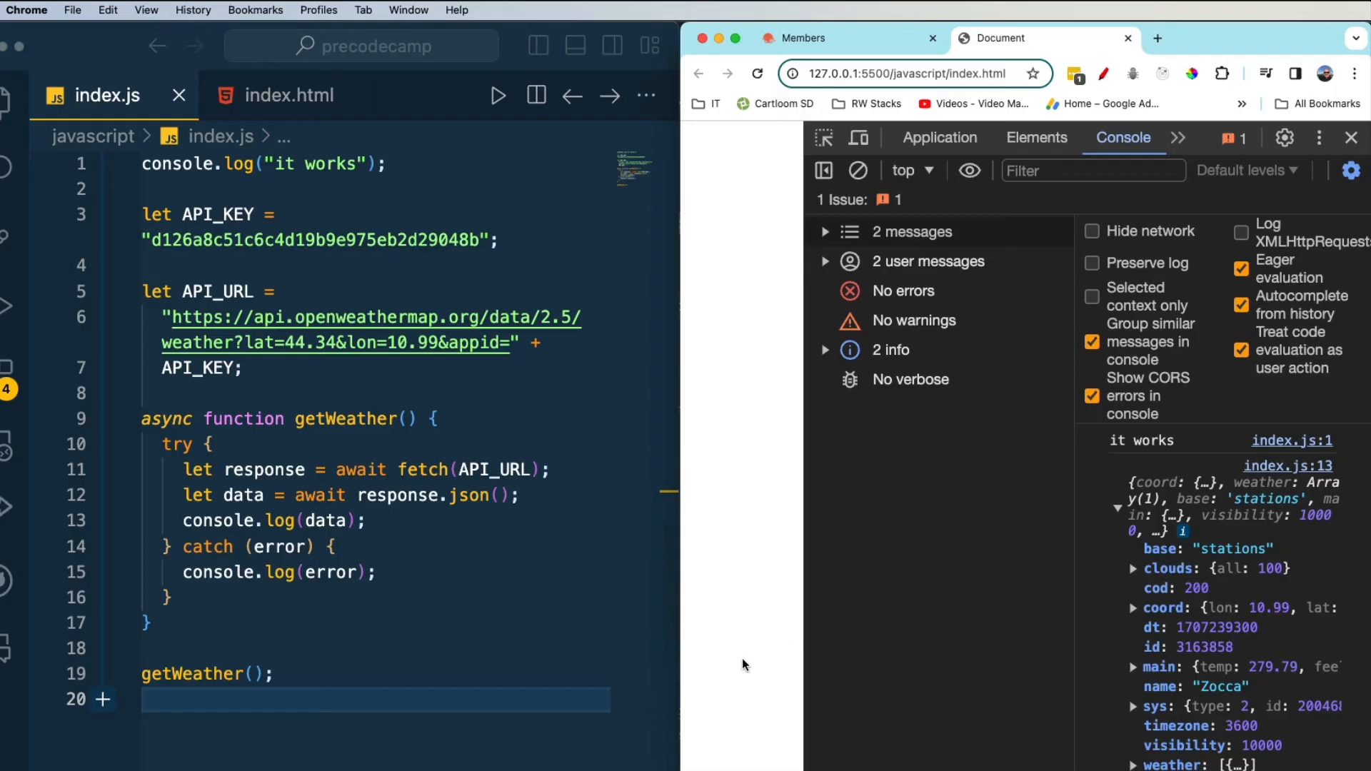
pyautogui.moveTo(657, 702)
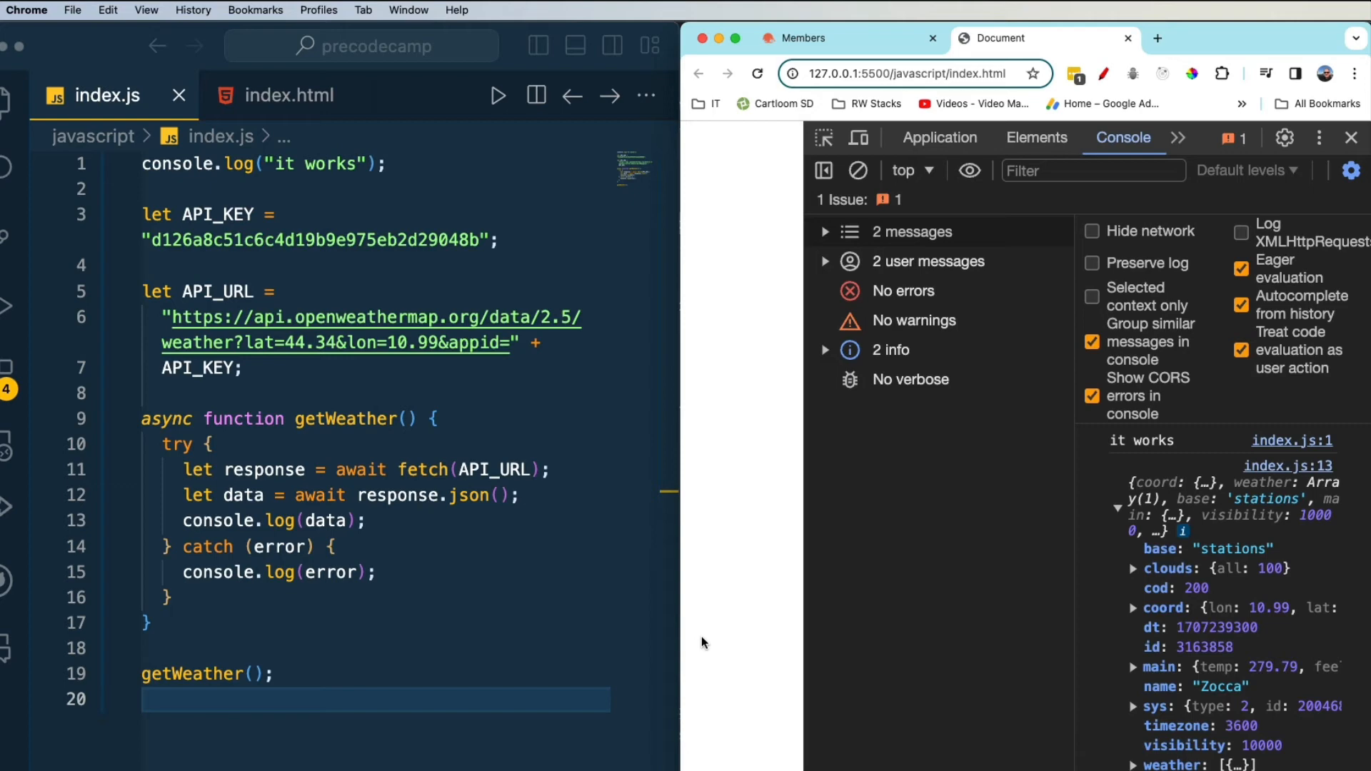
pyautogui.moveTo(869, 409)
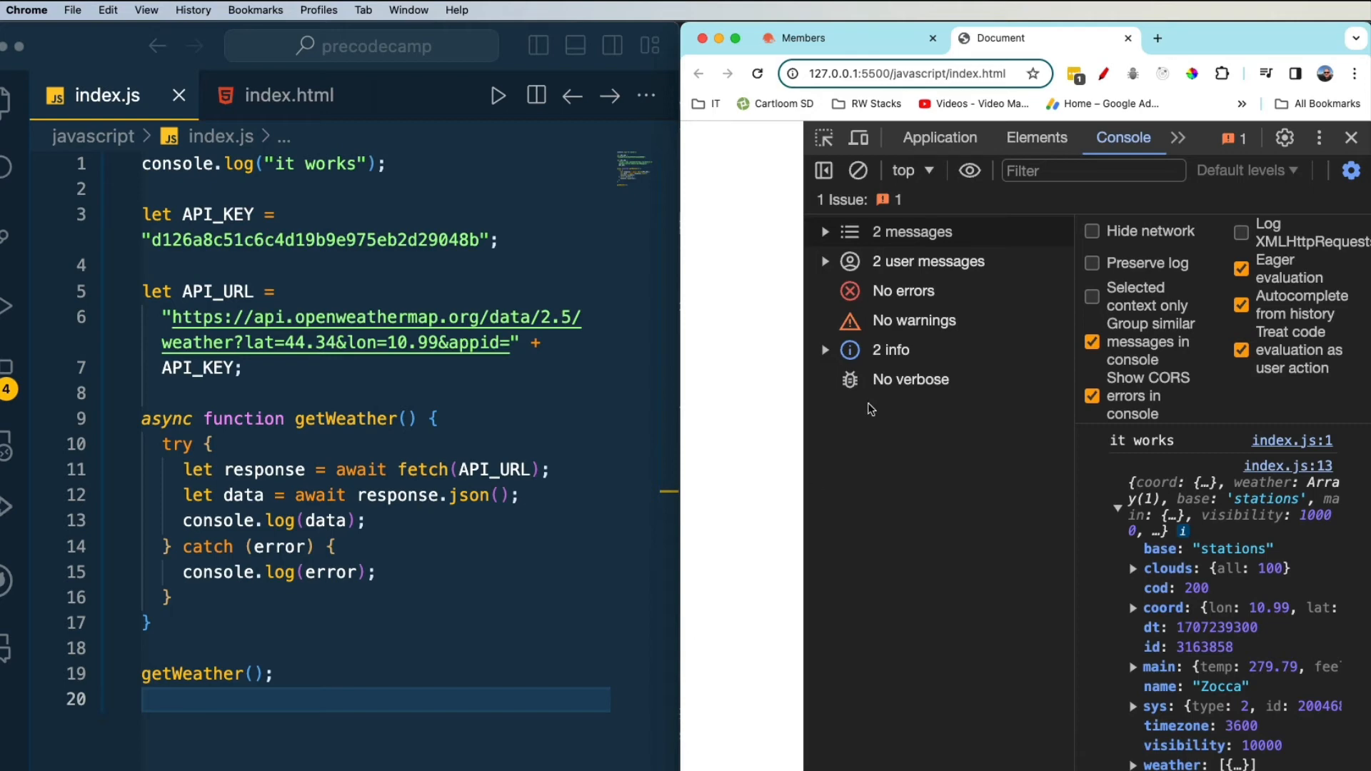
pyautogui.click(1117, 507)
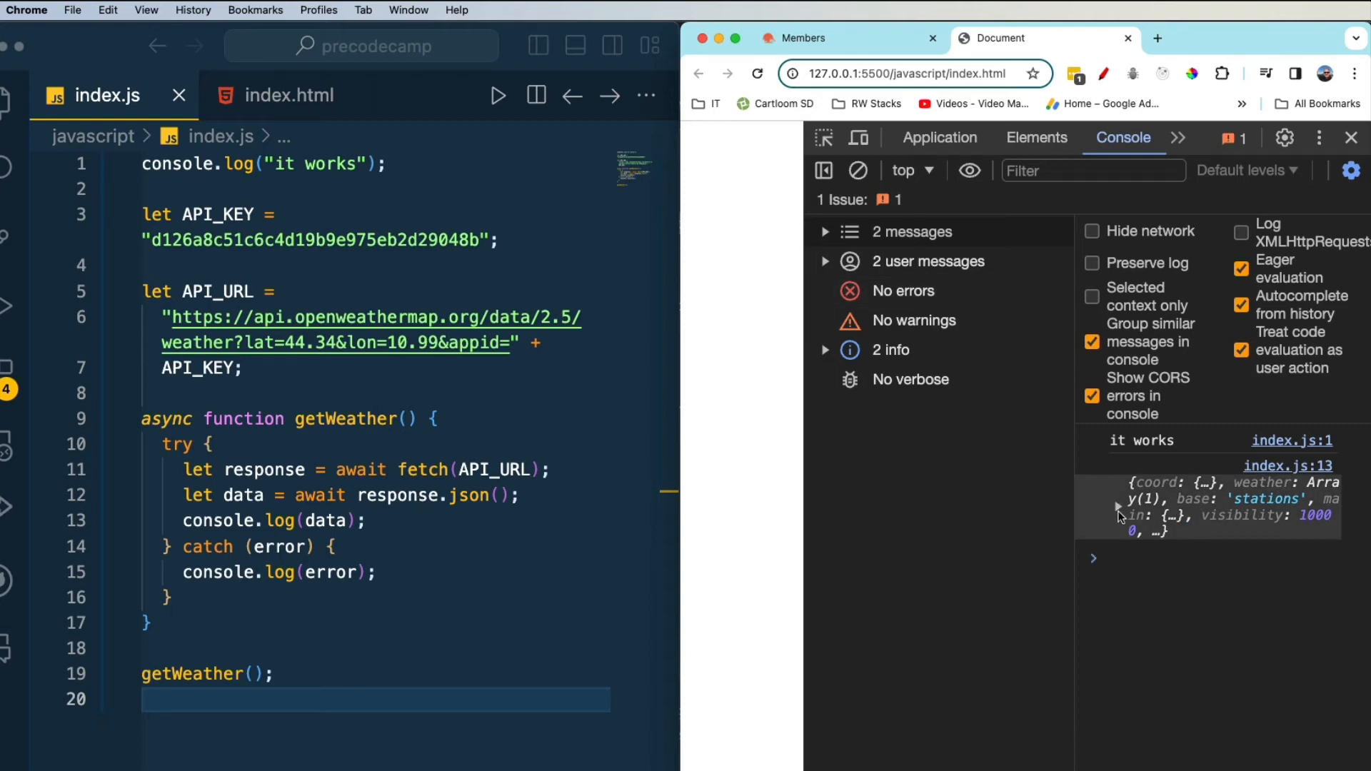
pyautogui.click(1116, 498)
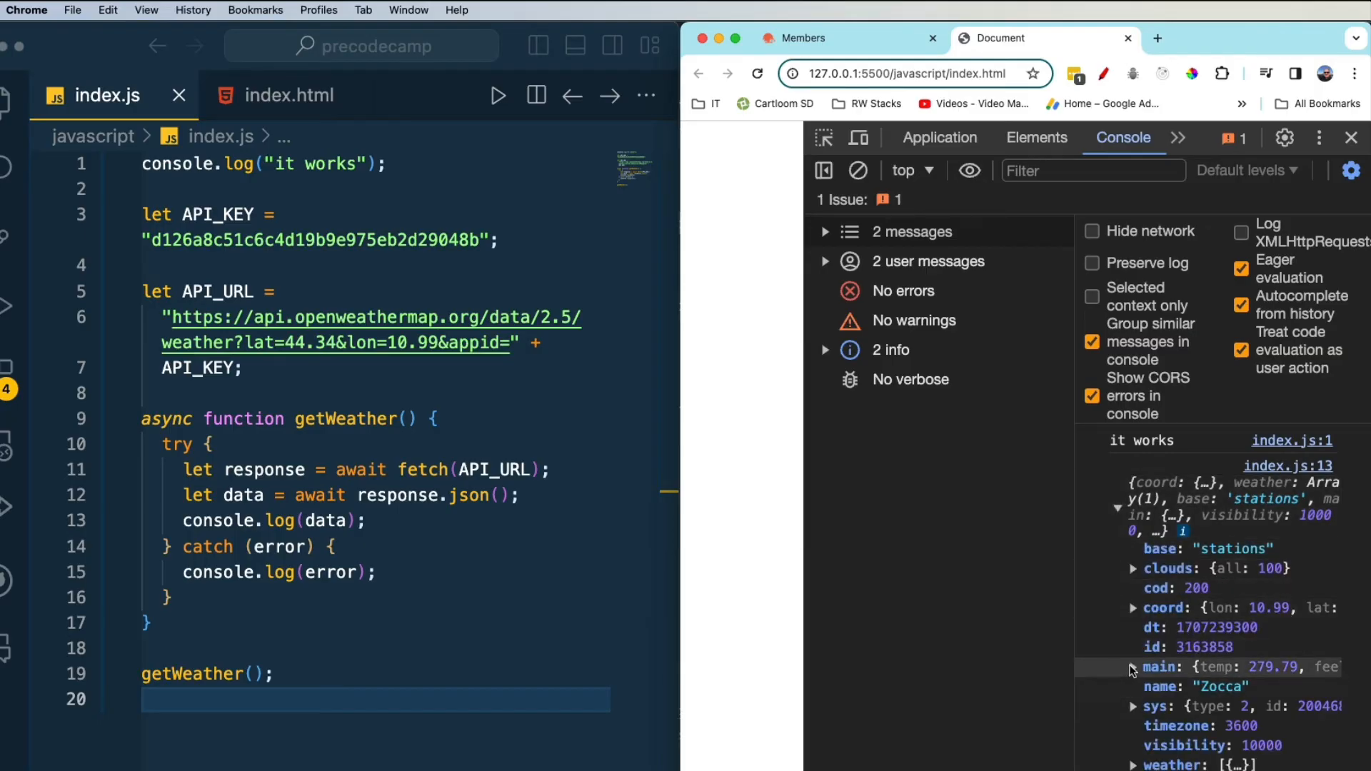
pyautogui.click(1132, 666)
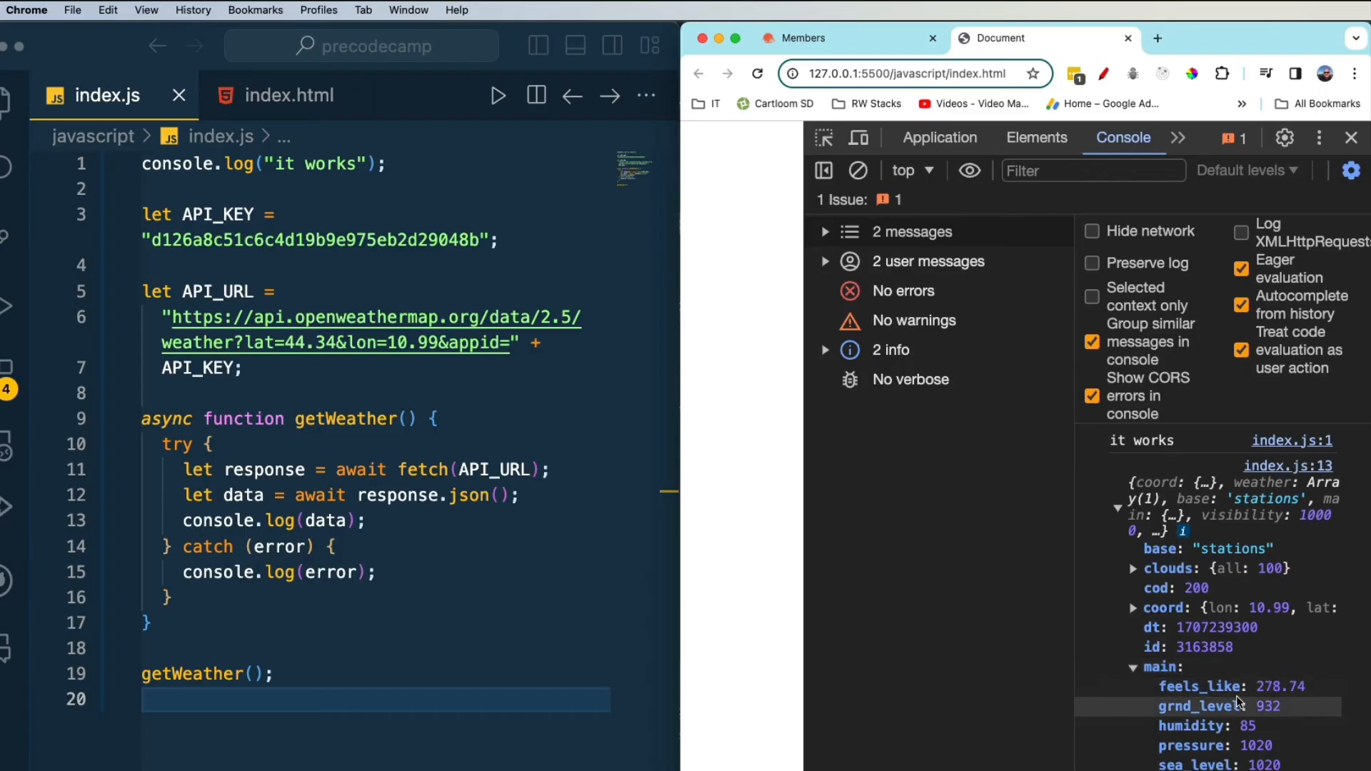
pyautogui.moveTo(1231, 690)
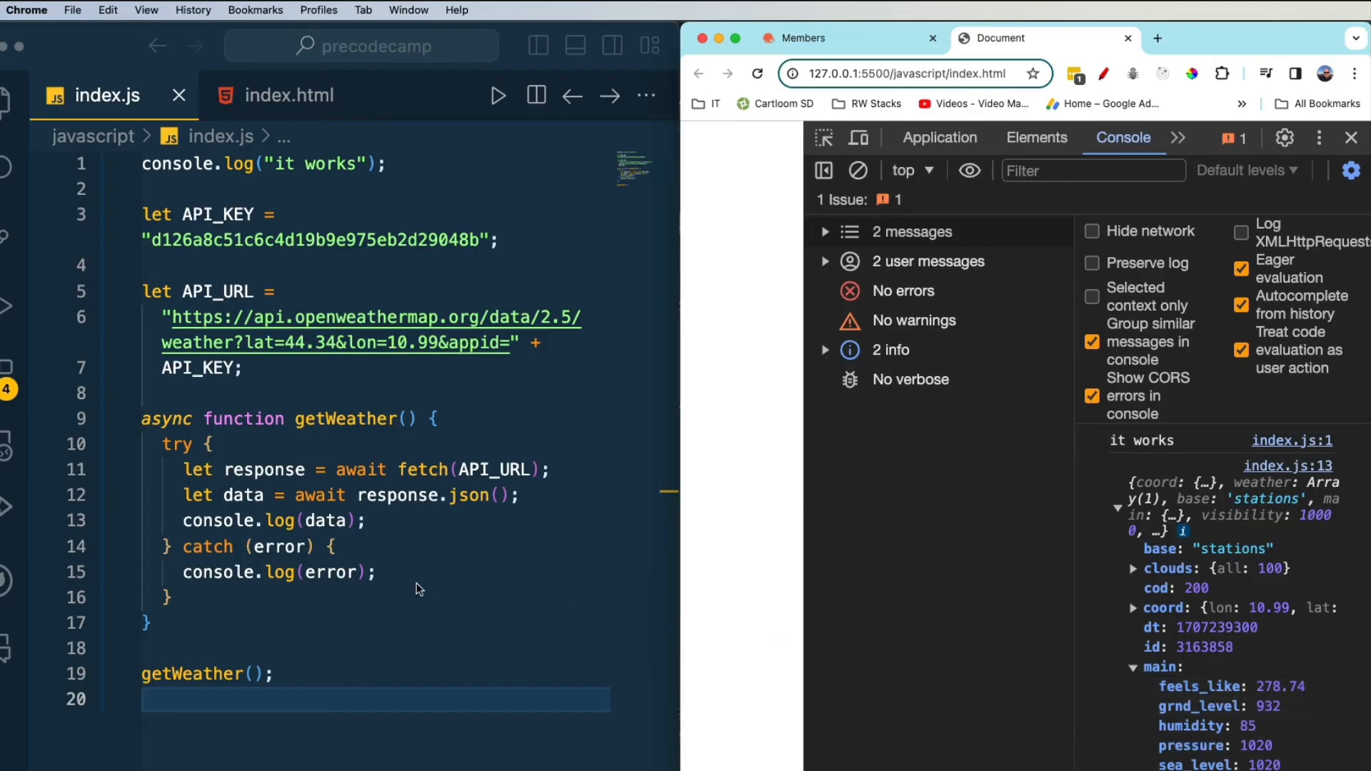
pyautogui.moveTo(341, 529)
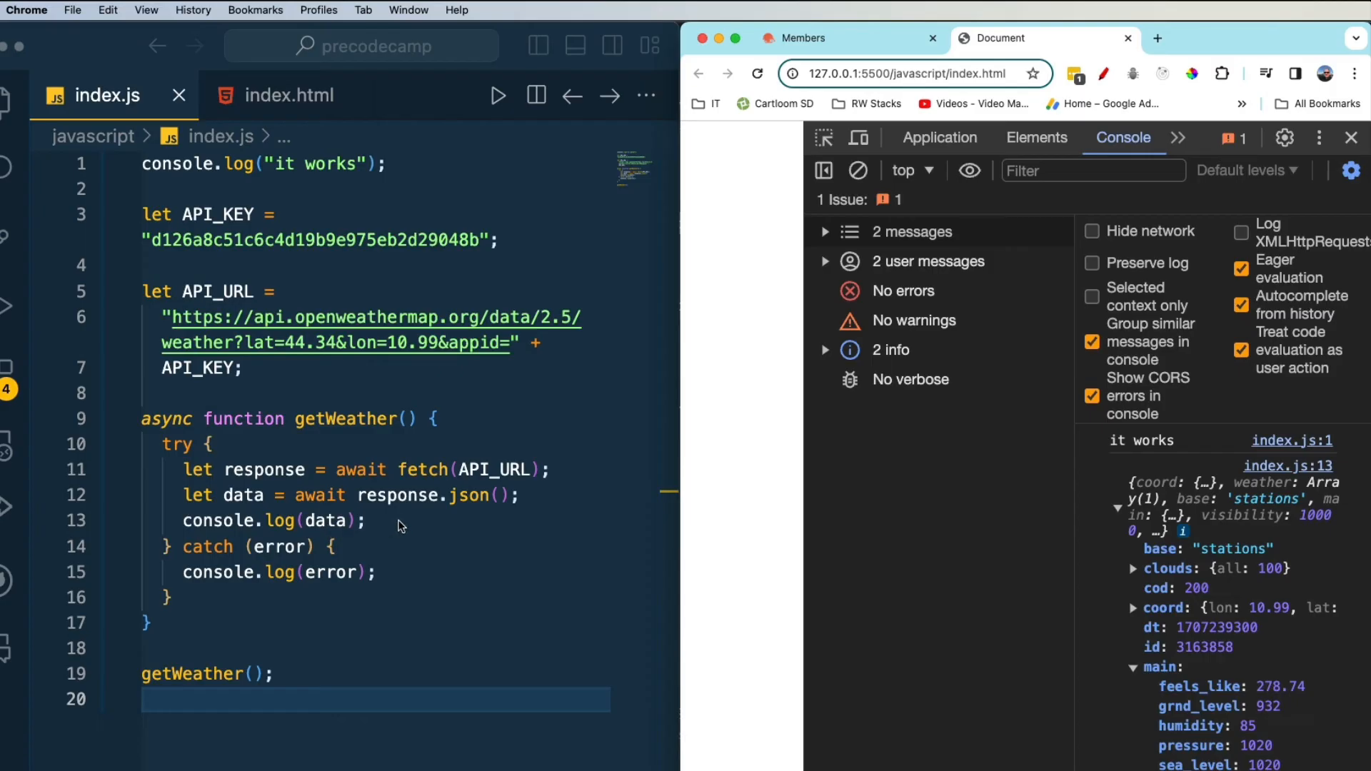
pyautogui.moveTo(995, 472)
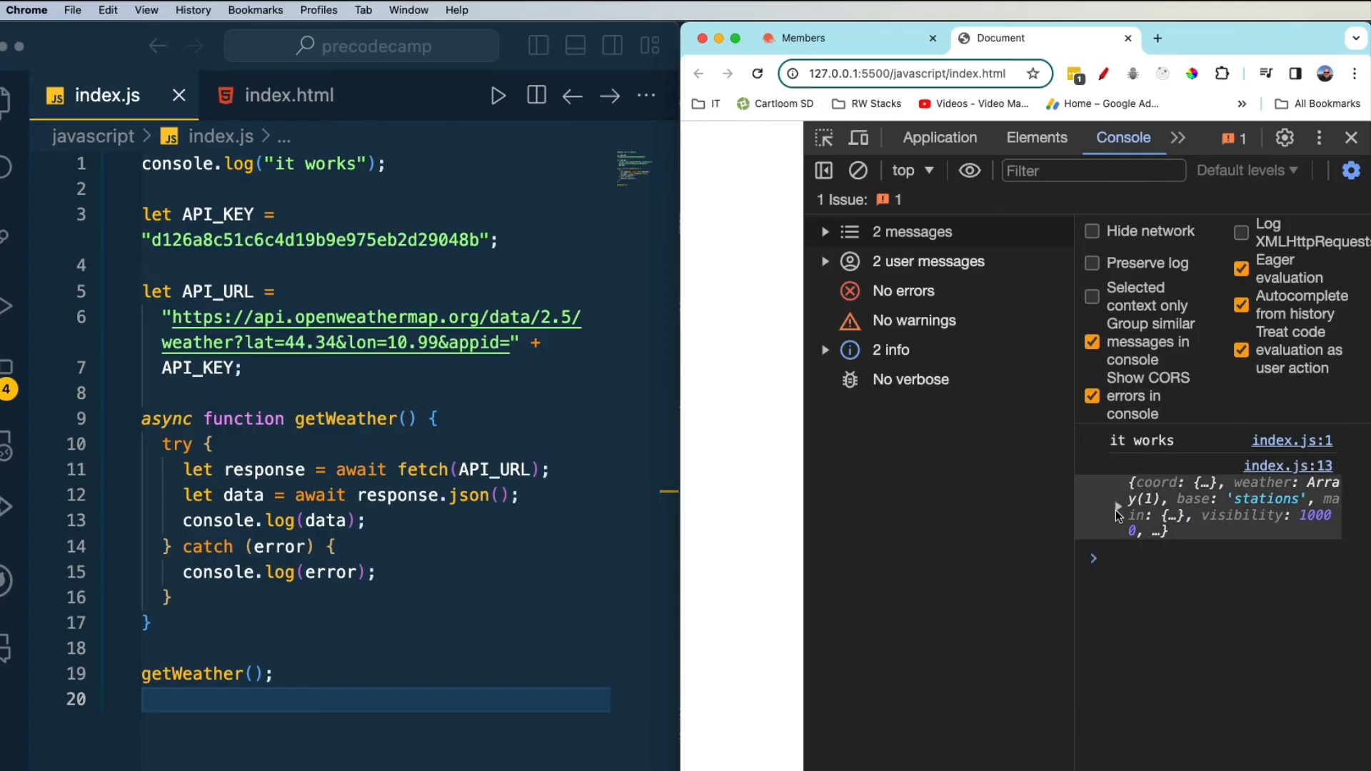
pyautogui.click(1117, 507)
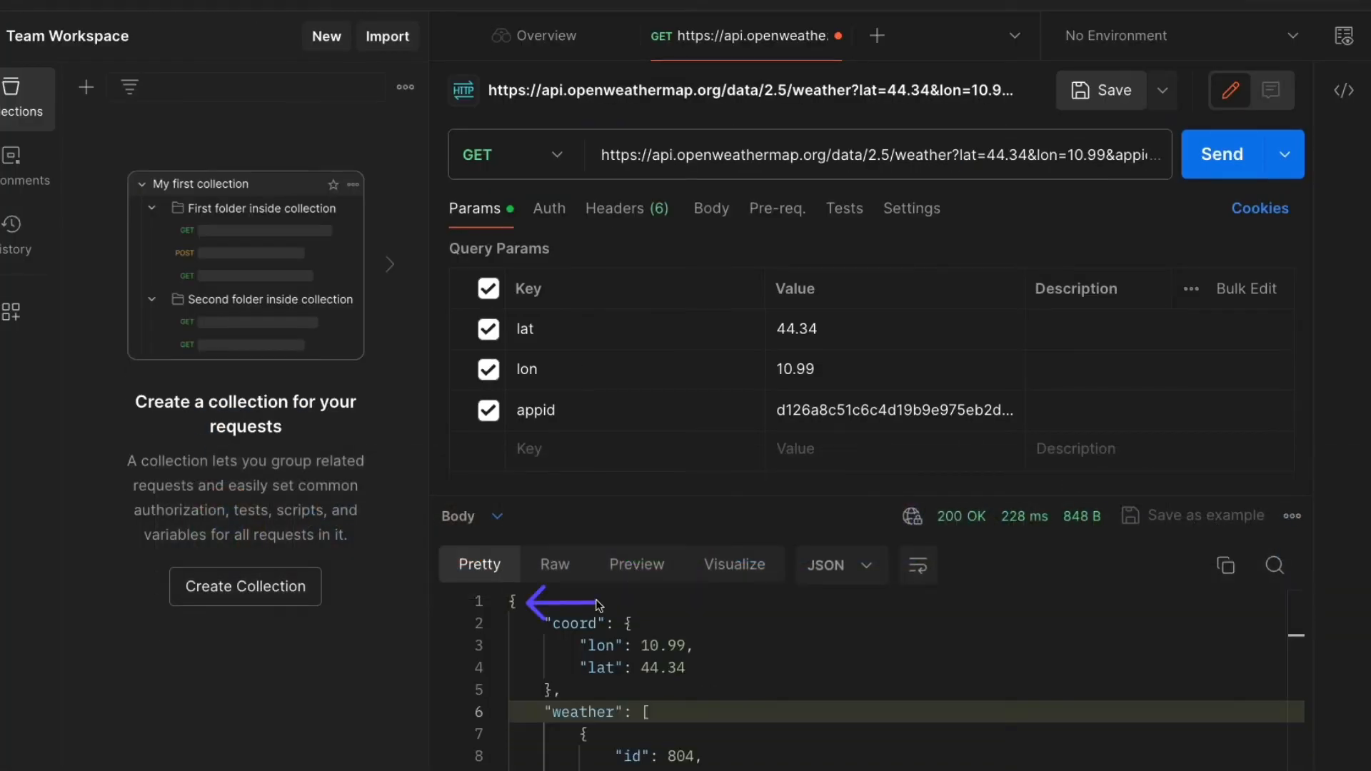
# Scroll Postman's JSON response to show main.temp and feels_like readings
pyautogui.scroll(-3)
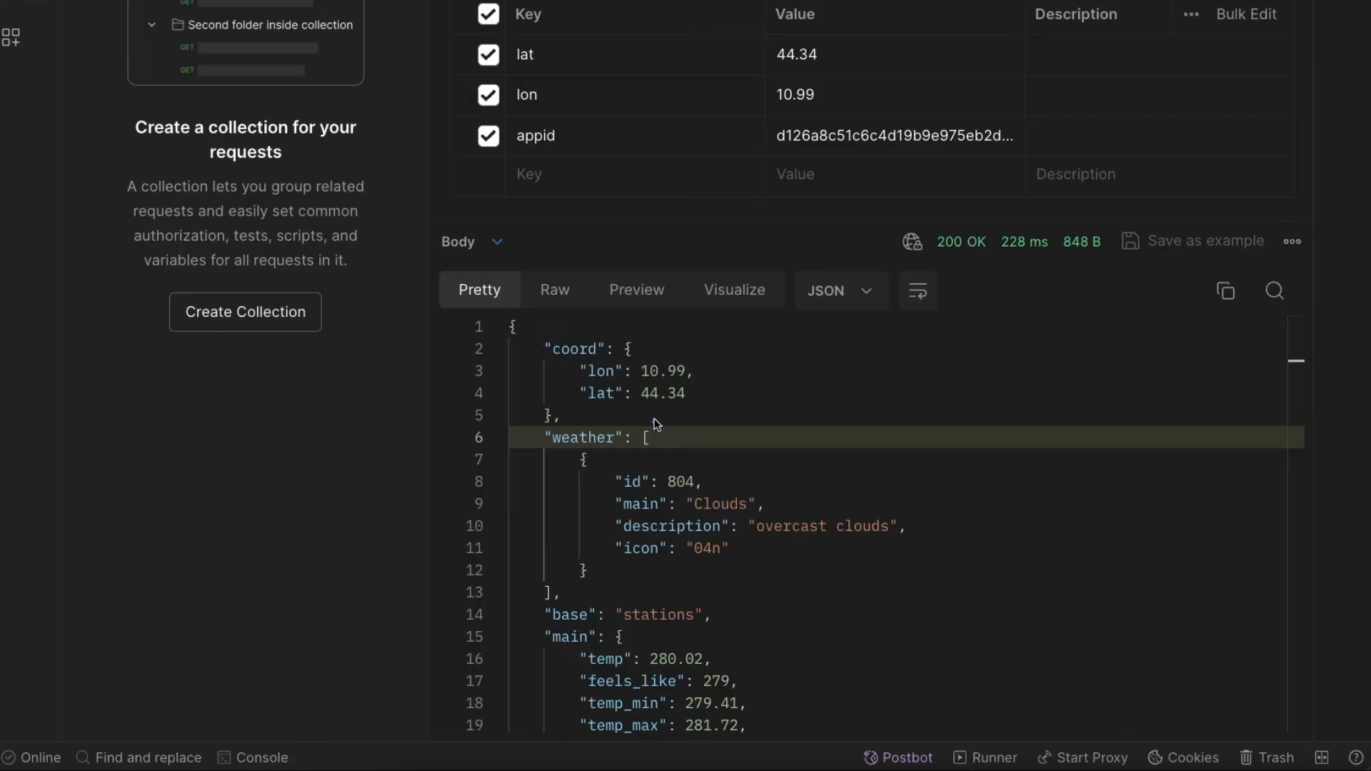
pyautogui.moveTo(646, 419)
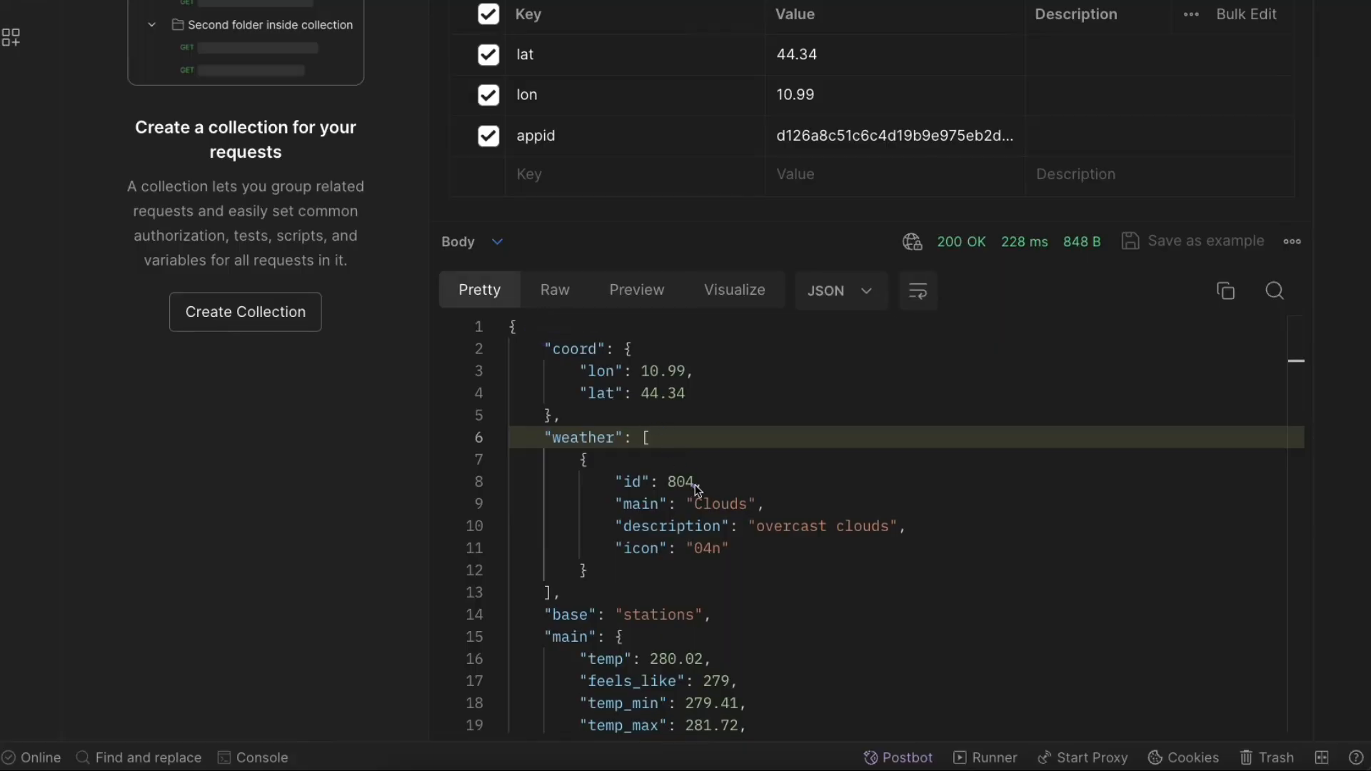
pyautogui.moveTo(556, 359)
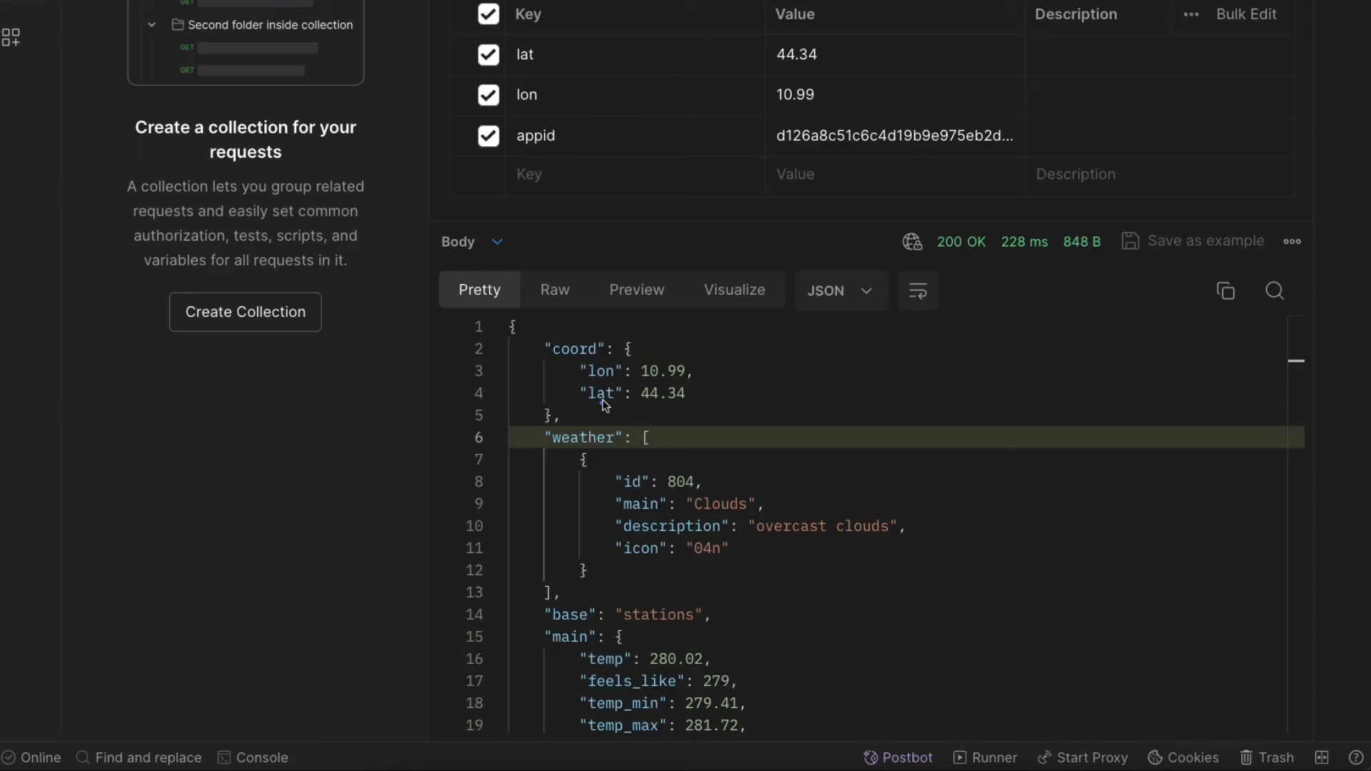
pyautogui.moveTo(522, 332)
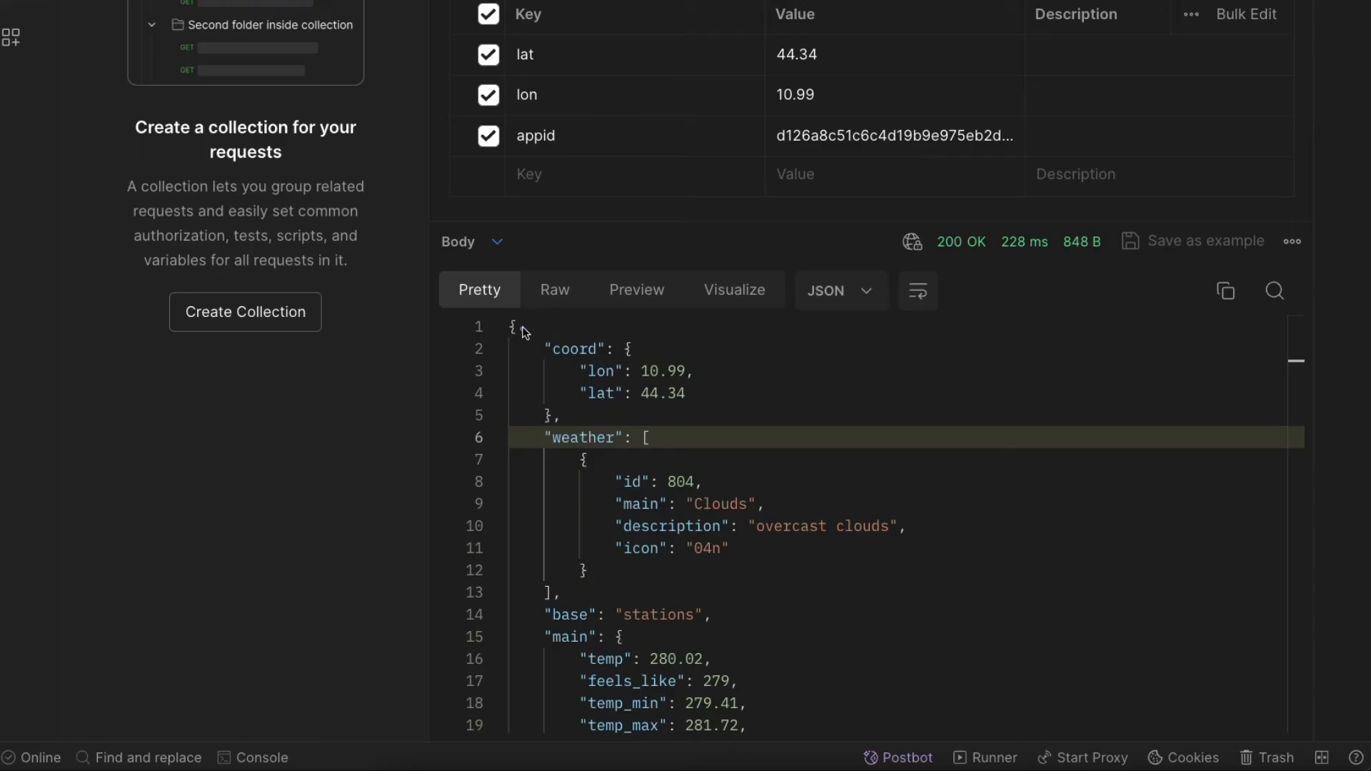
pyautogui.moveTo(616, 638)
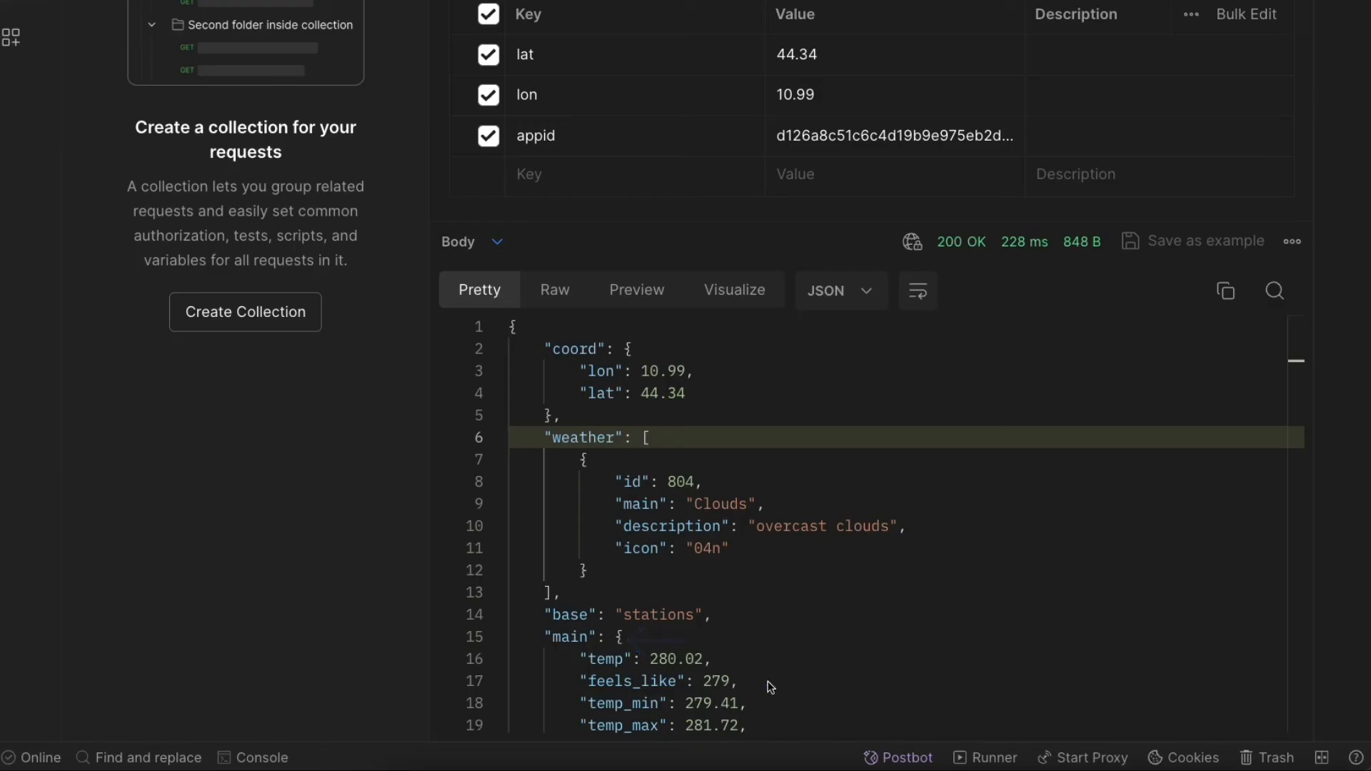
pyautogui.moveTo(748, 676)
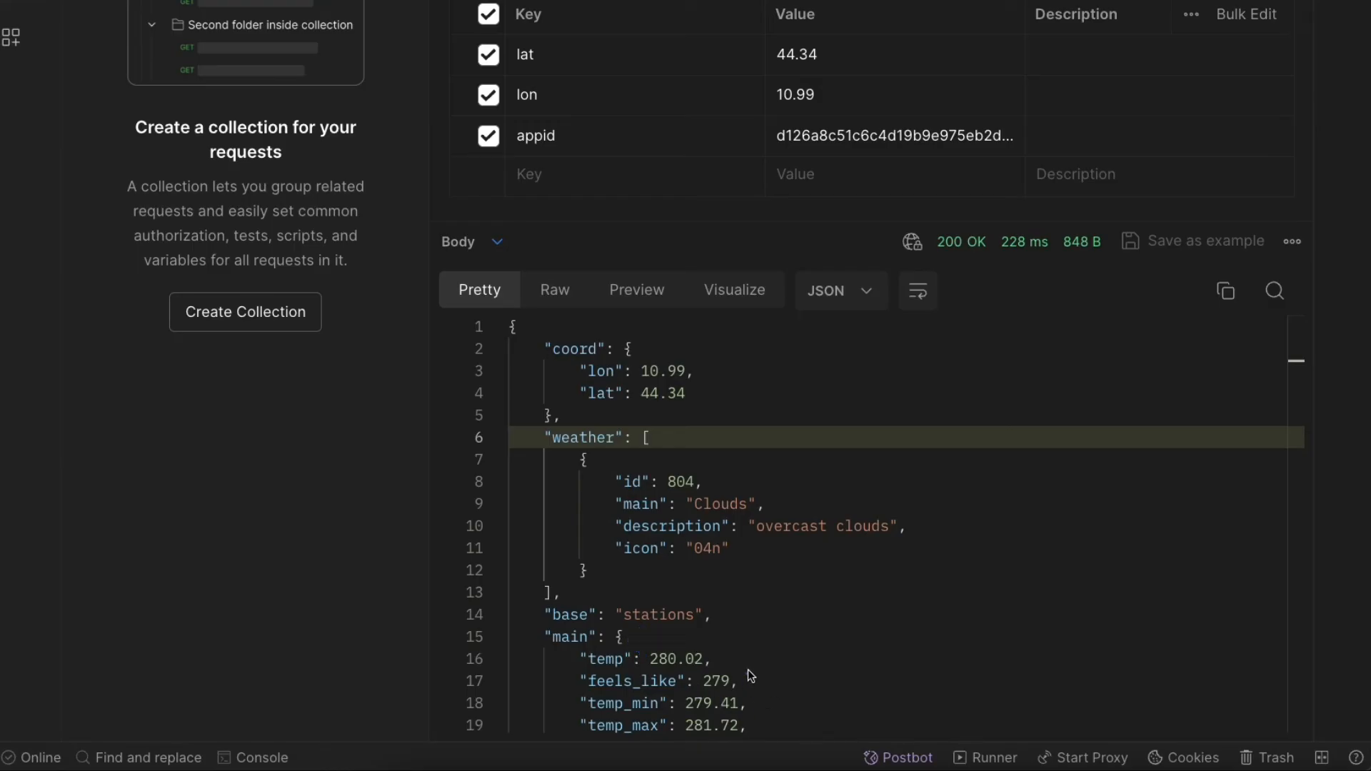
pyautogui.moveTo(533, 328)
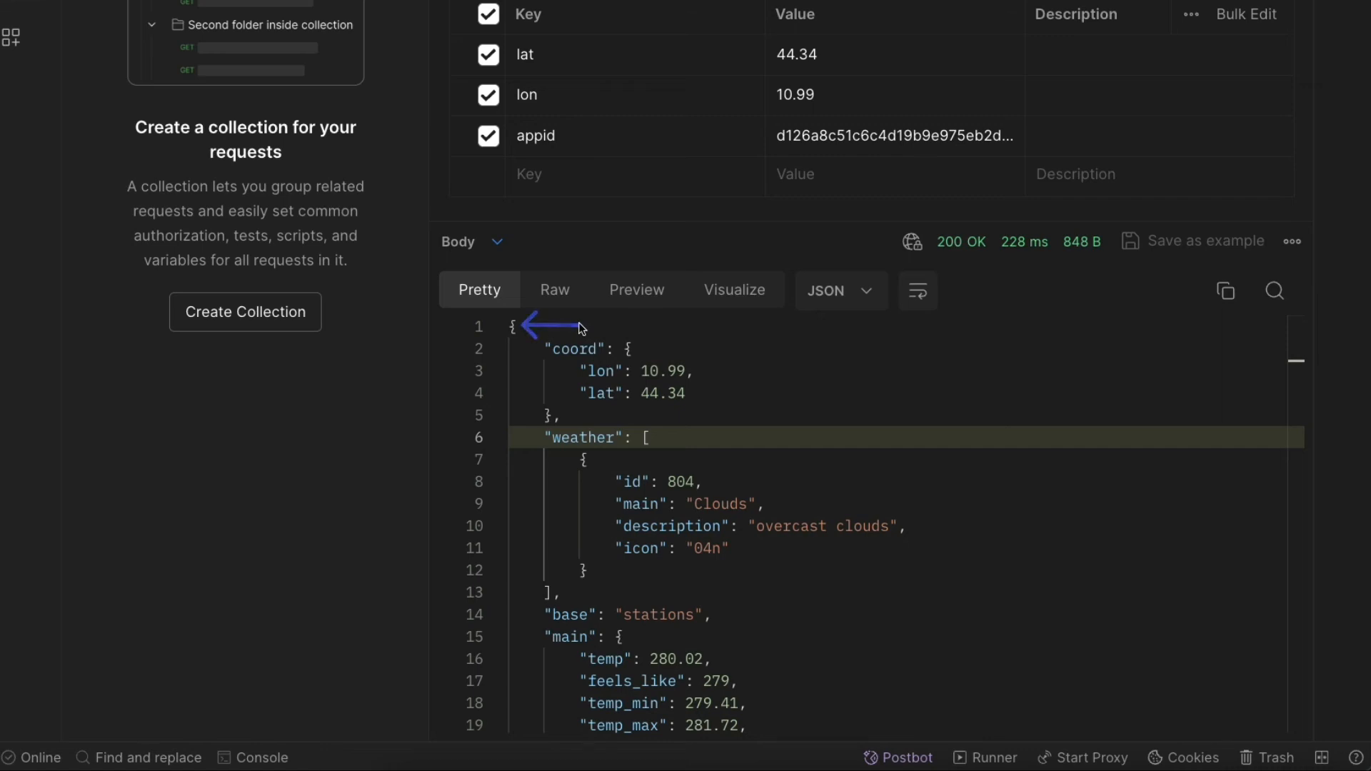
pyautogui.moveTo(667, 635)
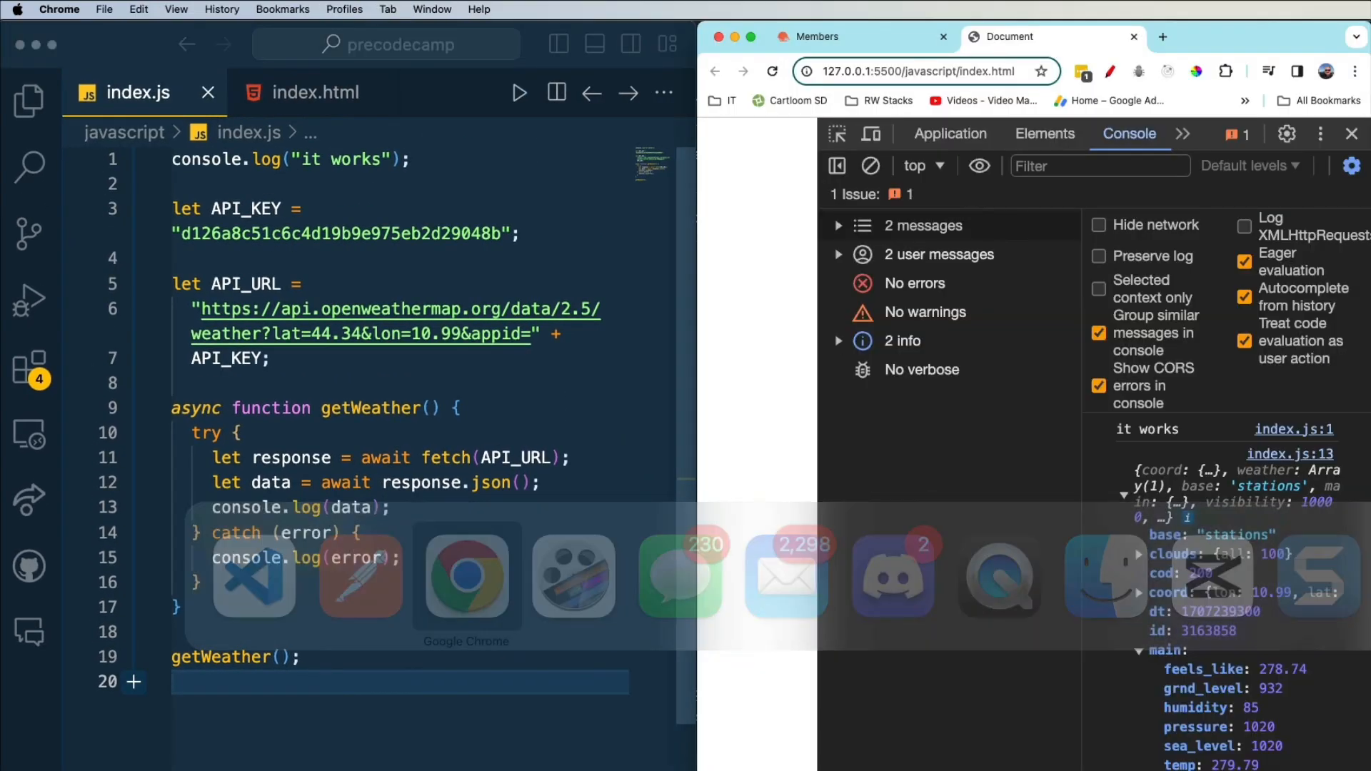
# Change the logged value to data.main, then data.main.feels_like, printing 278.74
pyautogui.click(401, 657)
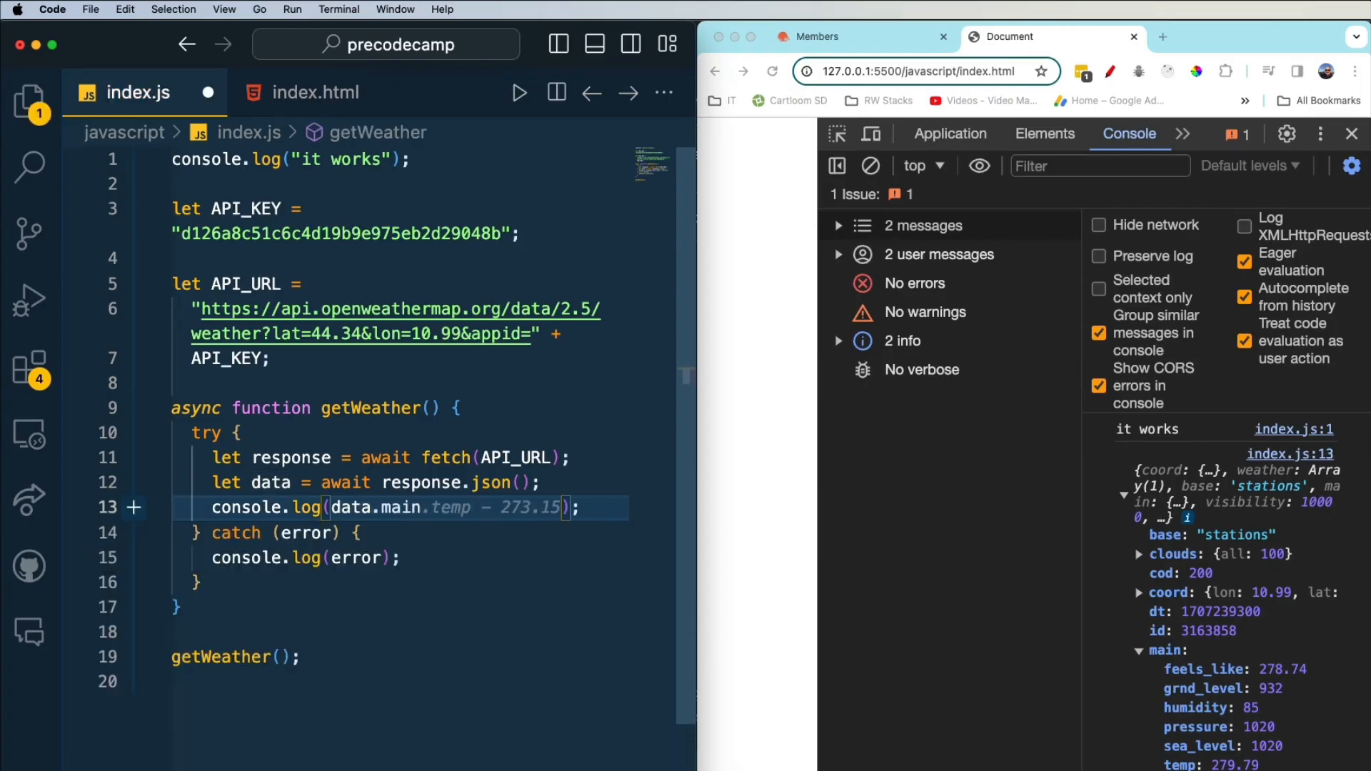
pyautogui.click(1123, 494)
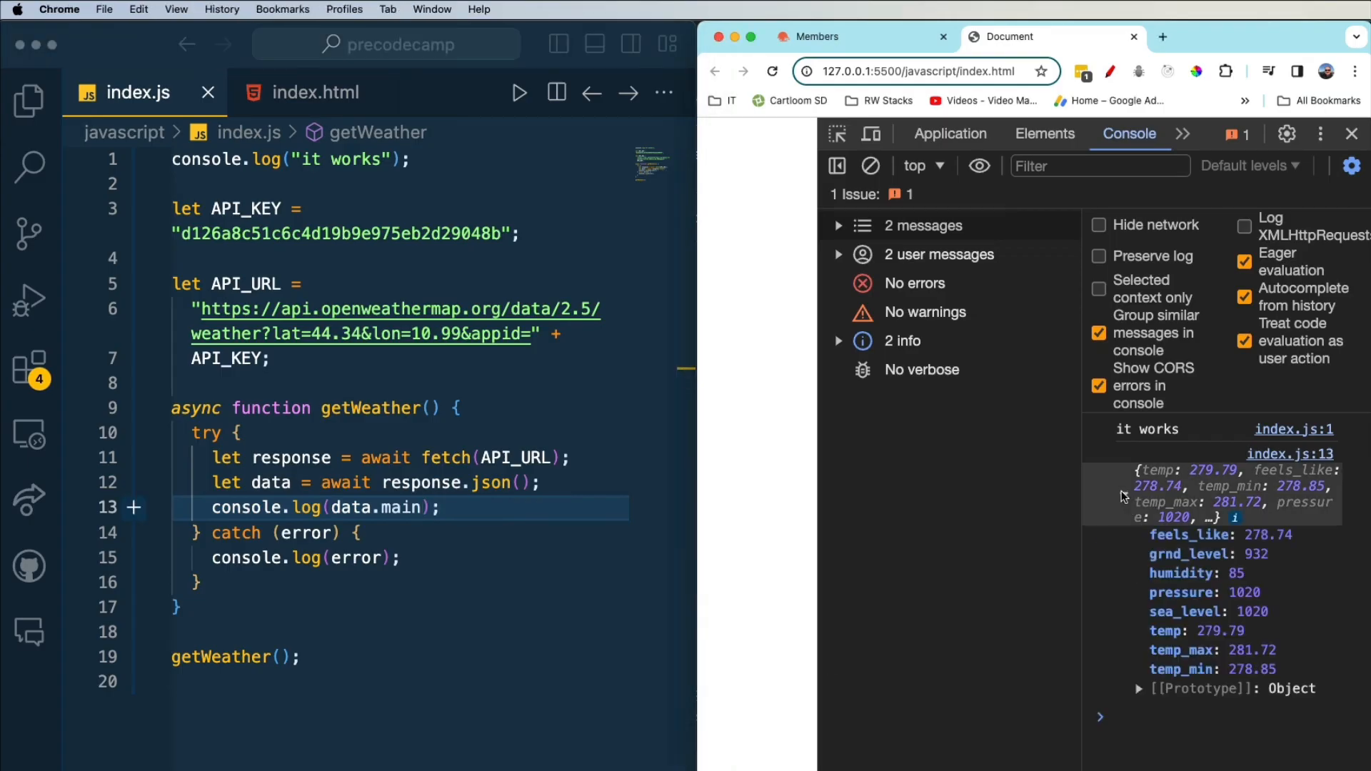
pyautogui.click(1123, 493)
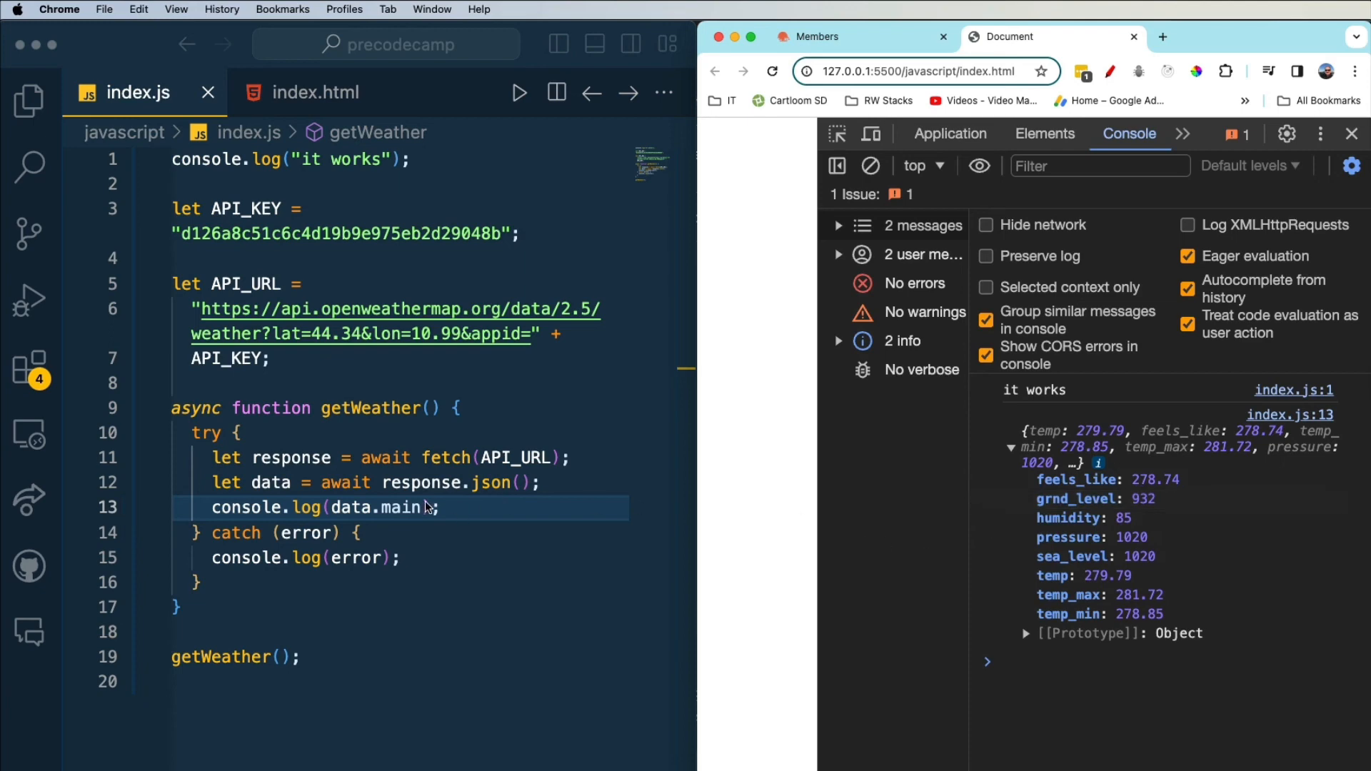
pyautogui.write('.feels_like')
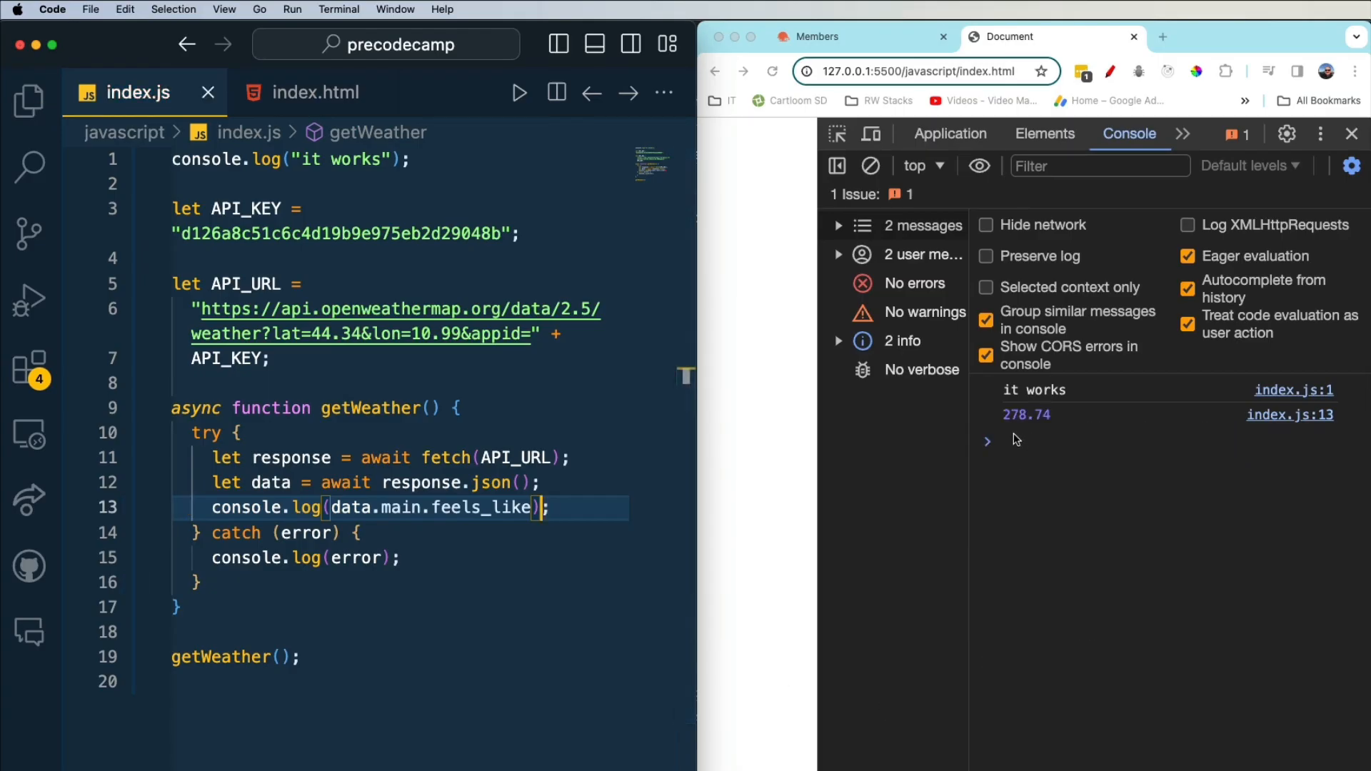
pyautogui.moveTo(1046, 430)
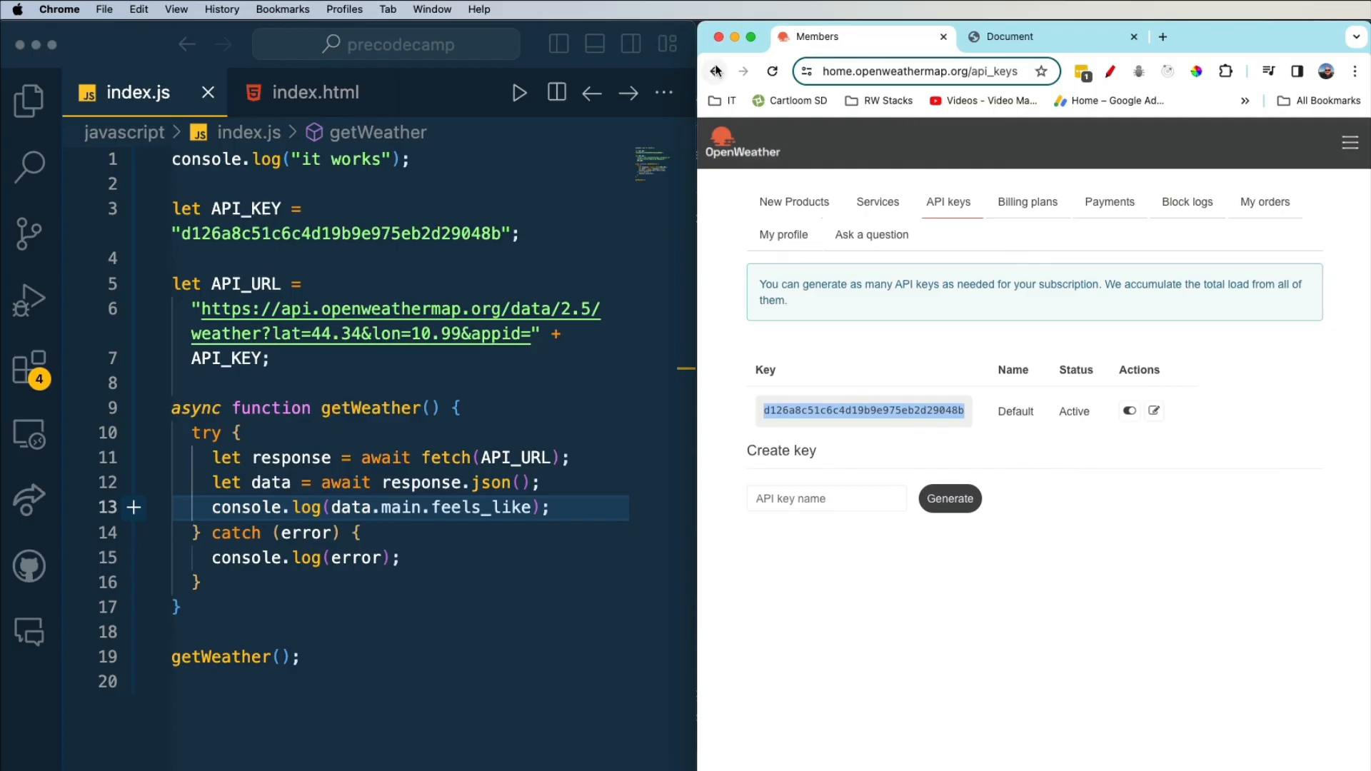
# Return to OpenWeather's Current weather data docs showing the units parameter
pyautogui.click(715, 71)
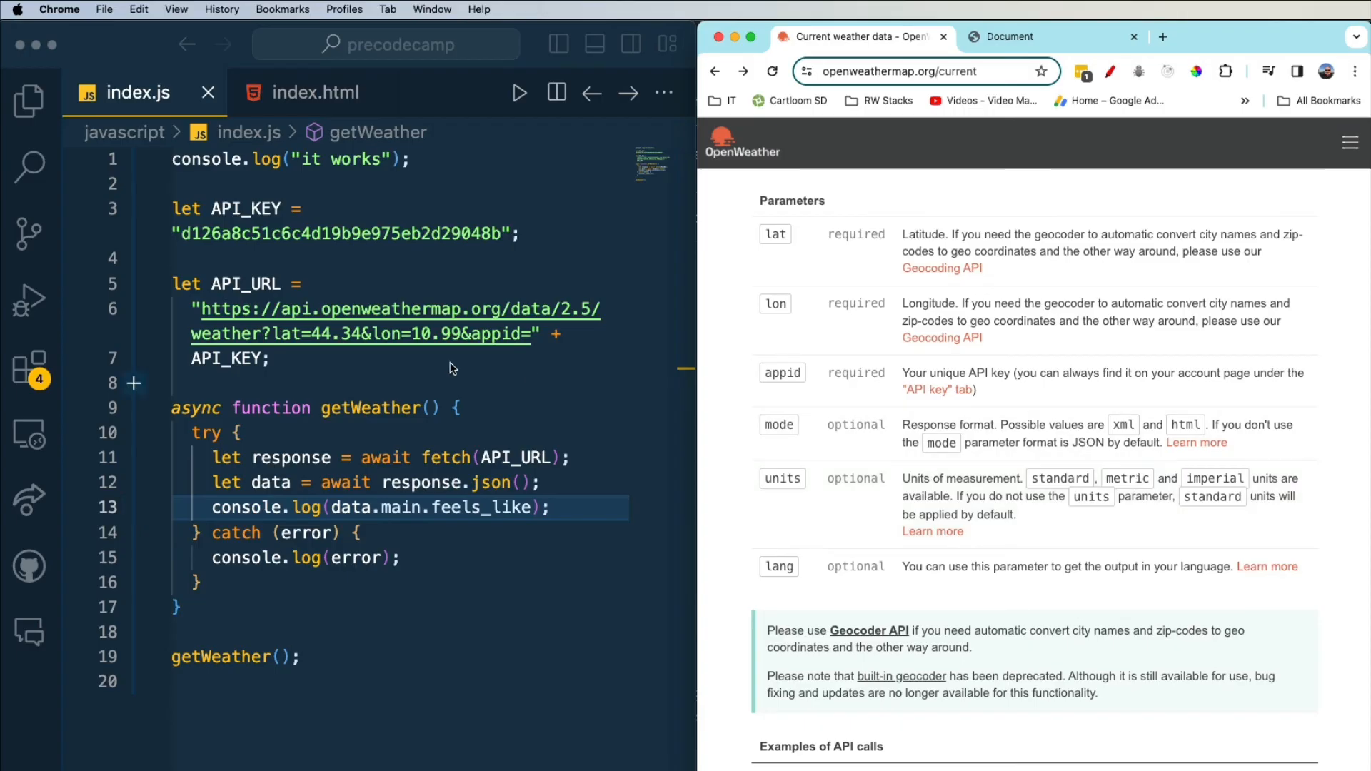
pyautogui.moveTo(314, 369)
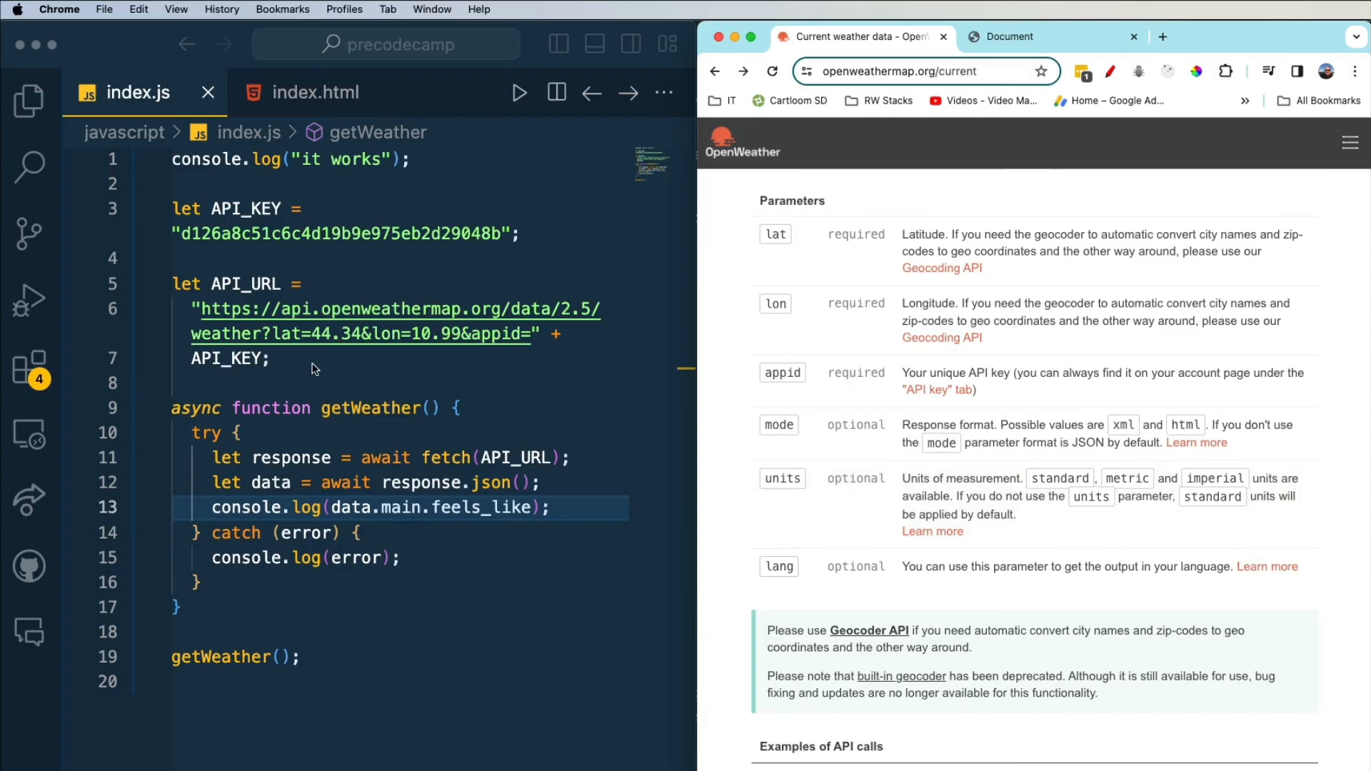
pyautogui.click(272, 358)
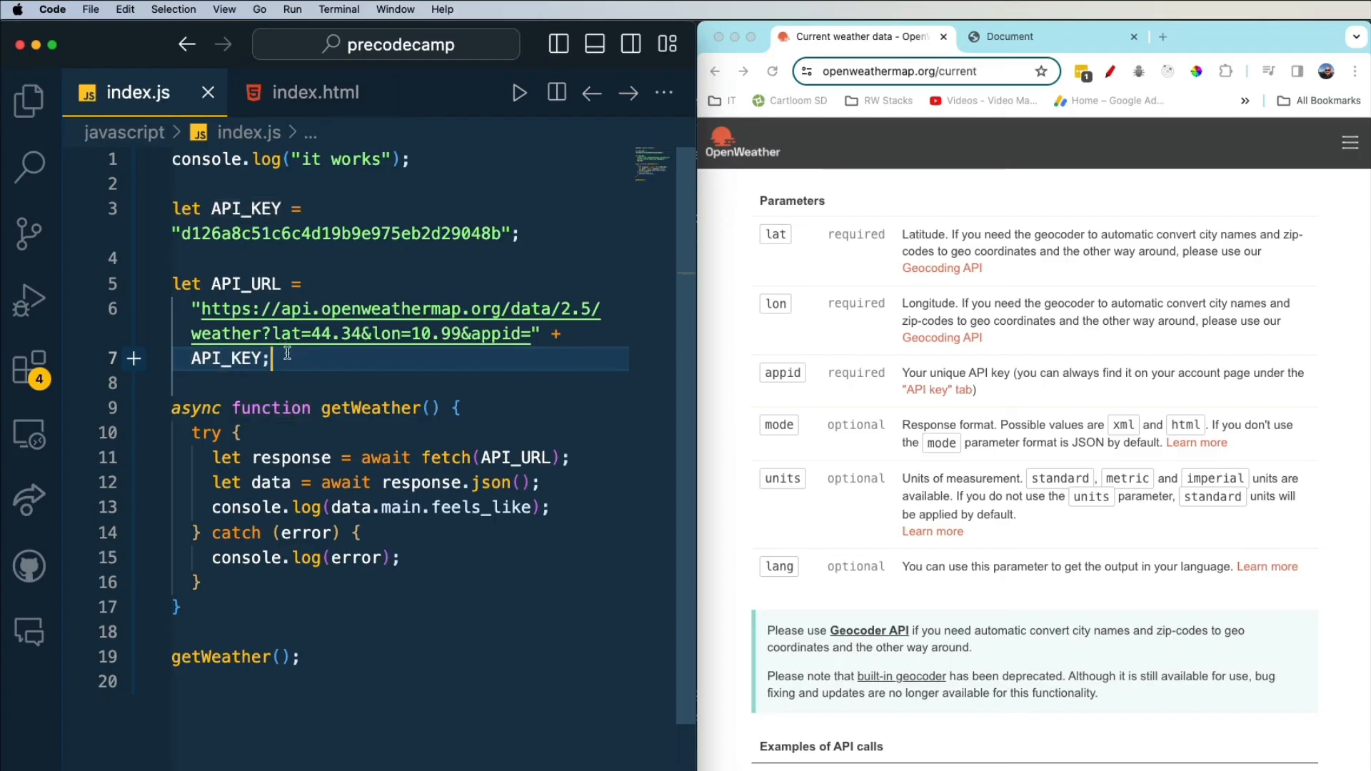
# Append a units parameter to API_URL, trying metric and standard before imperial (feels_like 42.06)
pyautogui.press('Backspace')
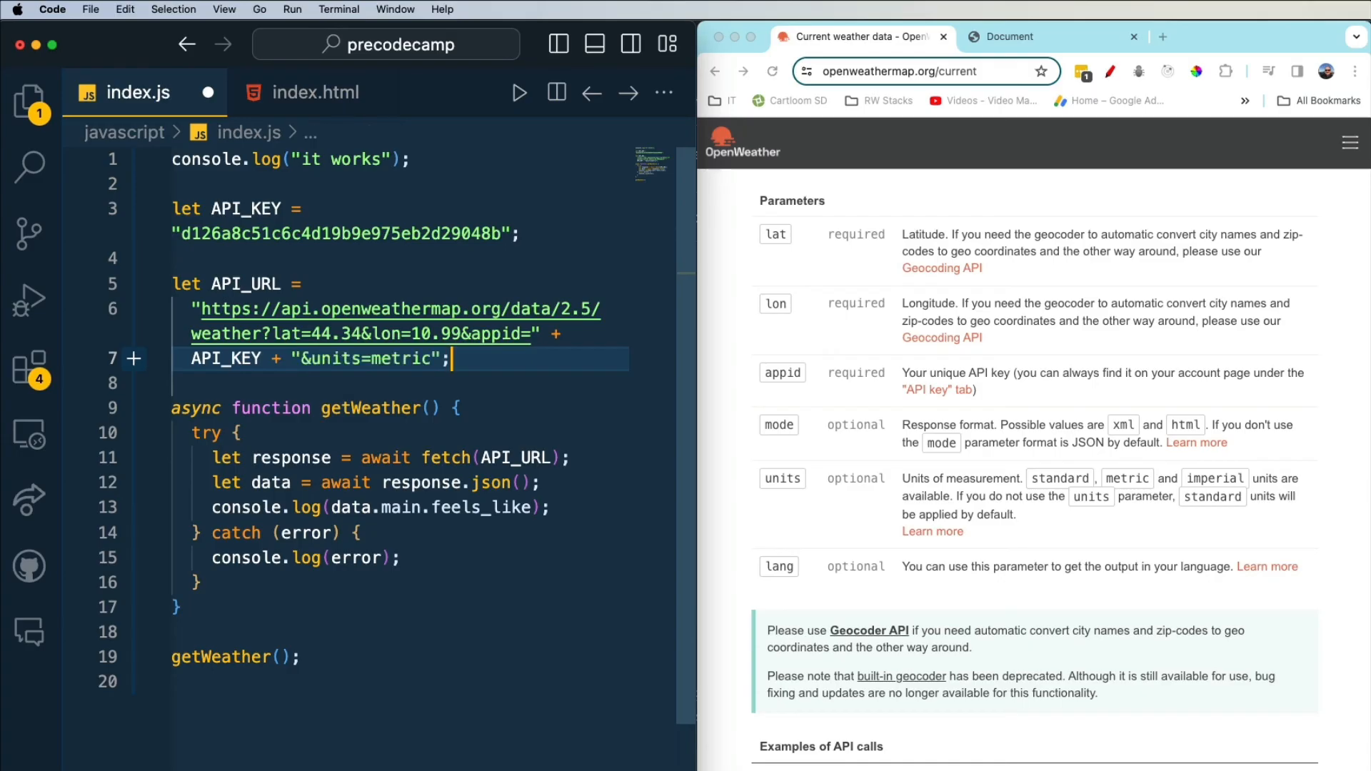
pyautogui.press('Enter')
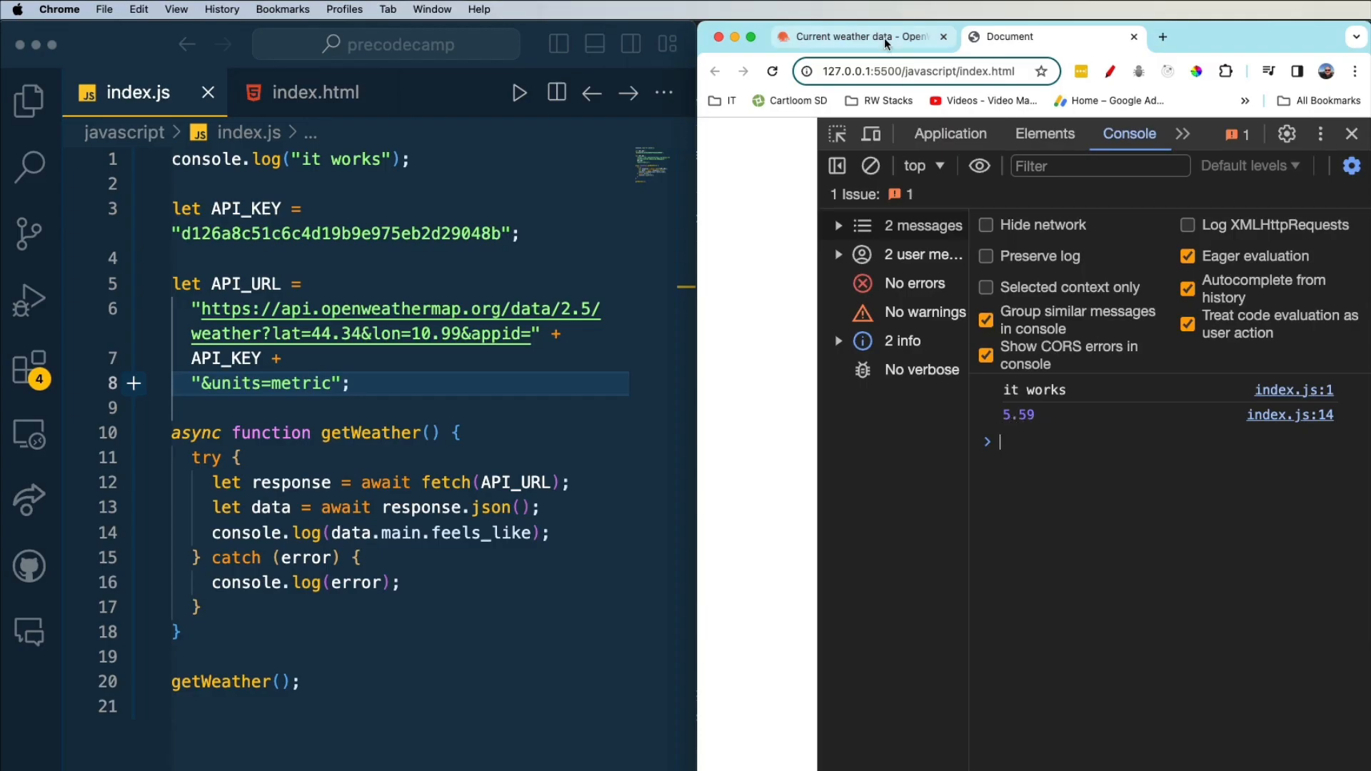
pyautogui.click(859, 37)
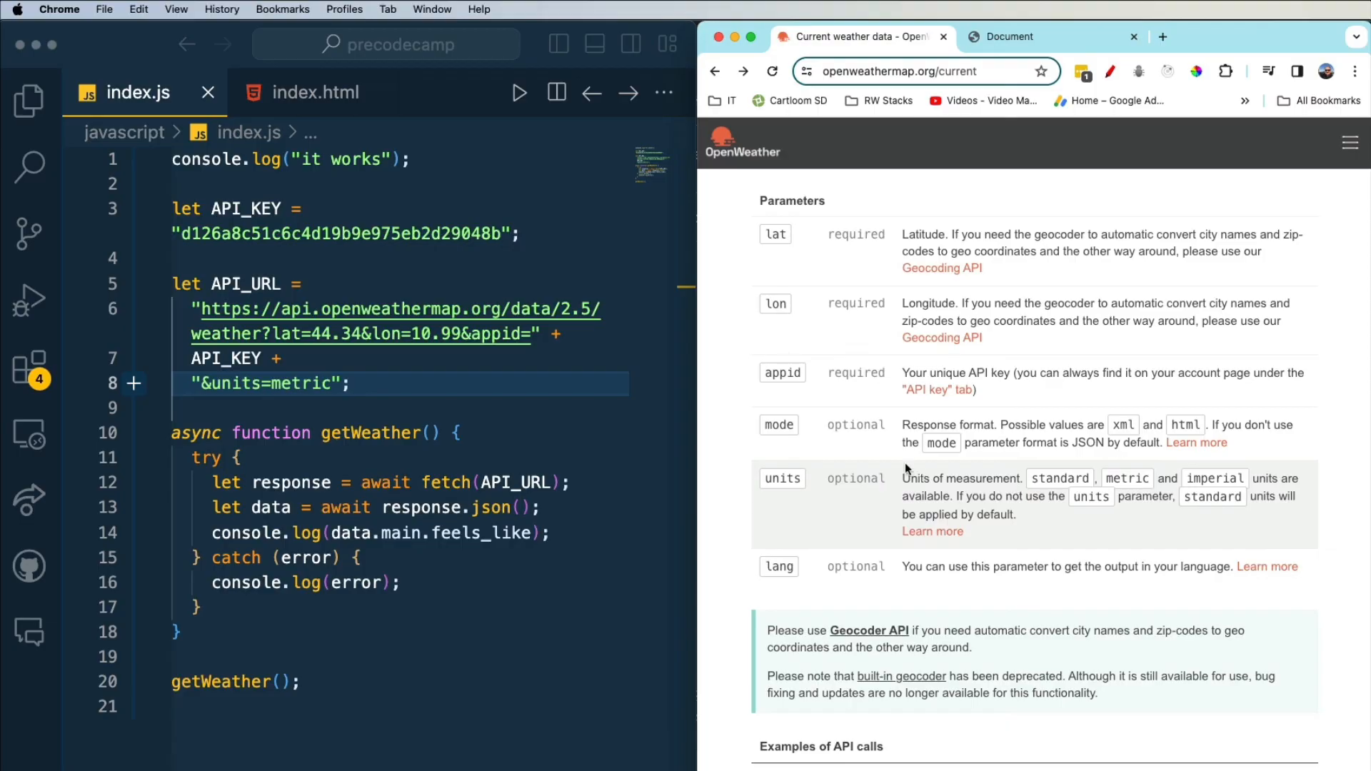
pyautogui.write('standard')
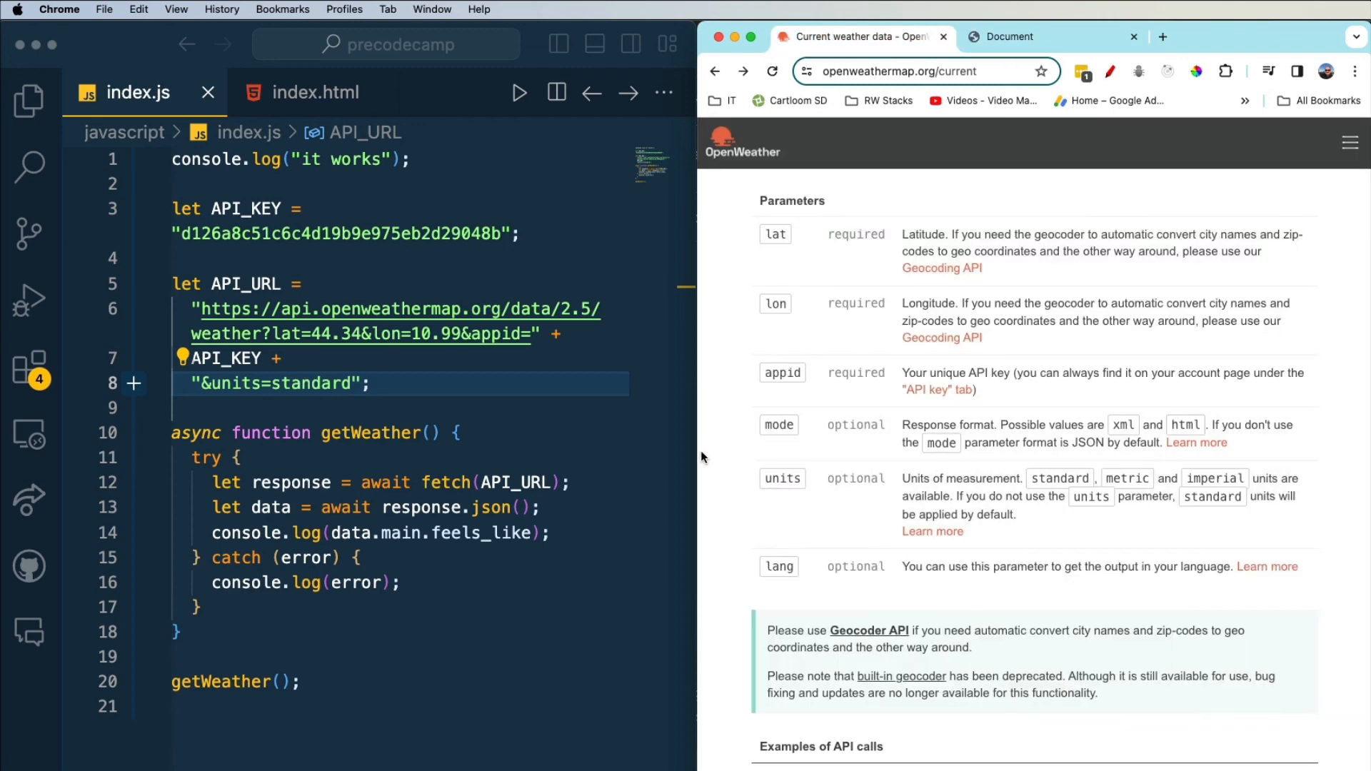
pyautogui.doubleClick(311, 382)
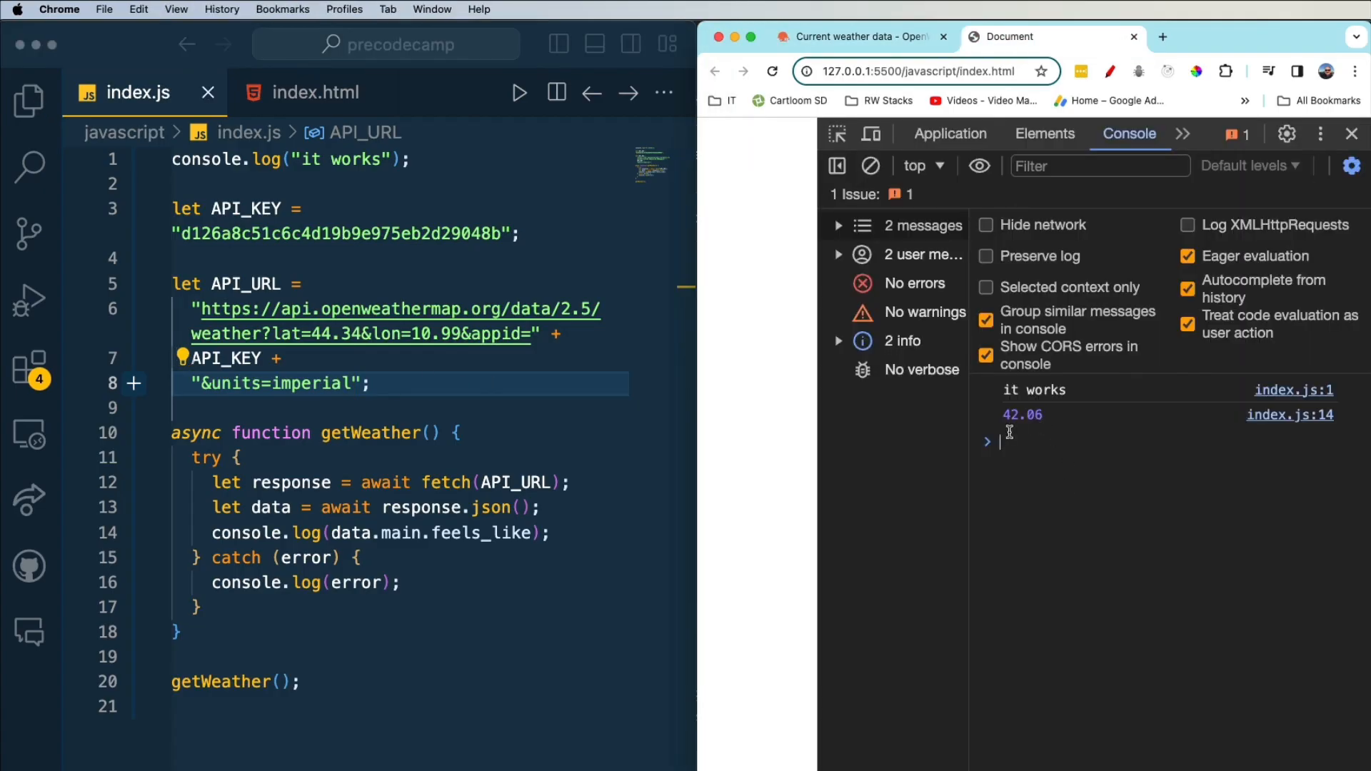
pyautogui.moveTo(735, 626)
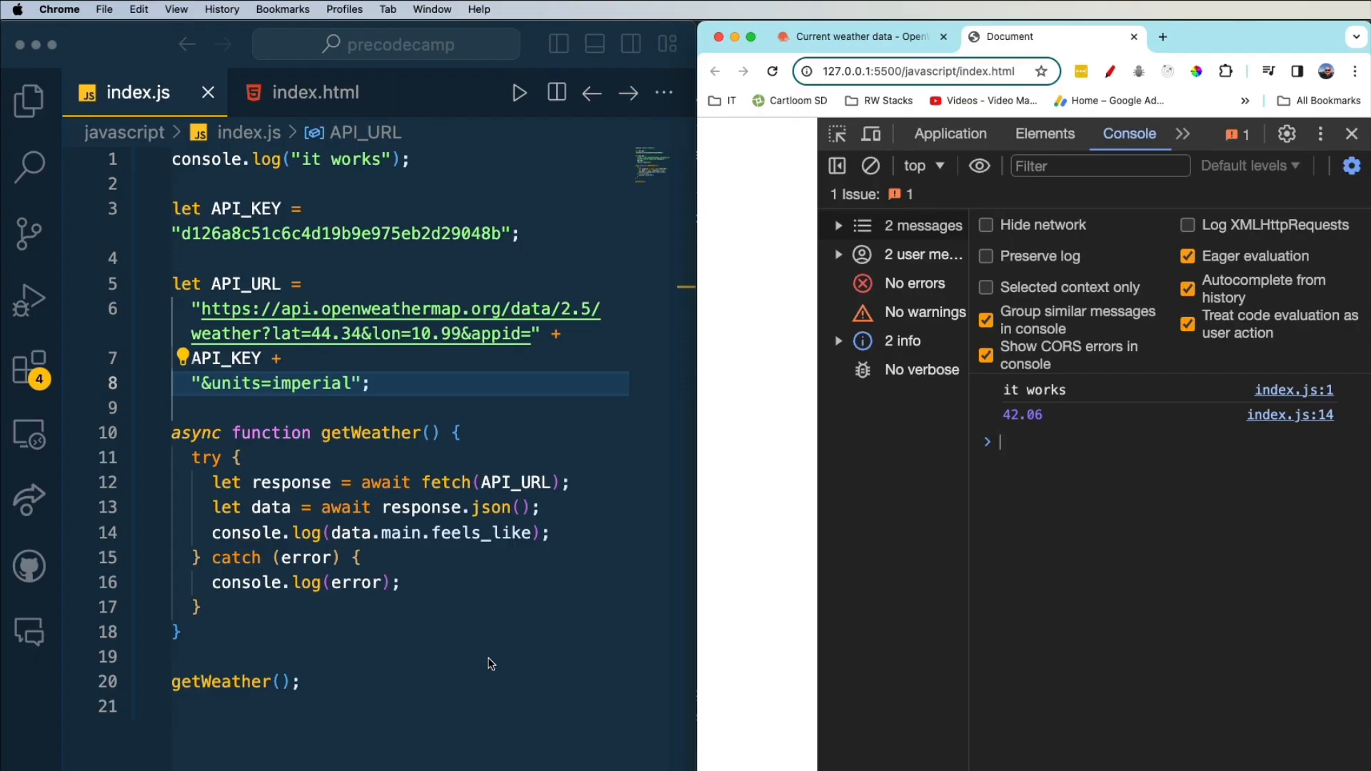
pyautogui.moveTo(806, 589)
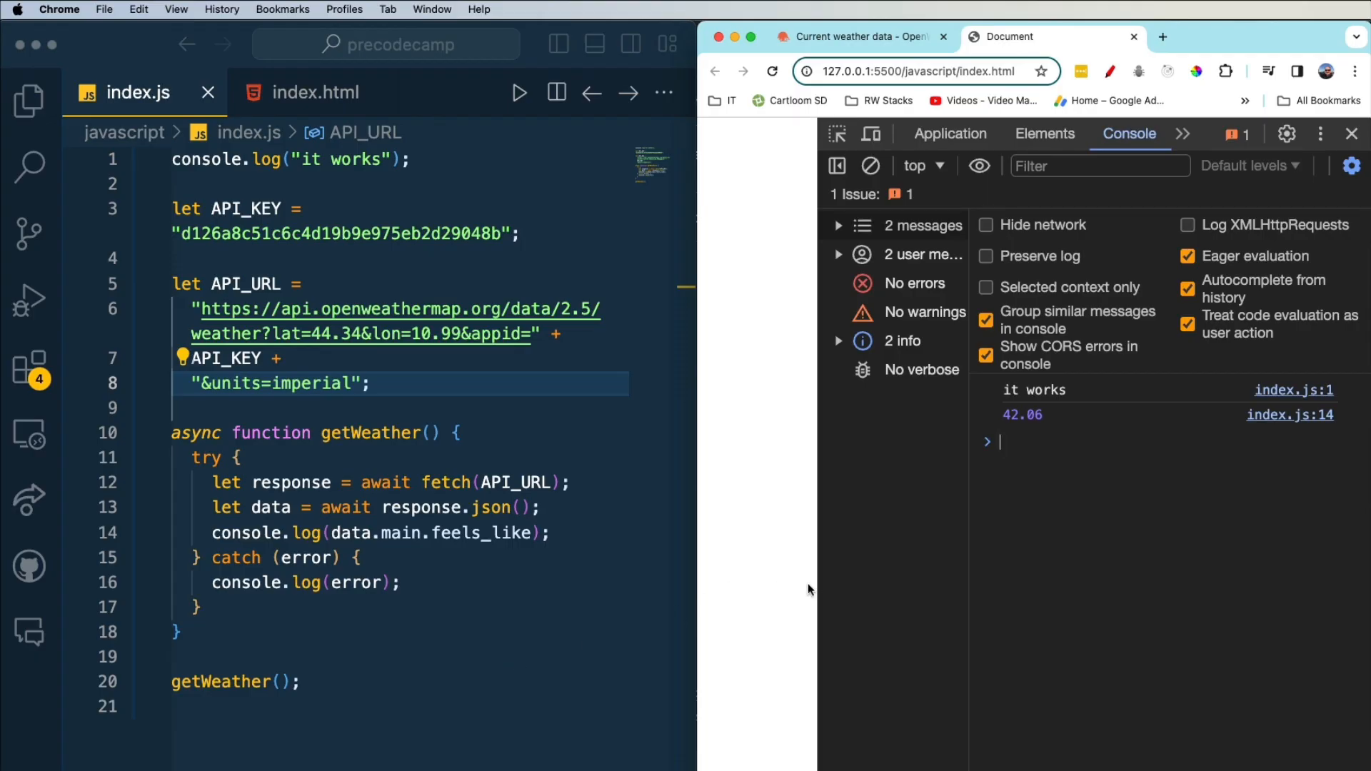
pyautogui.moveTo(819, 580)
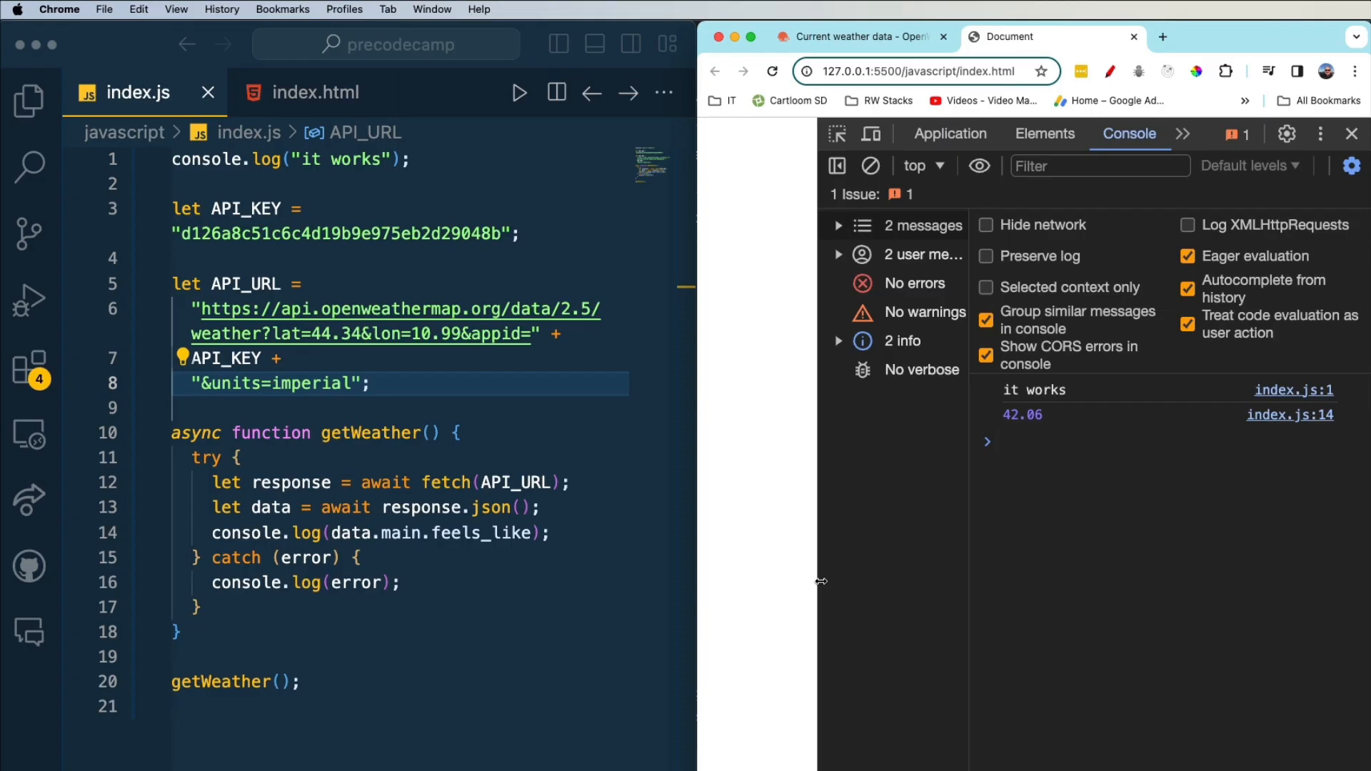
# Scroll Postman's weather response past main to wind, clouds and sys sunrise/sunset
pyautogui.click(997, 441)
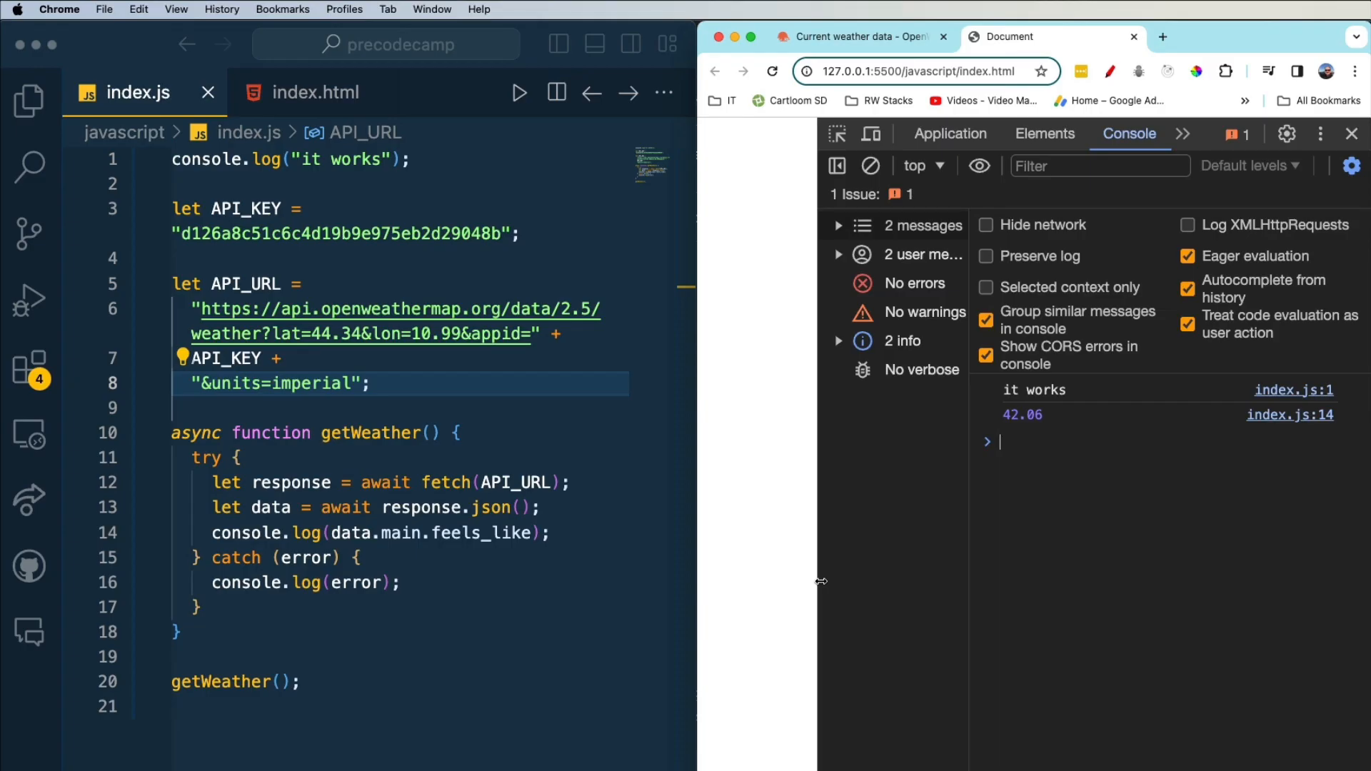
pyautogui.moveTo(820, 581)
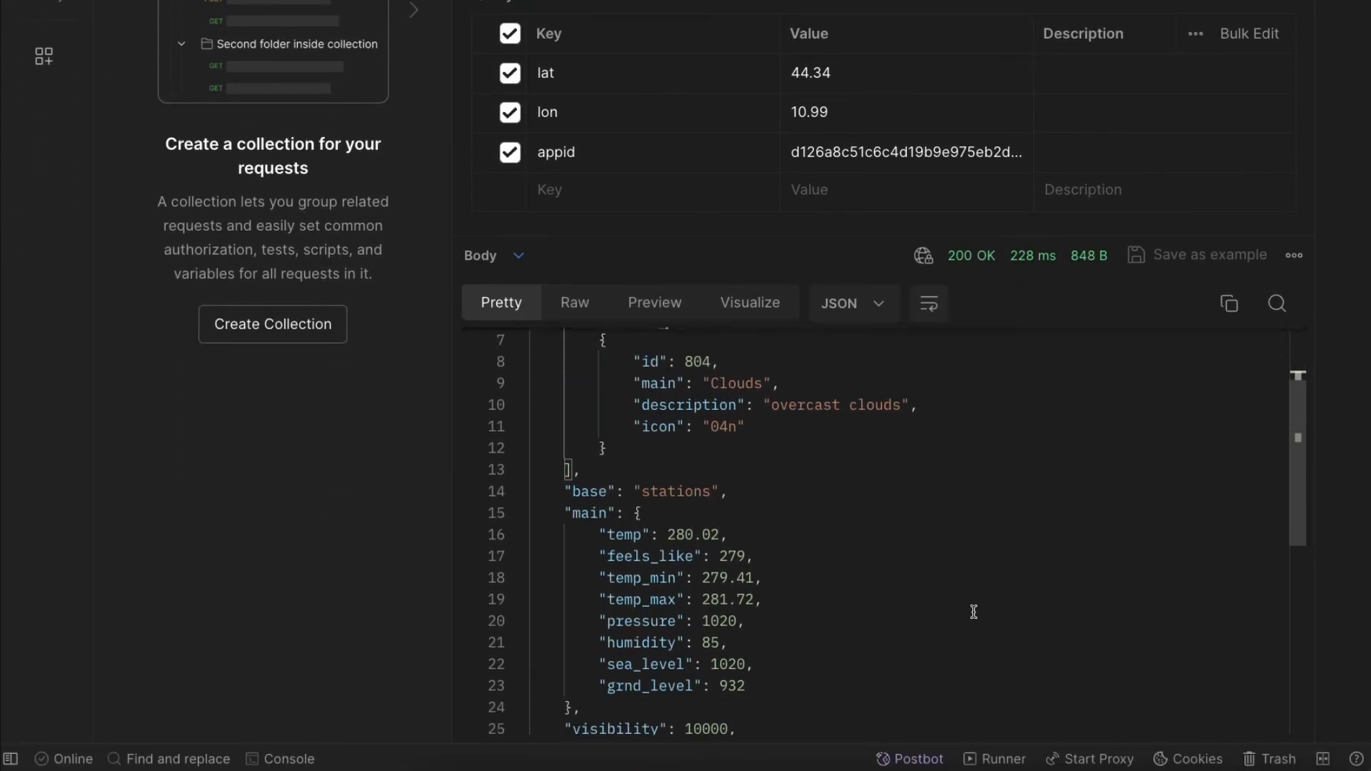
pyautogui.scroll(-3)
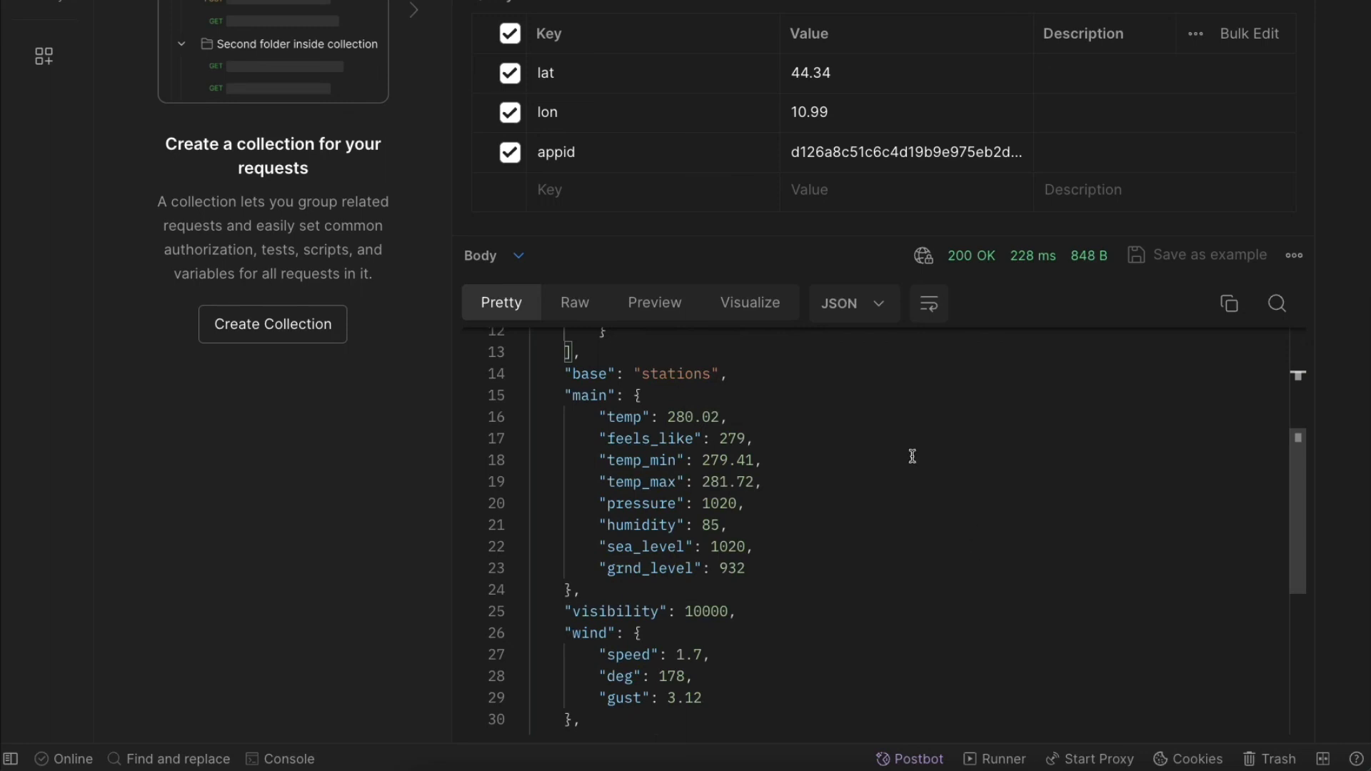
pyautogui.moveTo(845, 503)
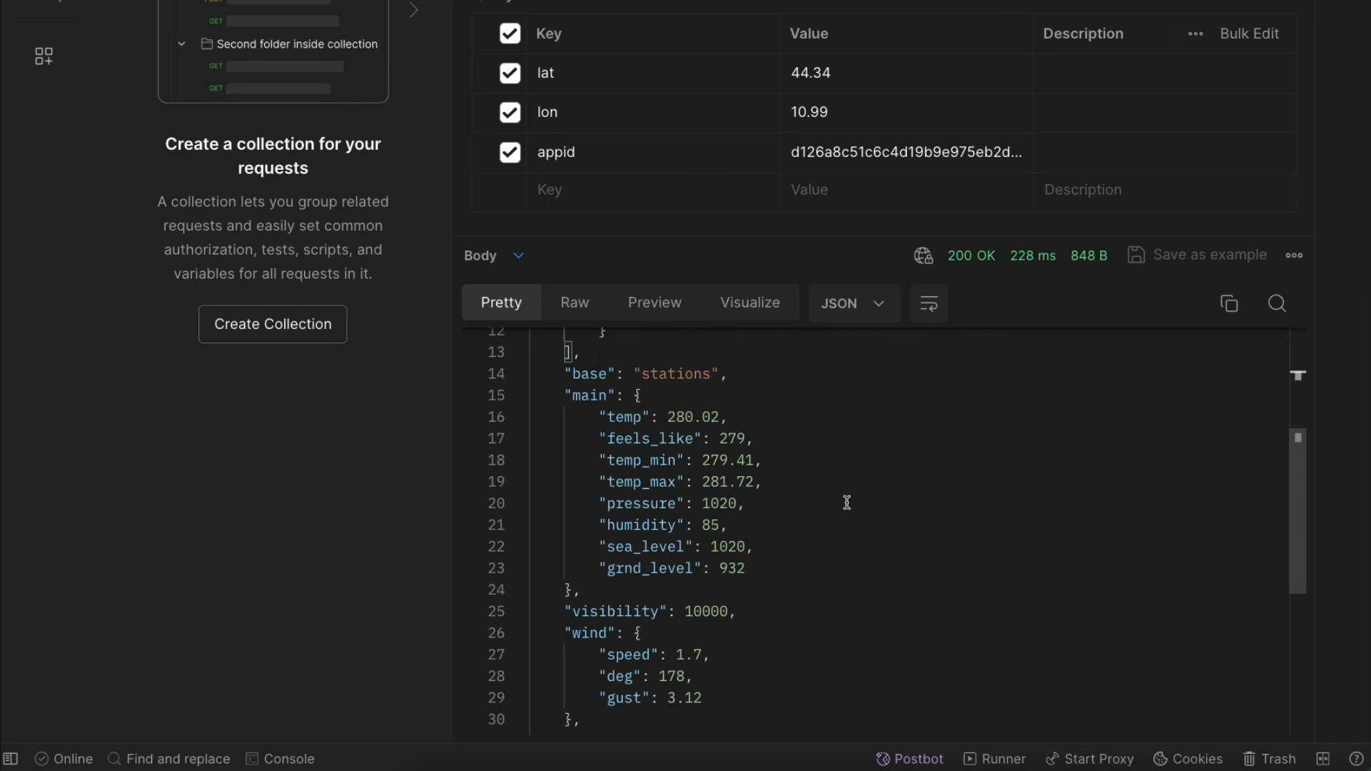
pyautogui.moveTo(585, 421)
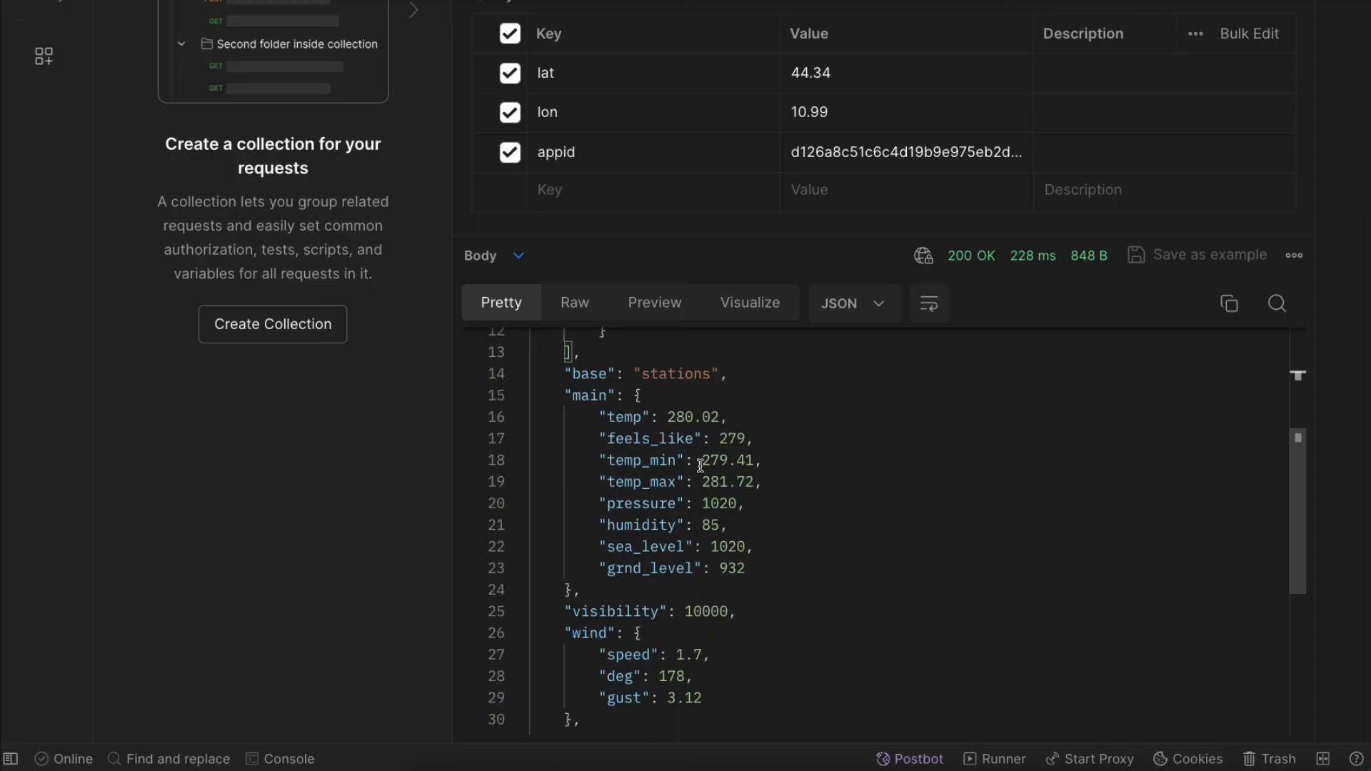
pyautogui.moveTo(686, 542)
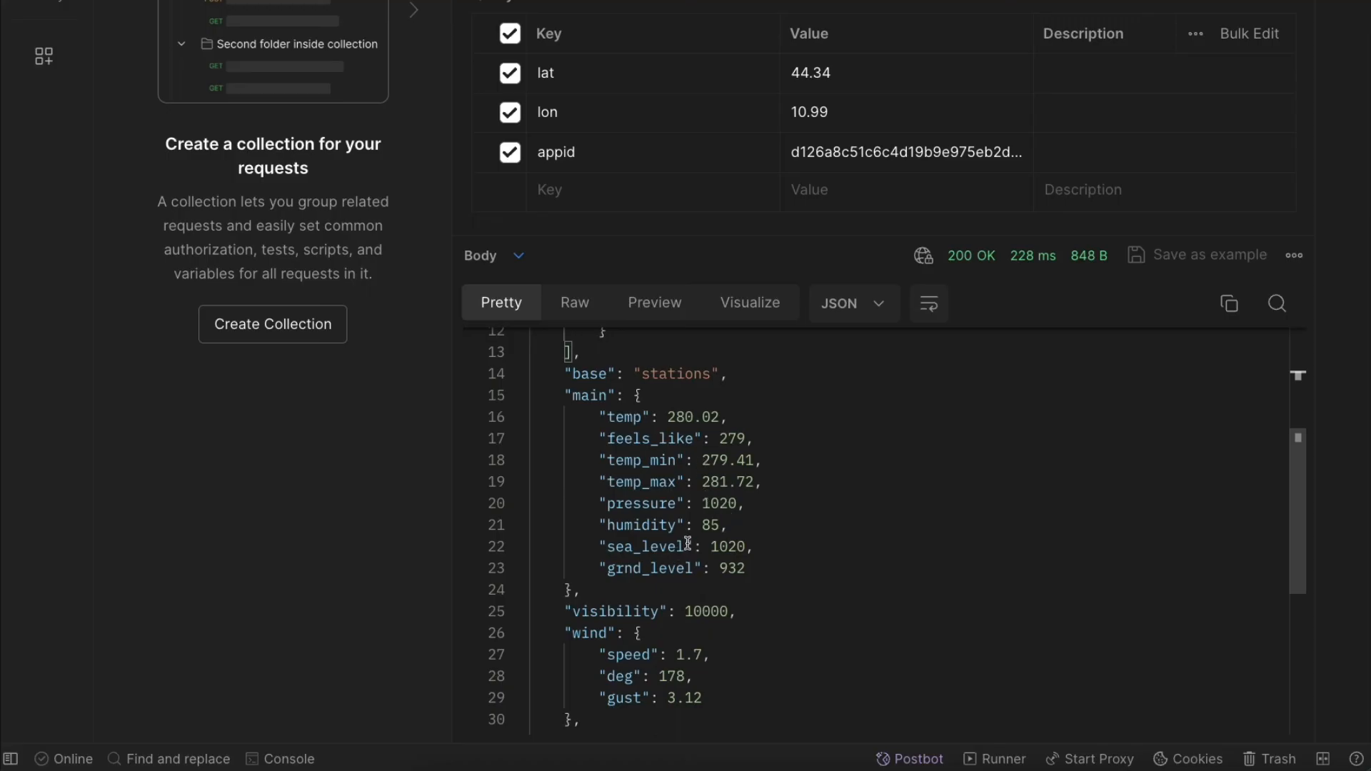
pyautogui.moveTo(786, 613)
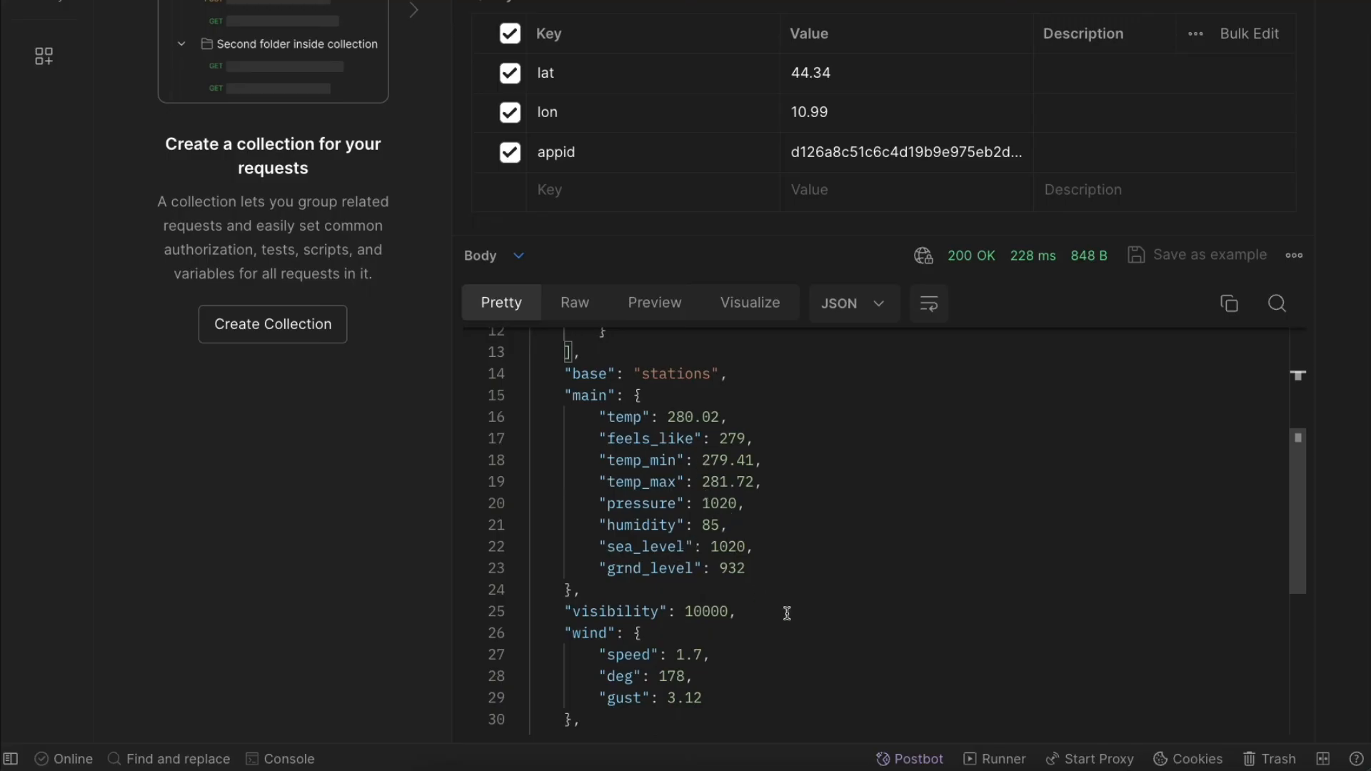
pyautogui.scroll(-3)
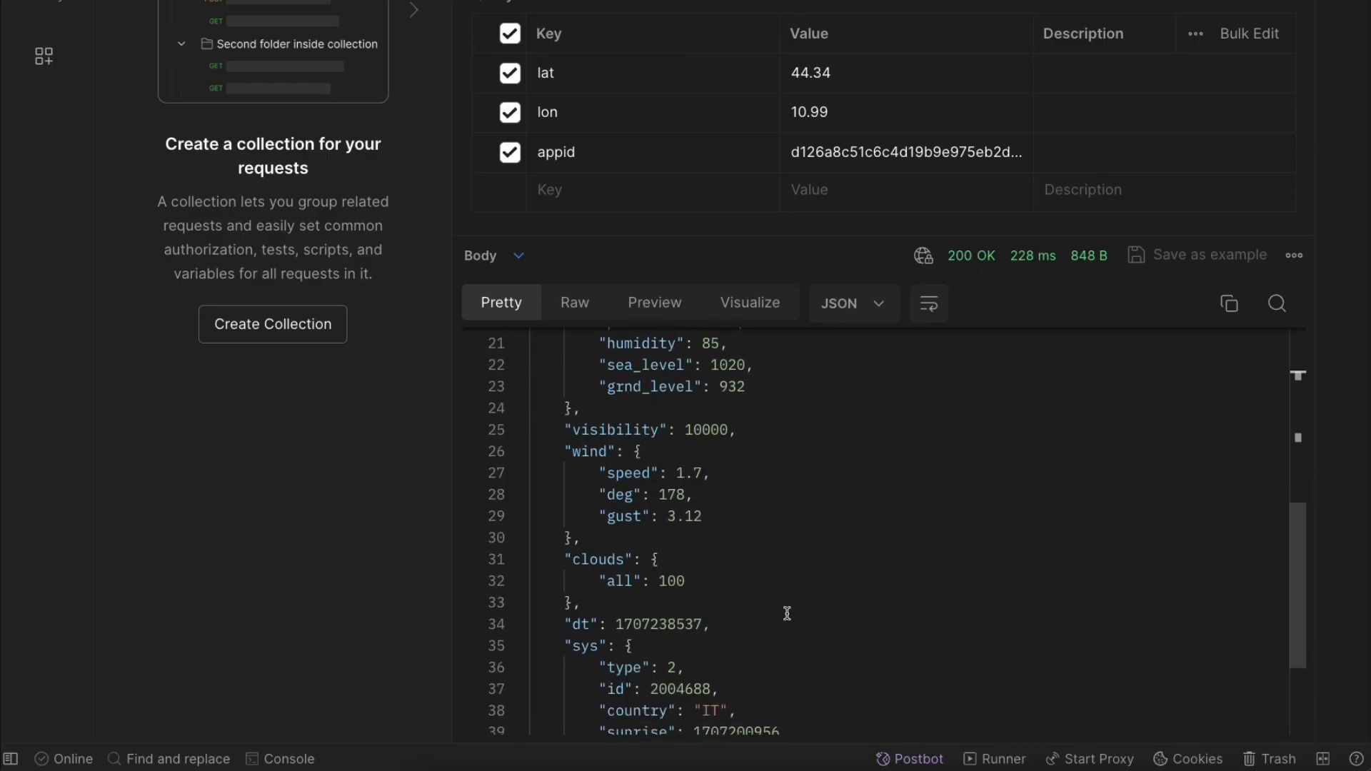
pyautogui.scroll(-3)
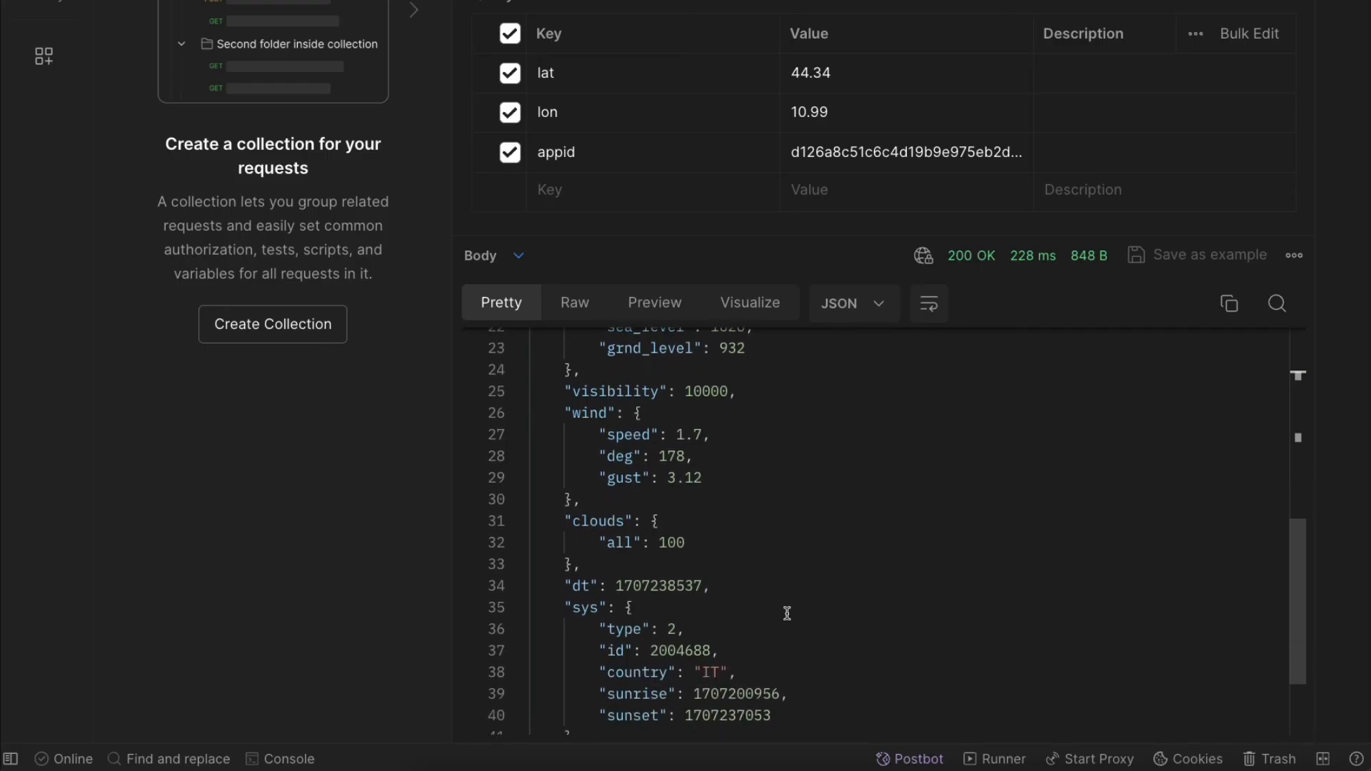